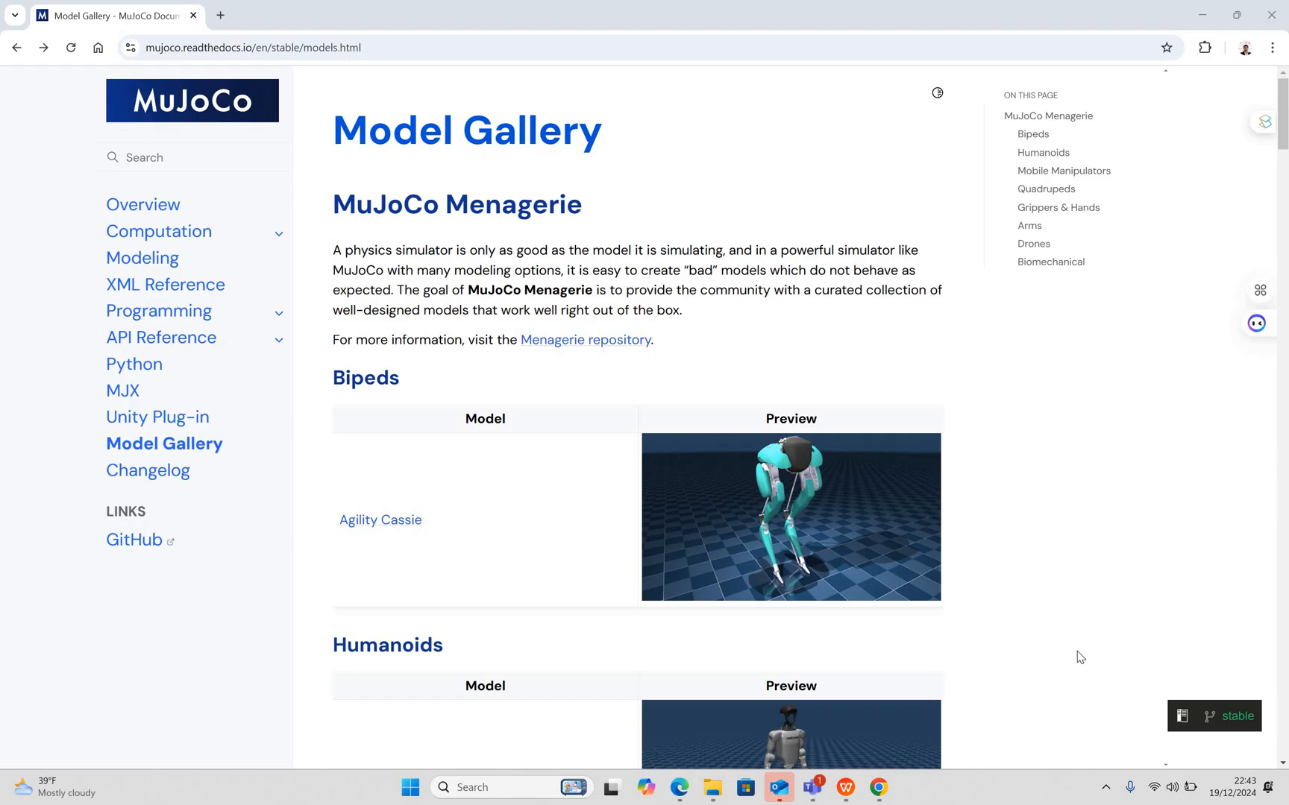
mouse_move(1001, 608)
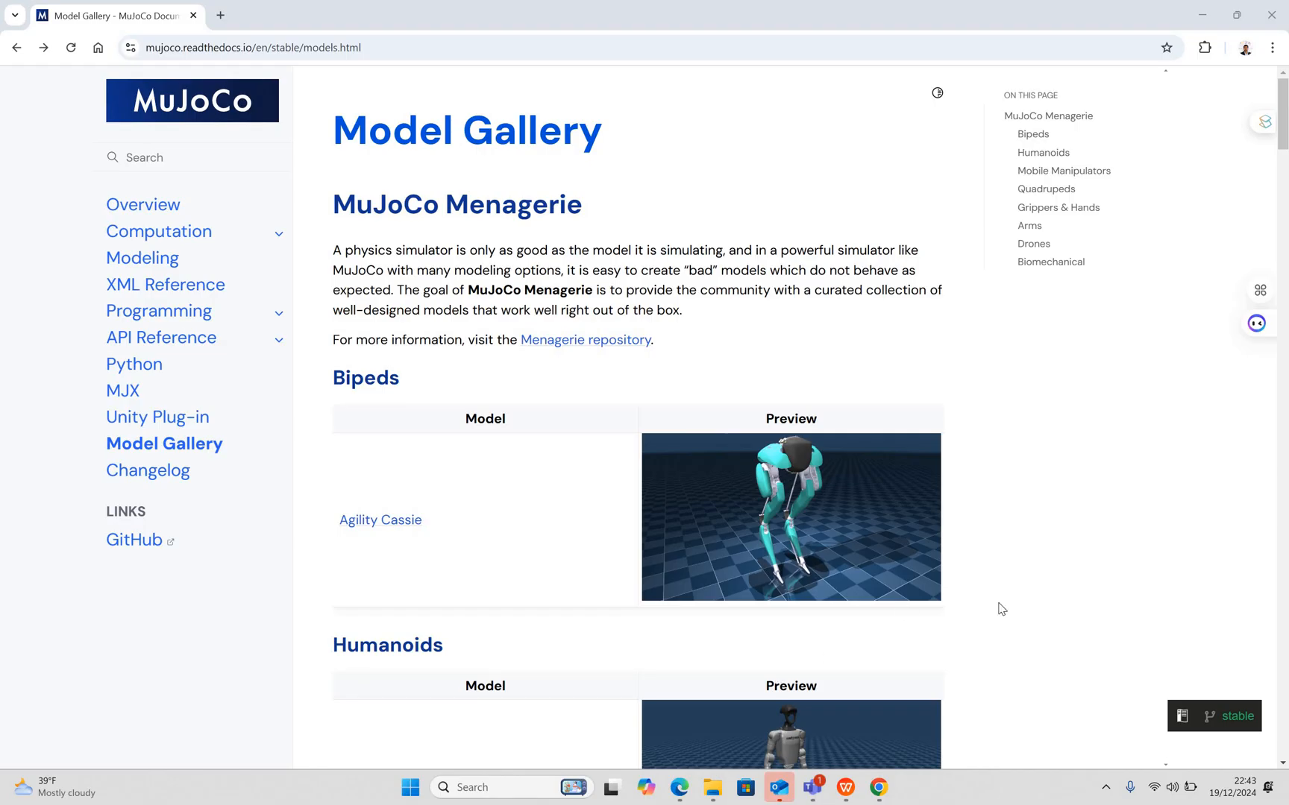
mouse_move(1033, 609)
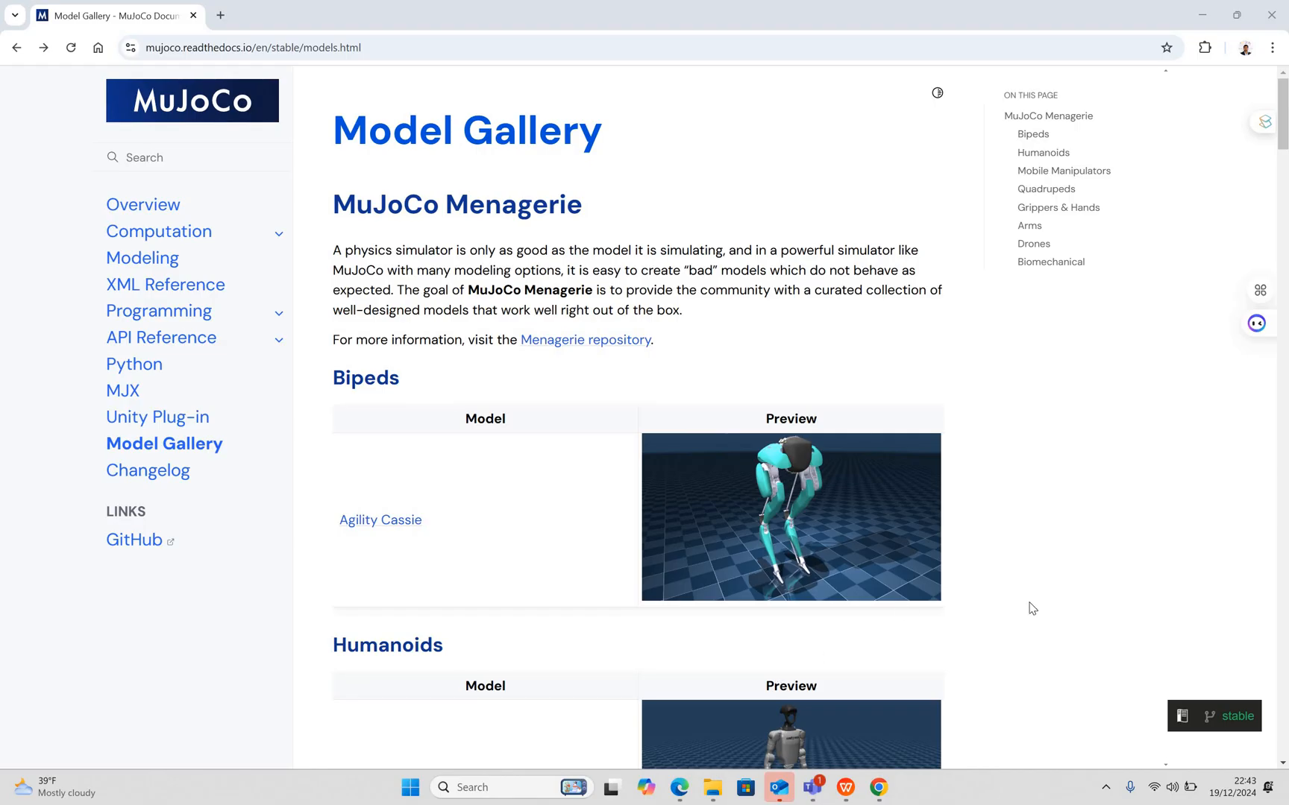
mouse_move(419, 525)
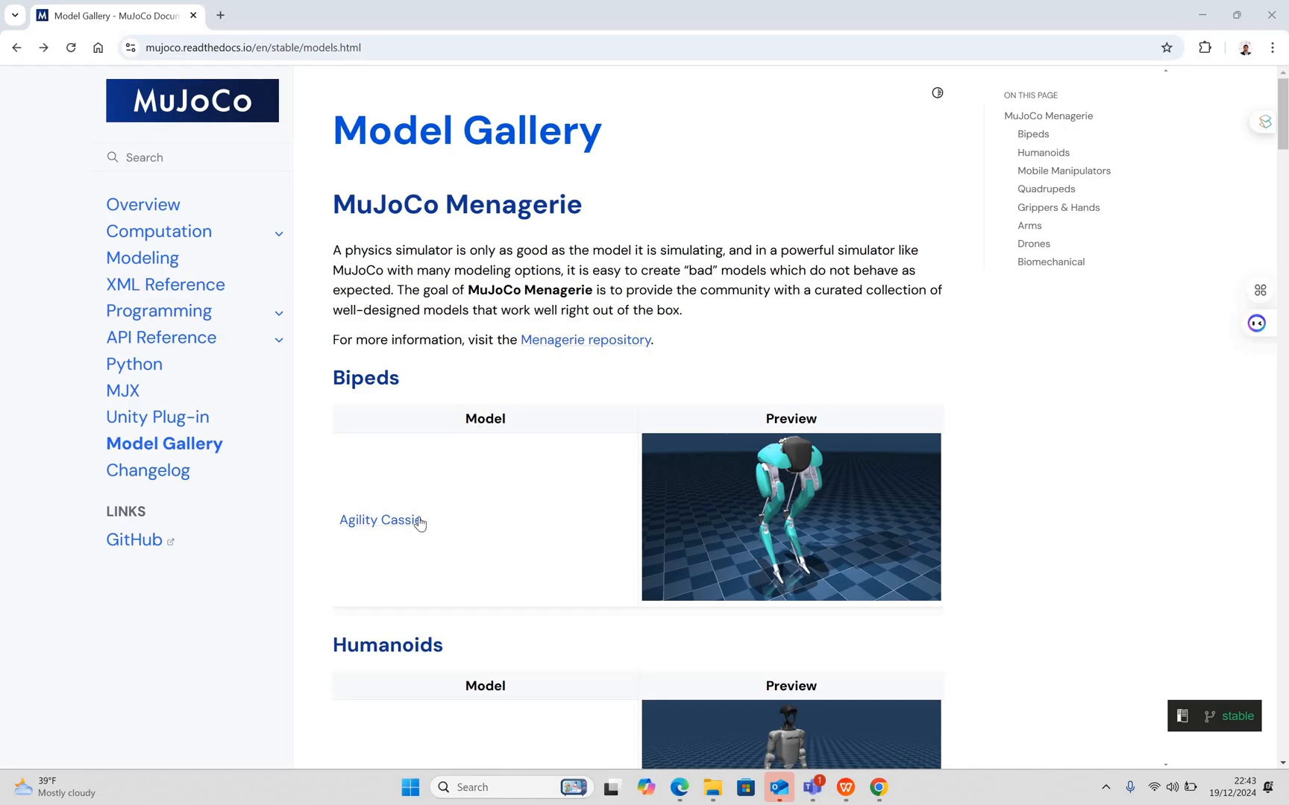
- Follow the Agility Cassie link in the Bipeds table to its Menagerie GitHub page
click(381, 519)
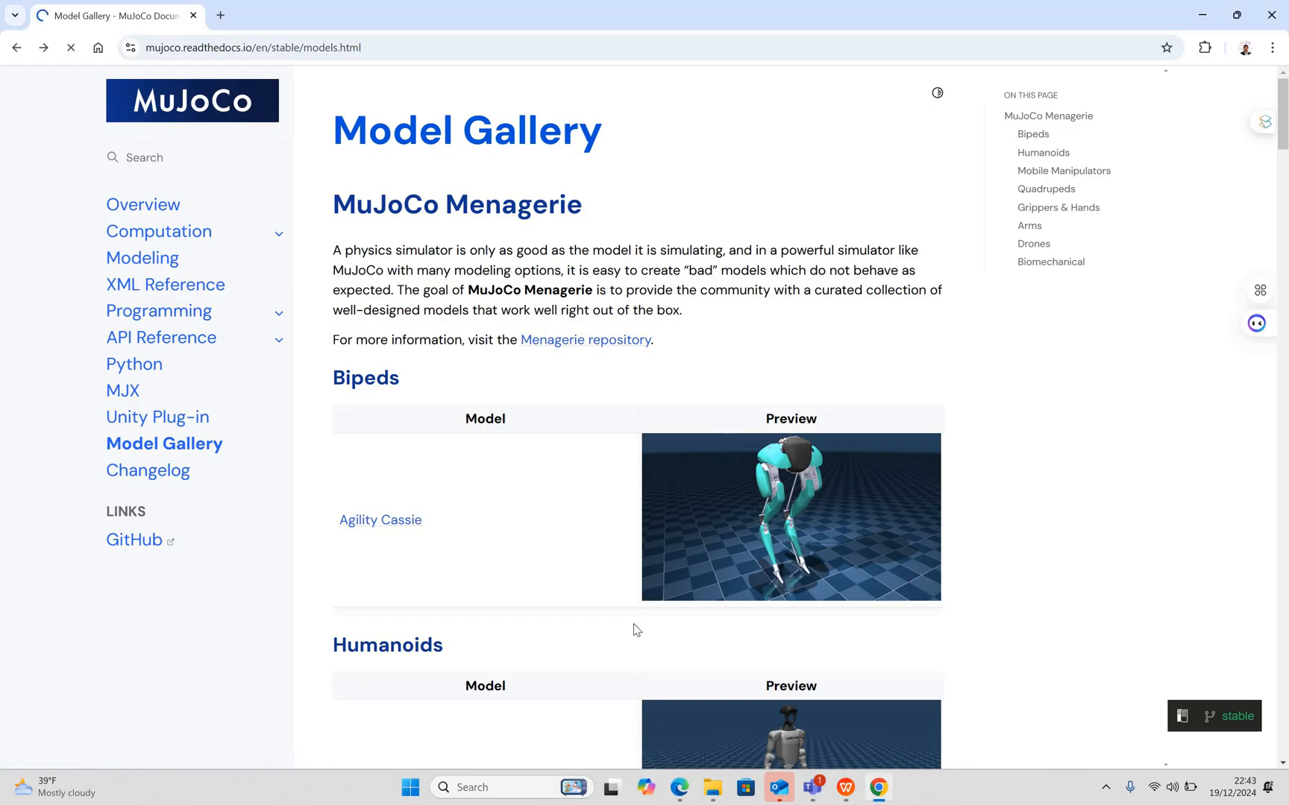
mouse_move(878, 631)
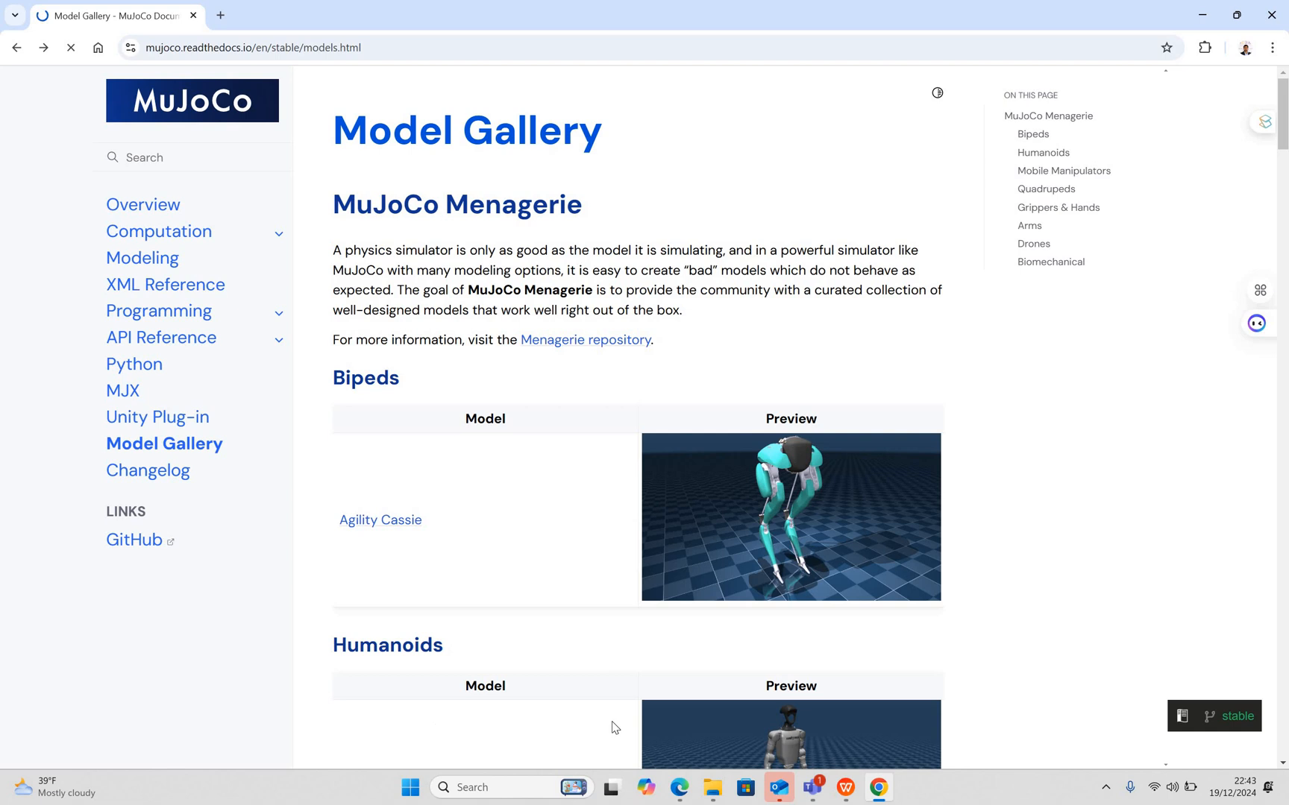
mouse_move(978, 653)
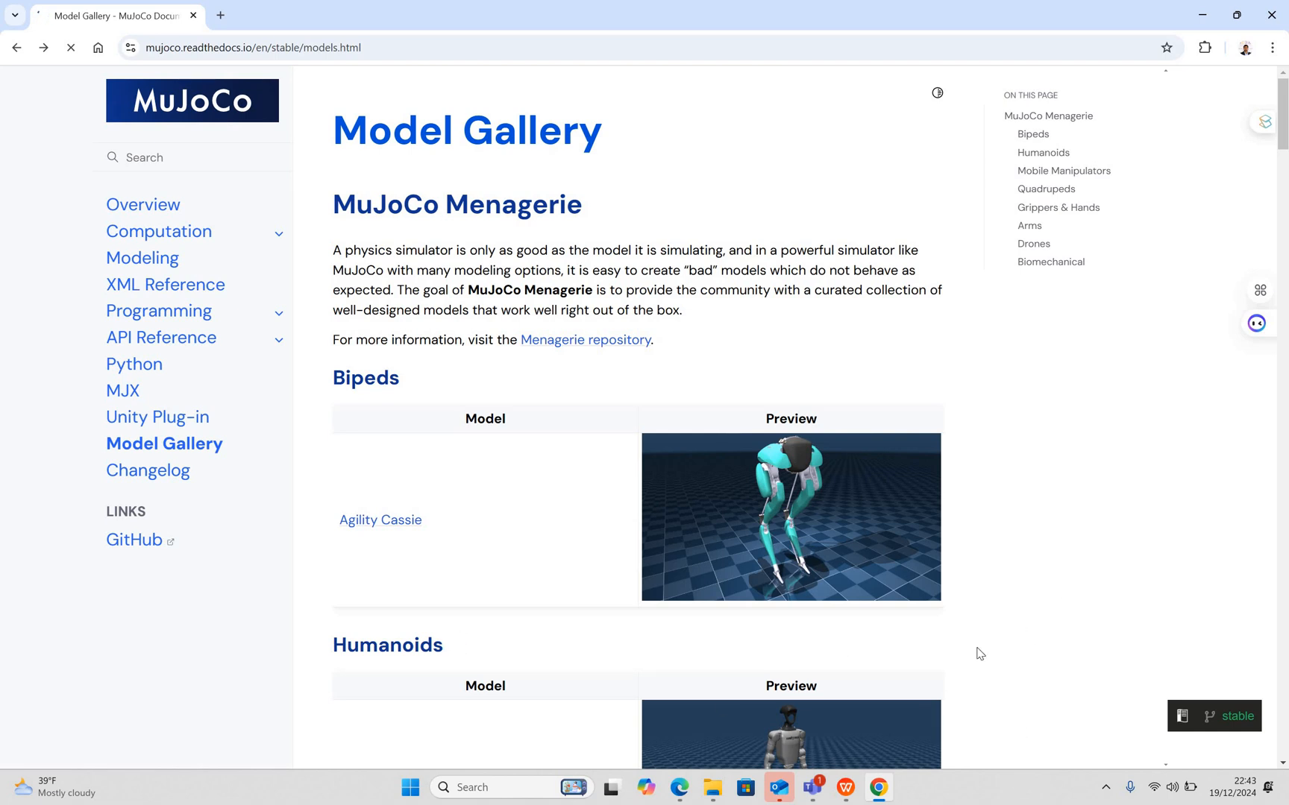
click(380, 519)
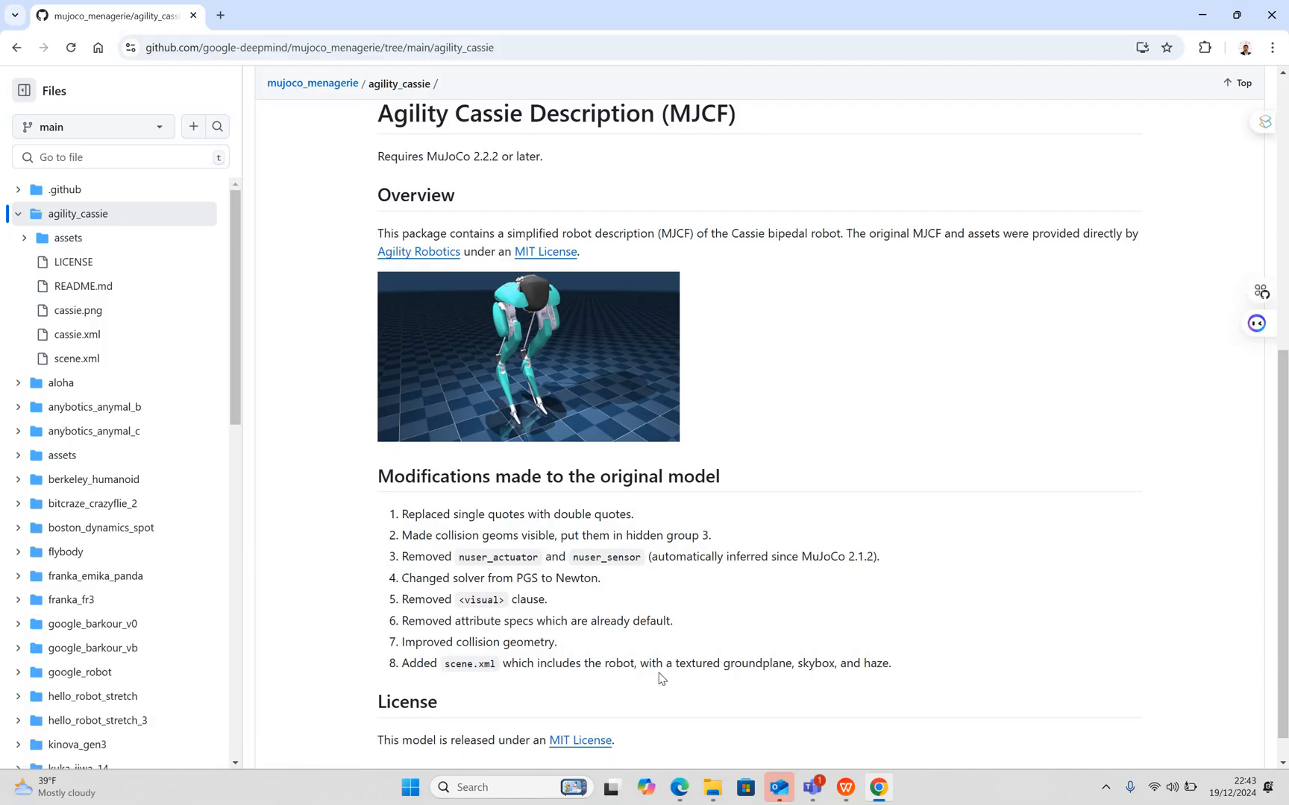
- Skim the Agility Cassie README and enter its assets folder
scroll(down, 3)
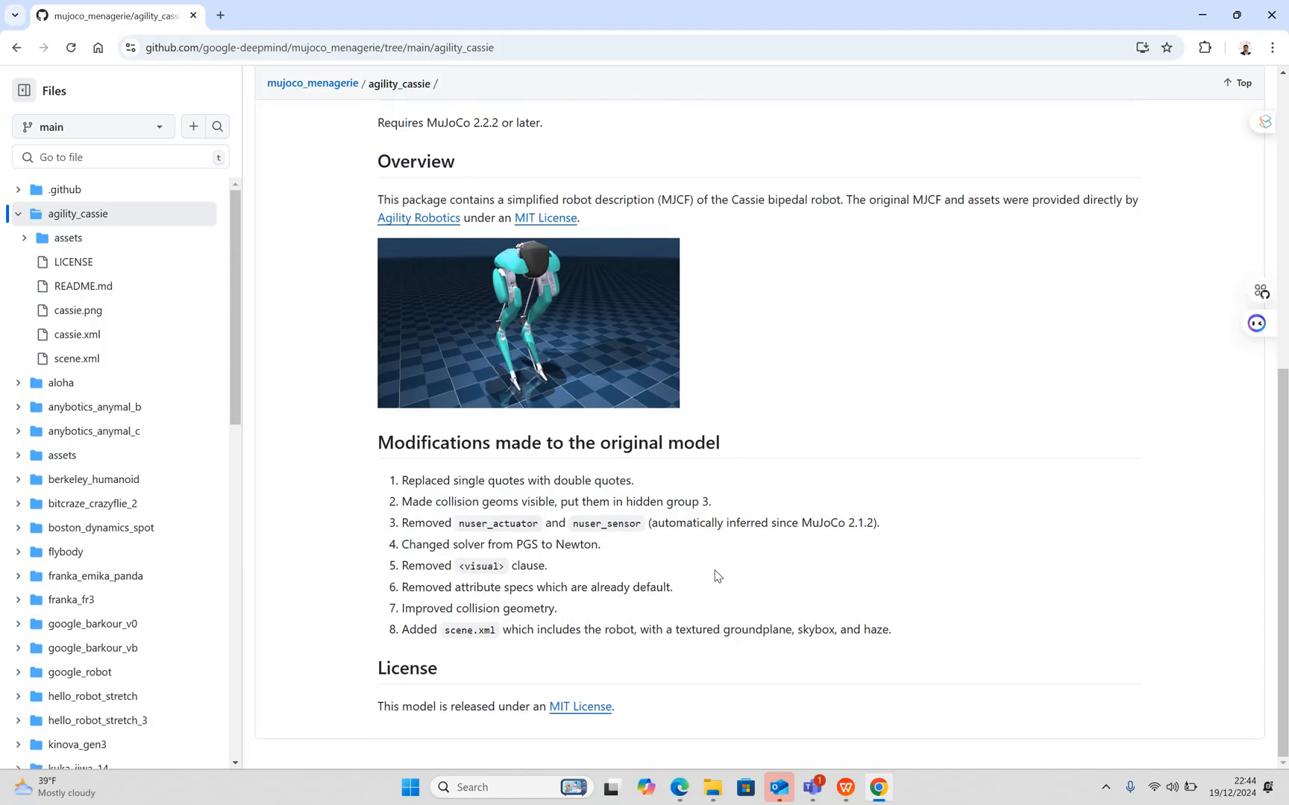
mouse_move(698, 666)
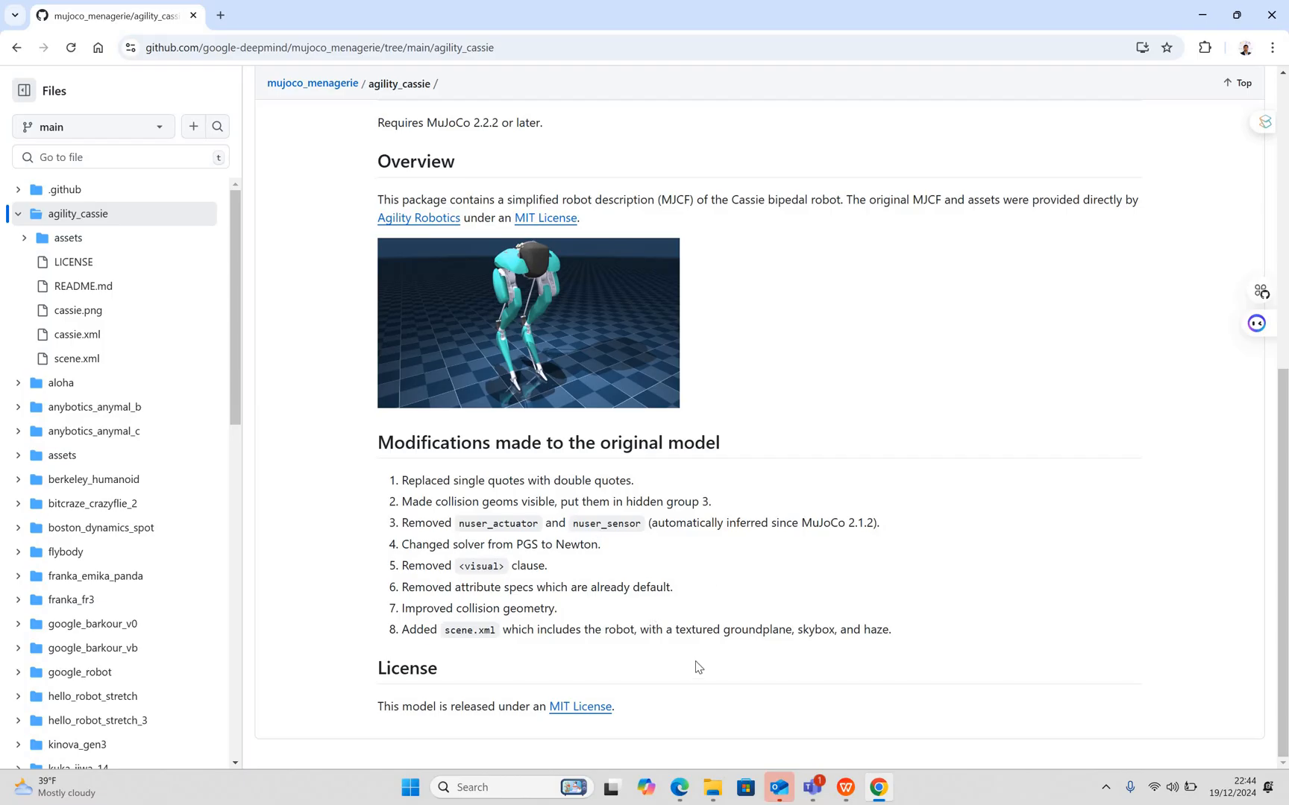
scroll(up, 3)
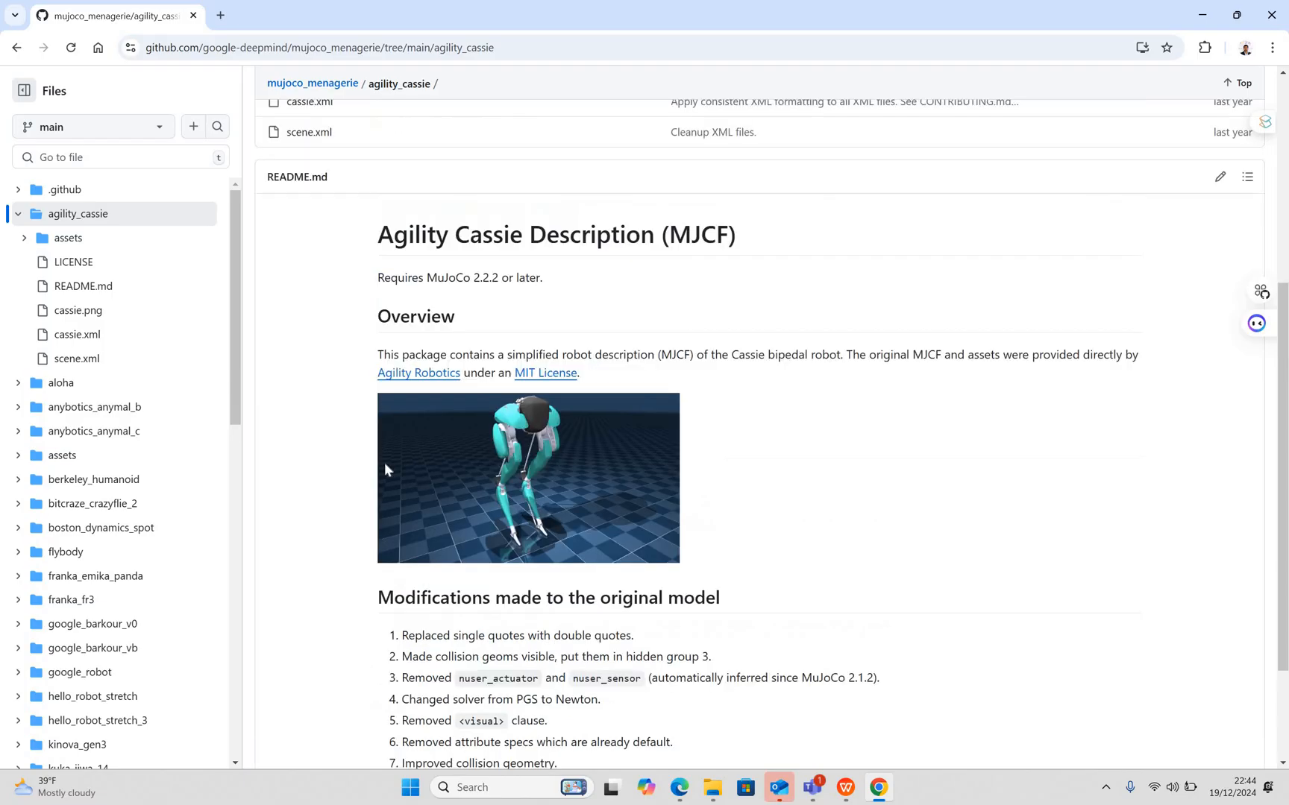
scroll(up, 3)
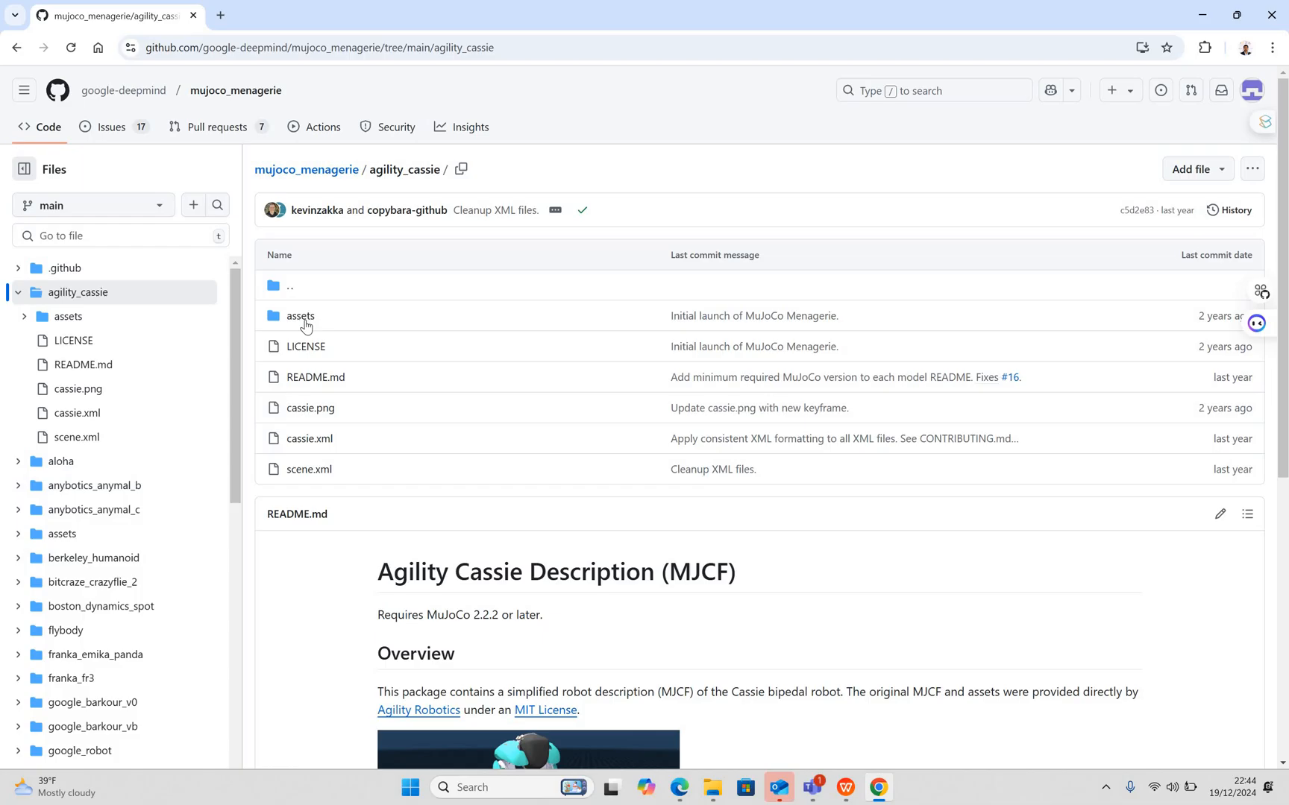
click(300, 316)
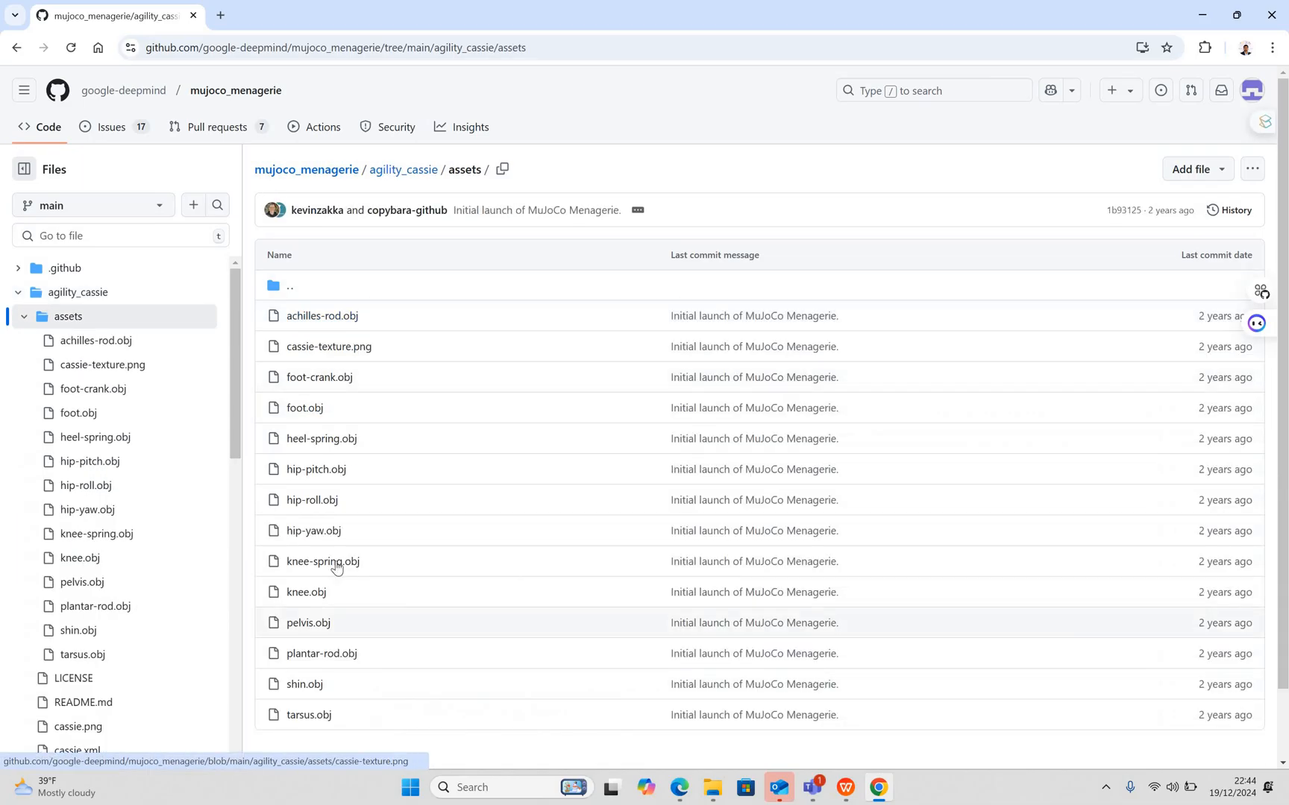
- View the knee-spring.obj mesh vertex data, then return to the assets folder listing
click(322, 561)
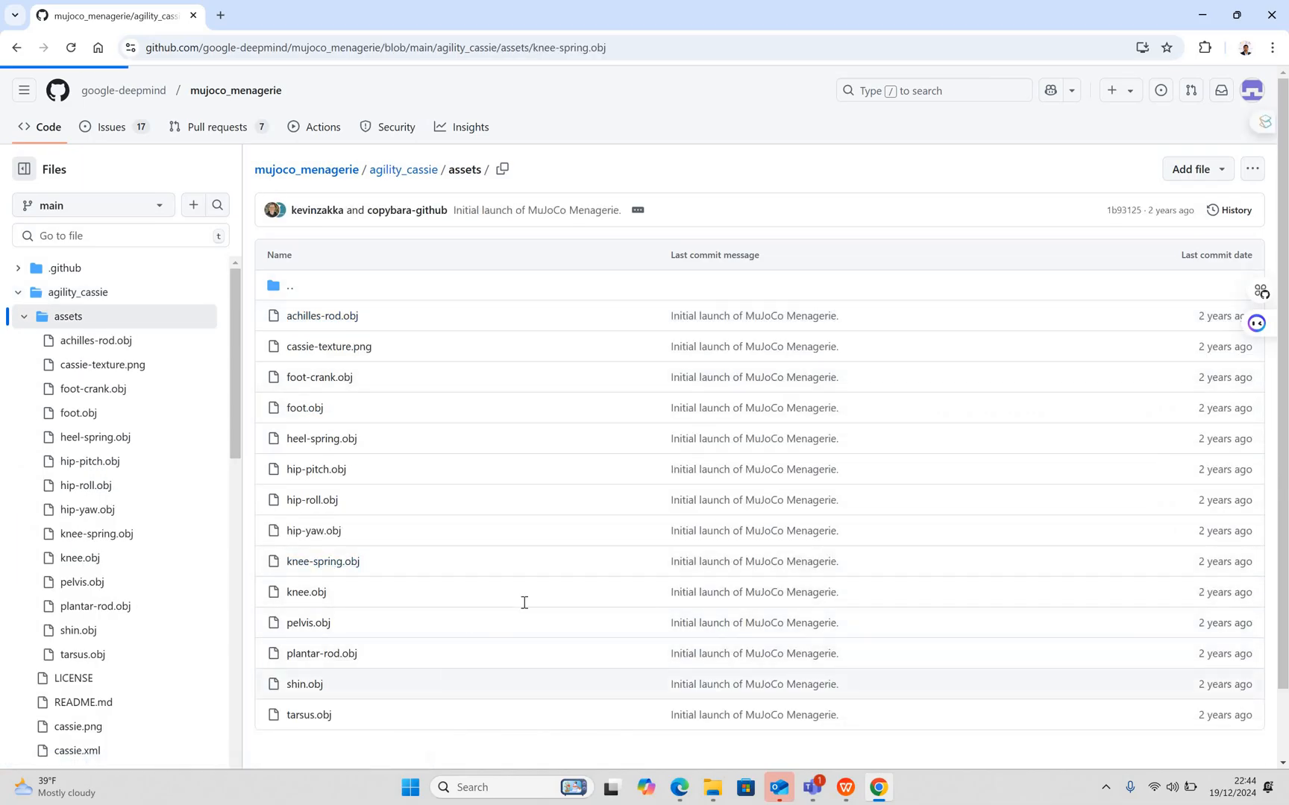
click(320, 561)
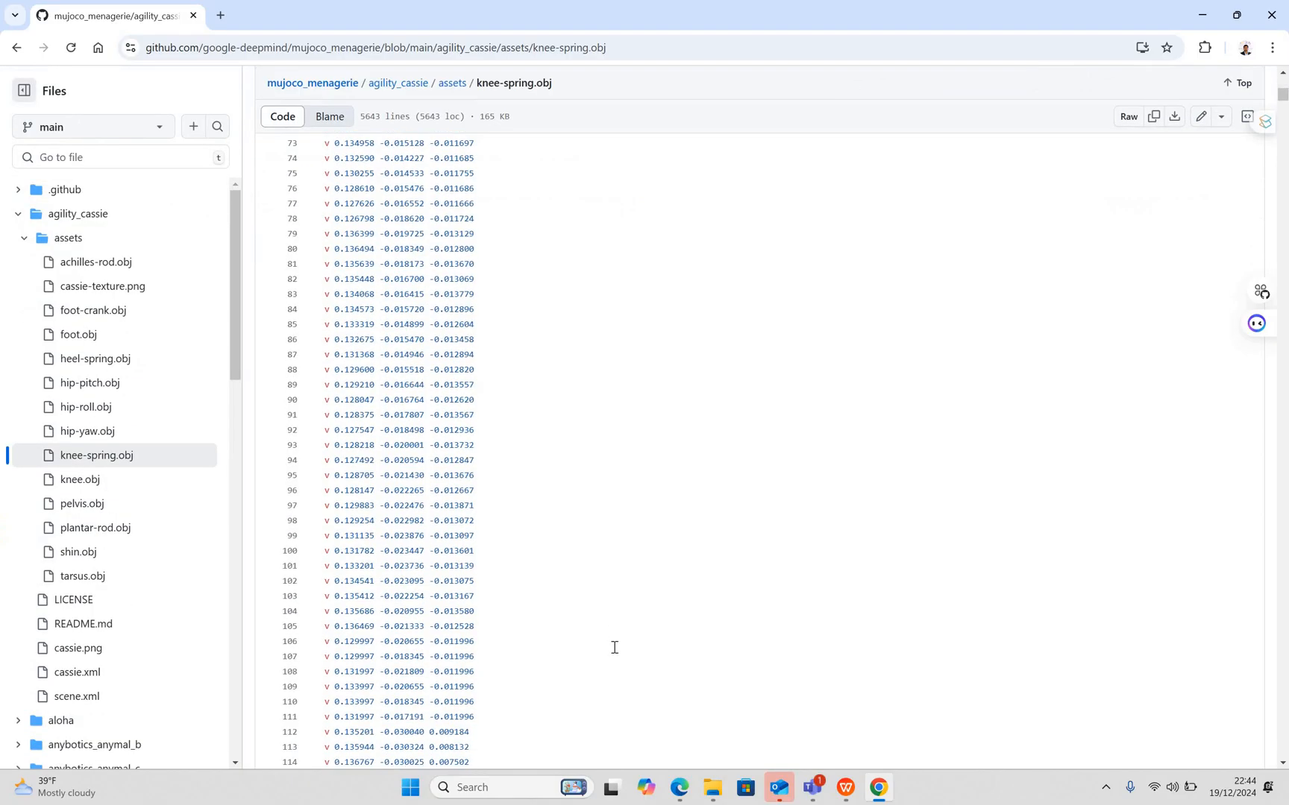
scroll(down, 3)
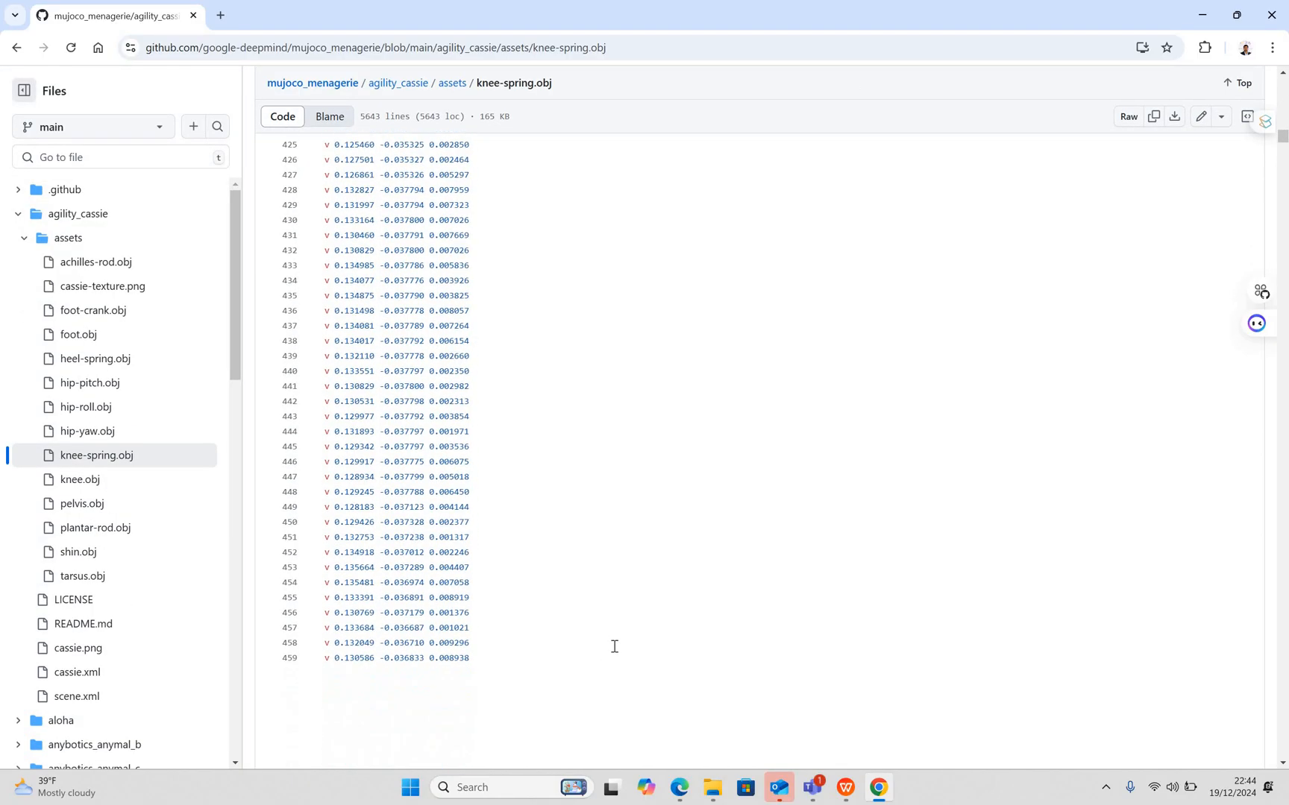
scroll(down, 3)
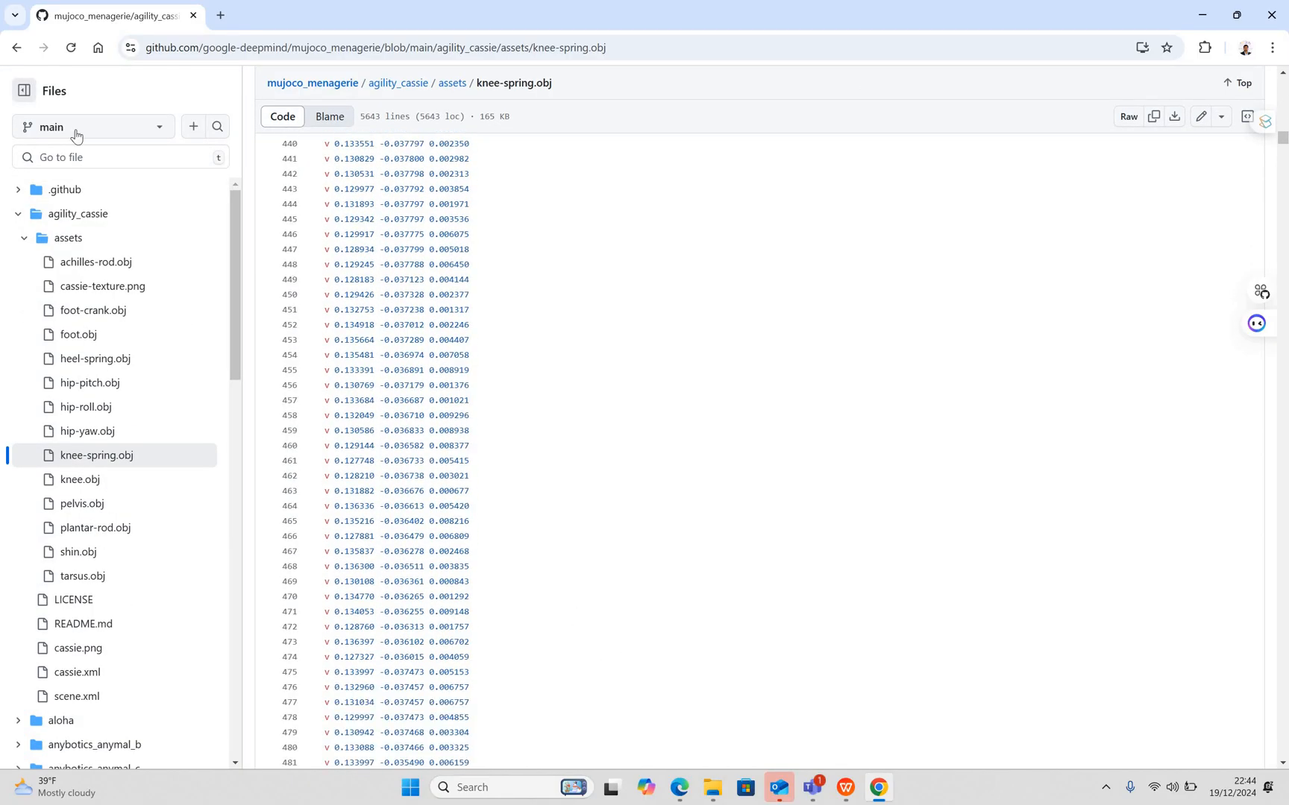
click(16, 46)
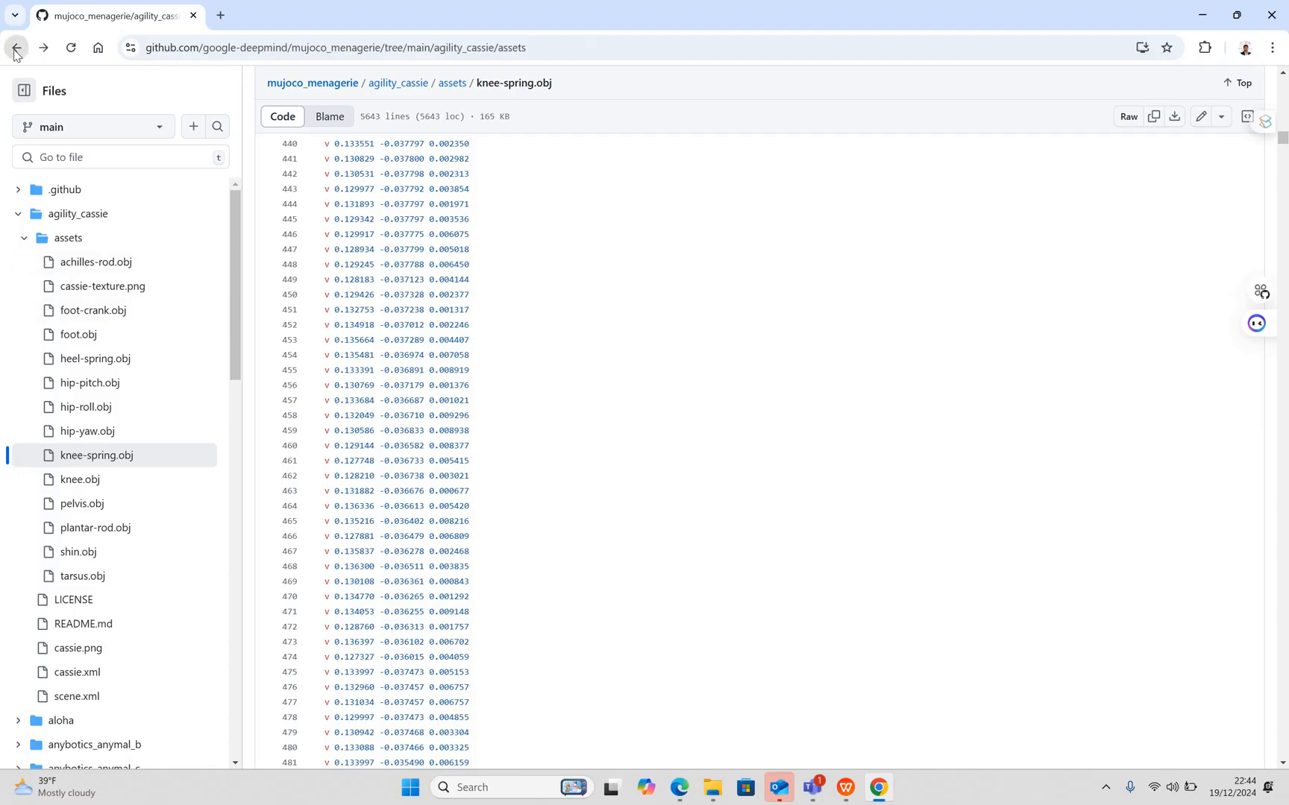
- Go back to the Model Gallery page and glance down to the Humanoids table
click(15, 47)
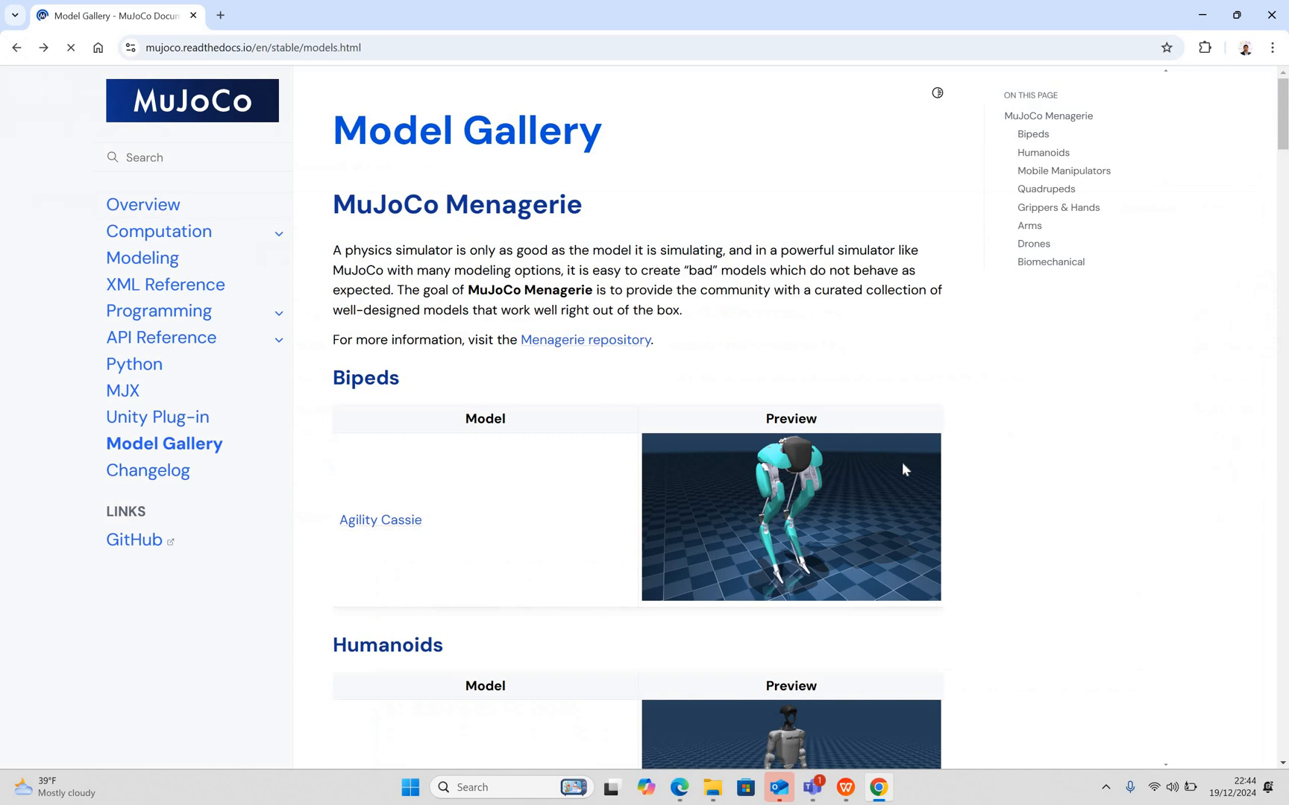
scroll(down, 3)
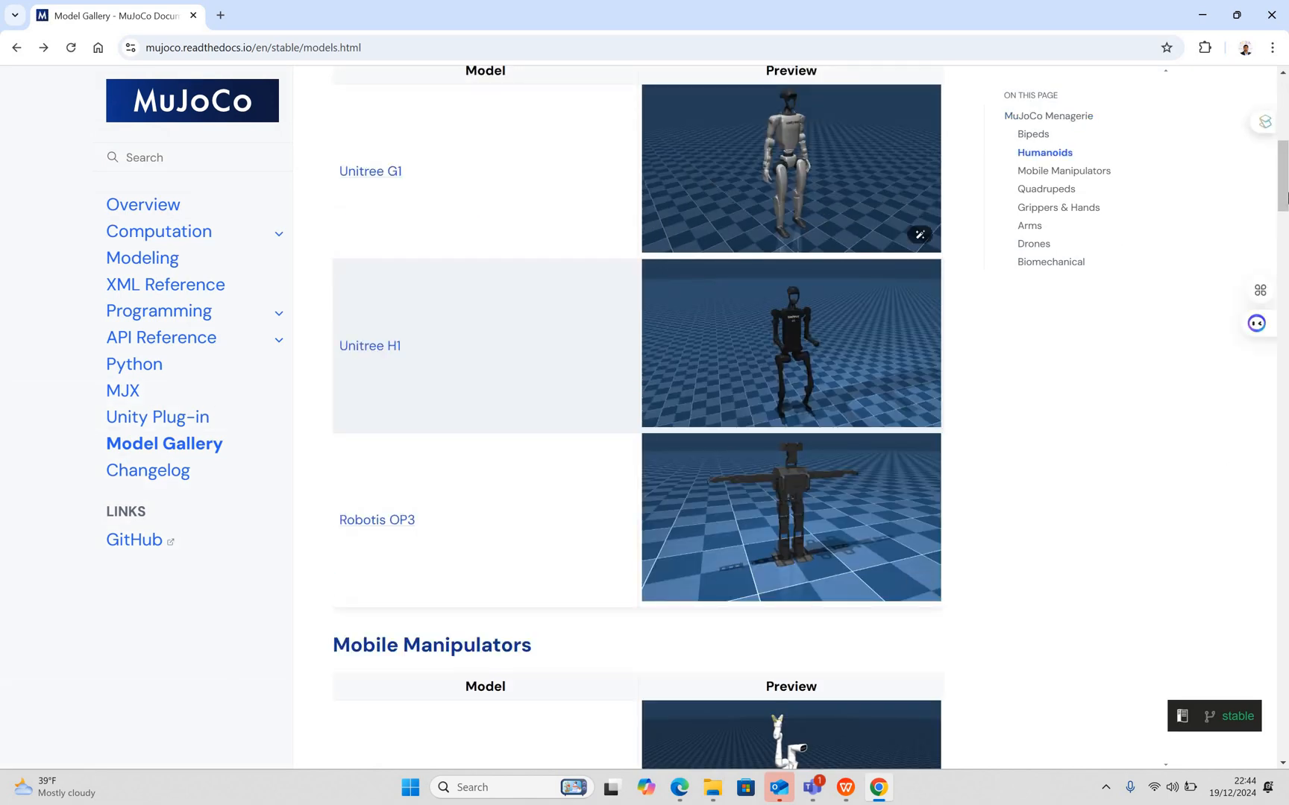
scroll(up, 3)
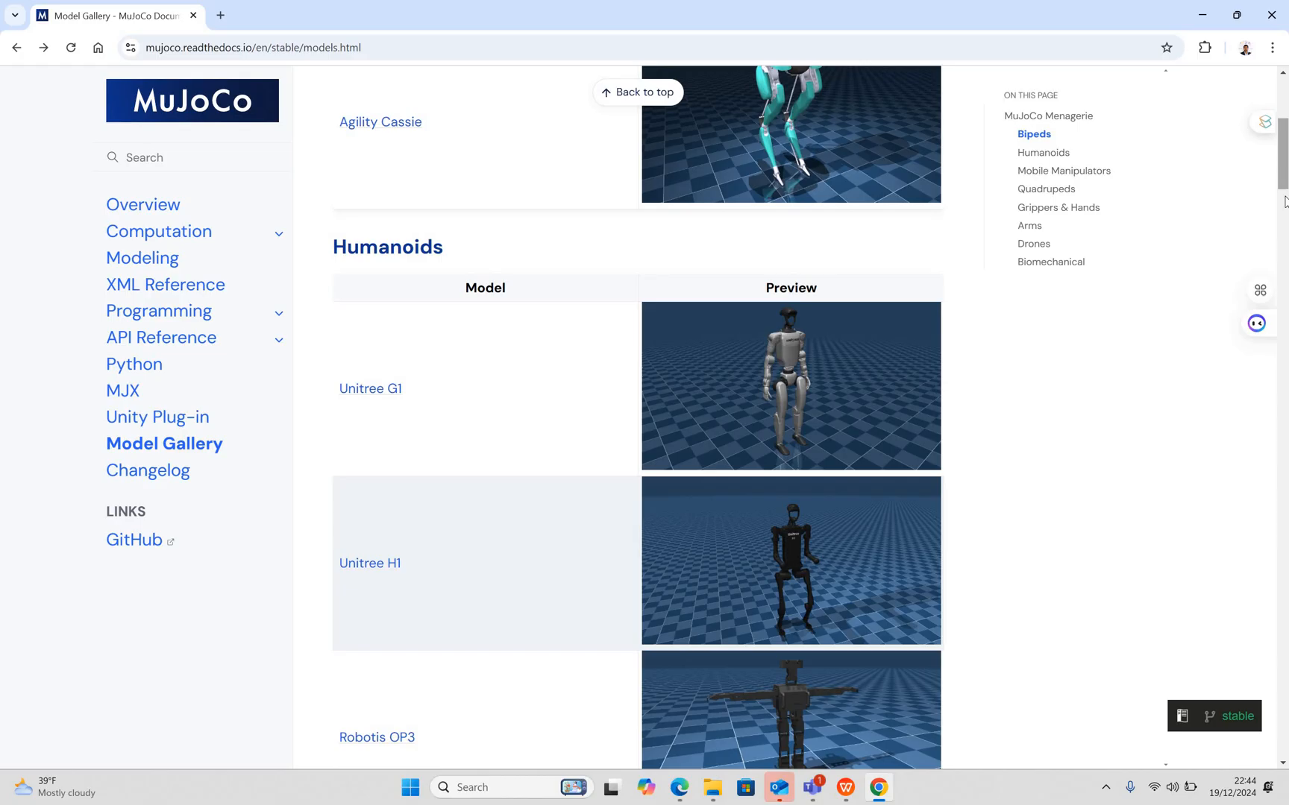
scroll(down, 3)
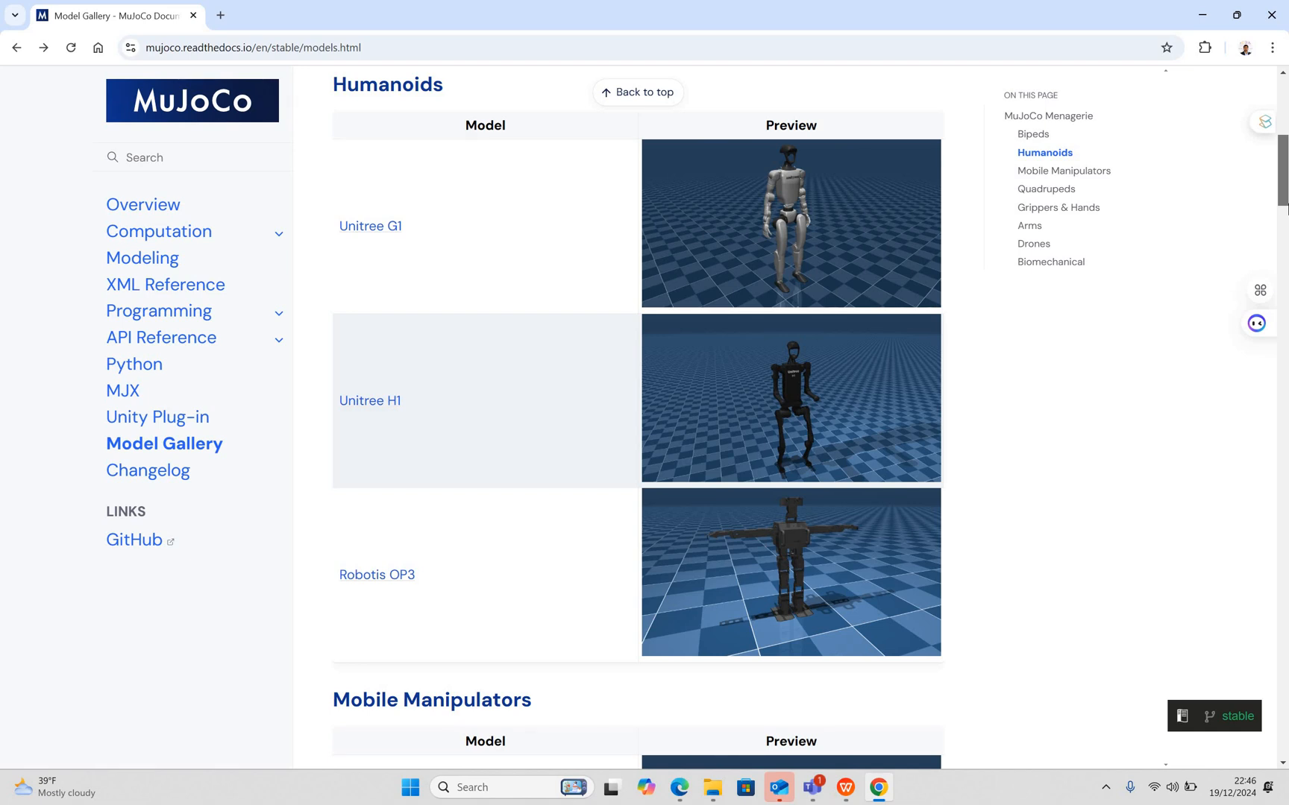
scroll(up, 3)
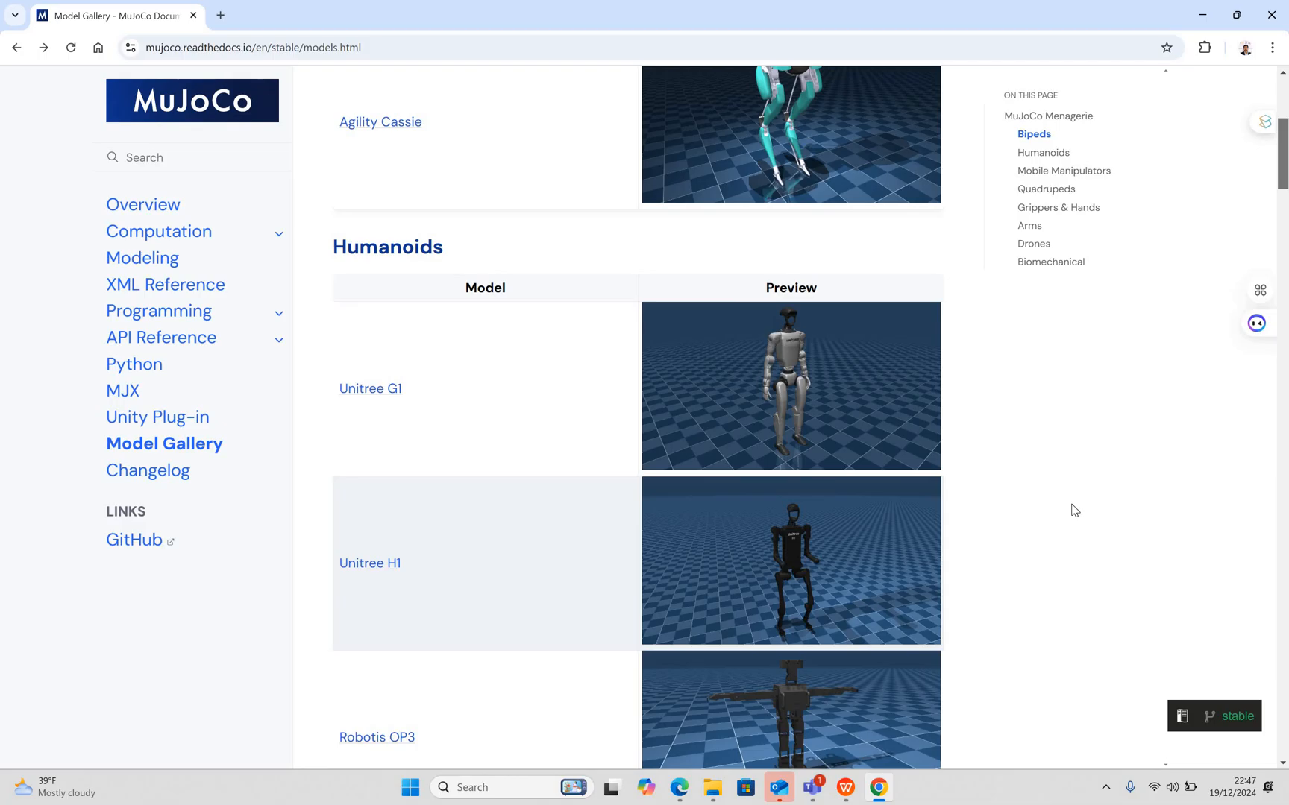
mouse_move(811, 791)
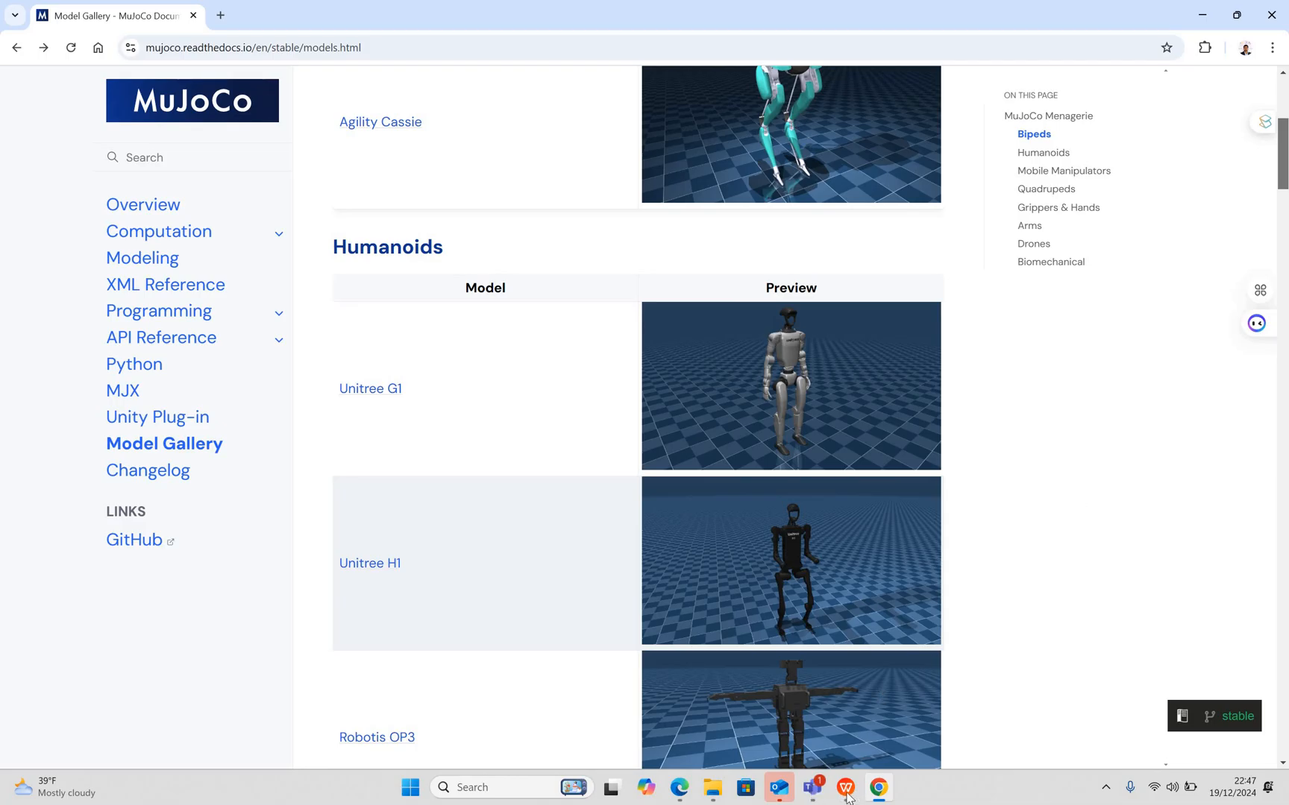
click(844, 788)
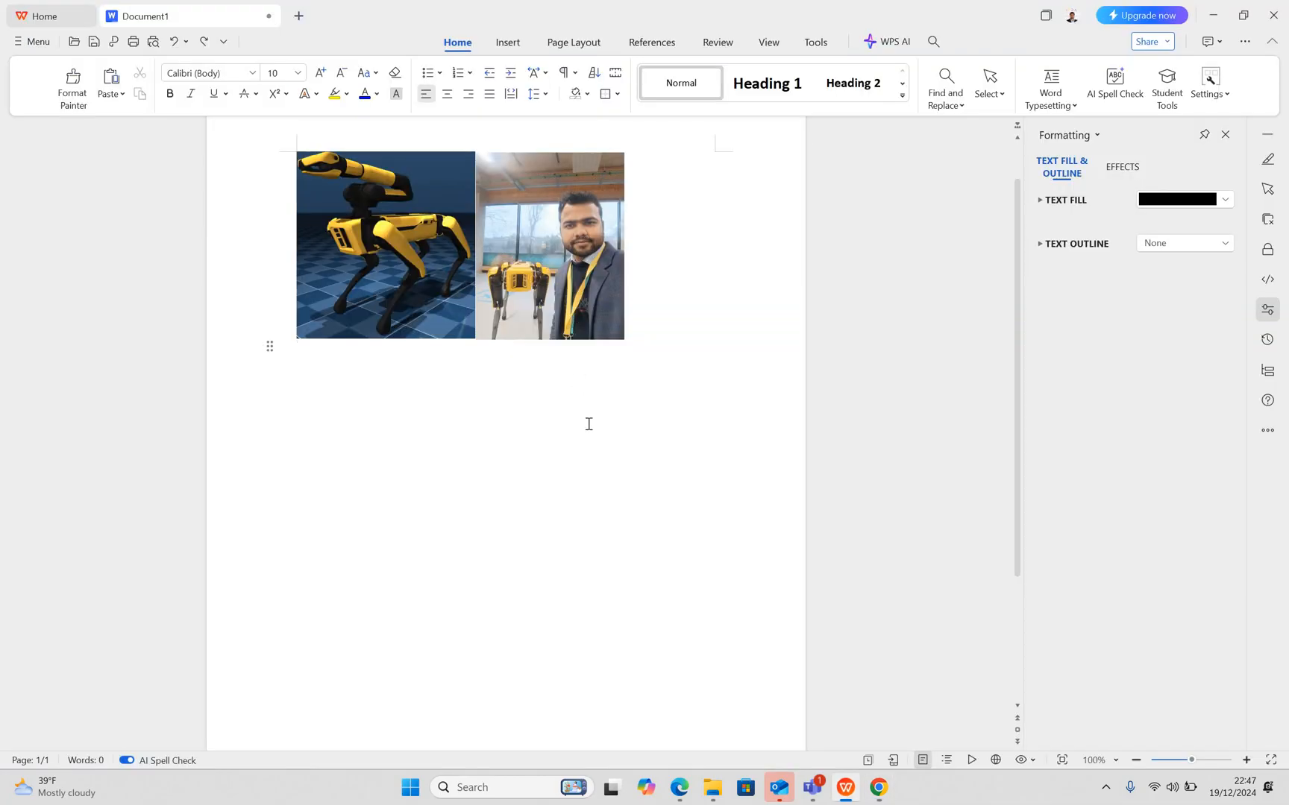
mouse_move(616, 360)
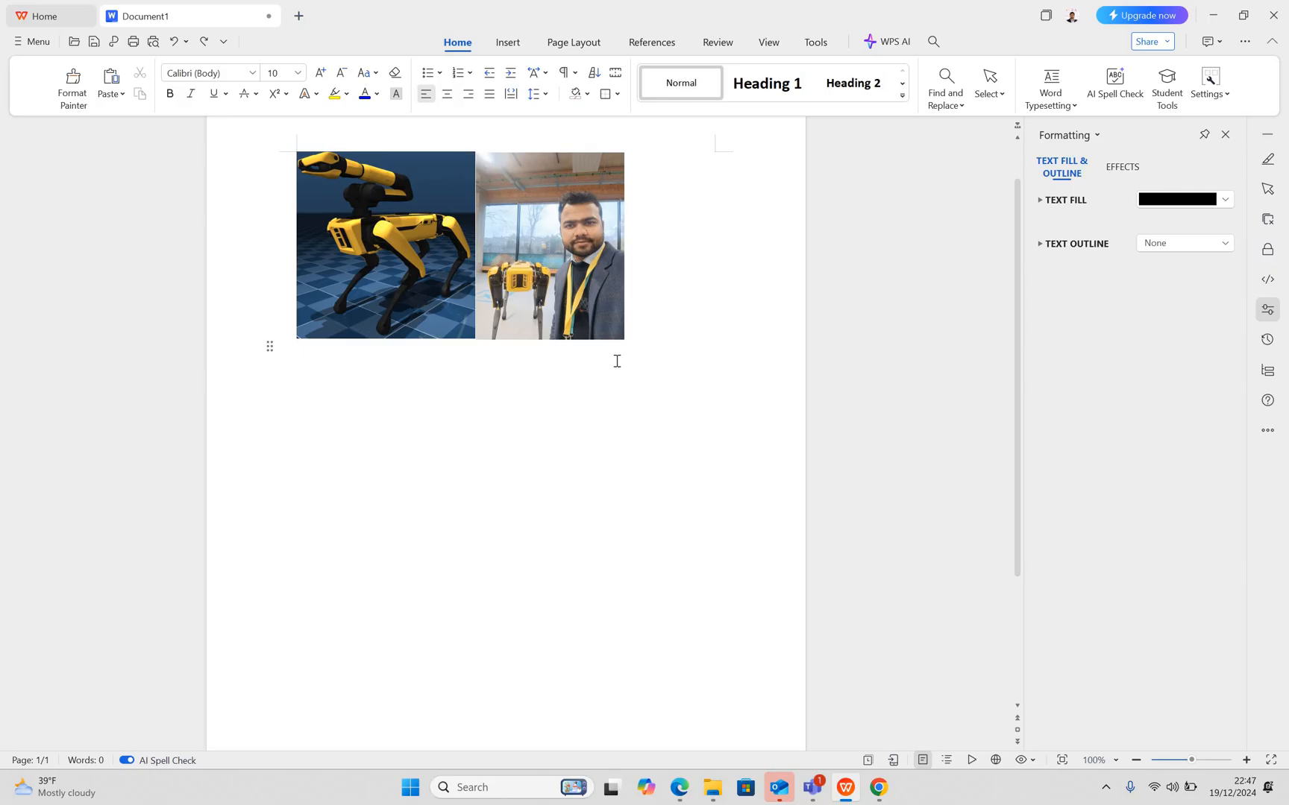
click(297, 346)
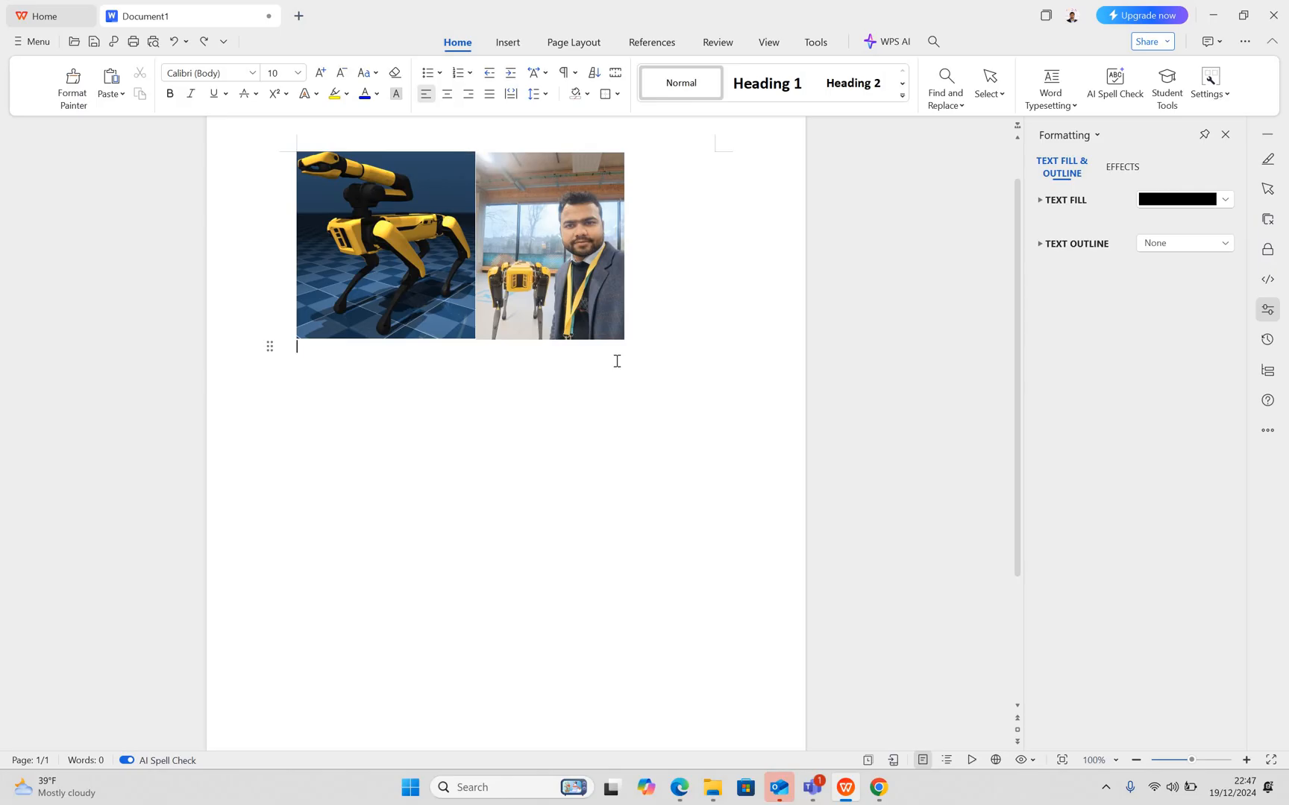
mouse_move(673, 621)
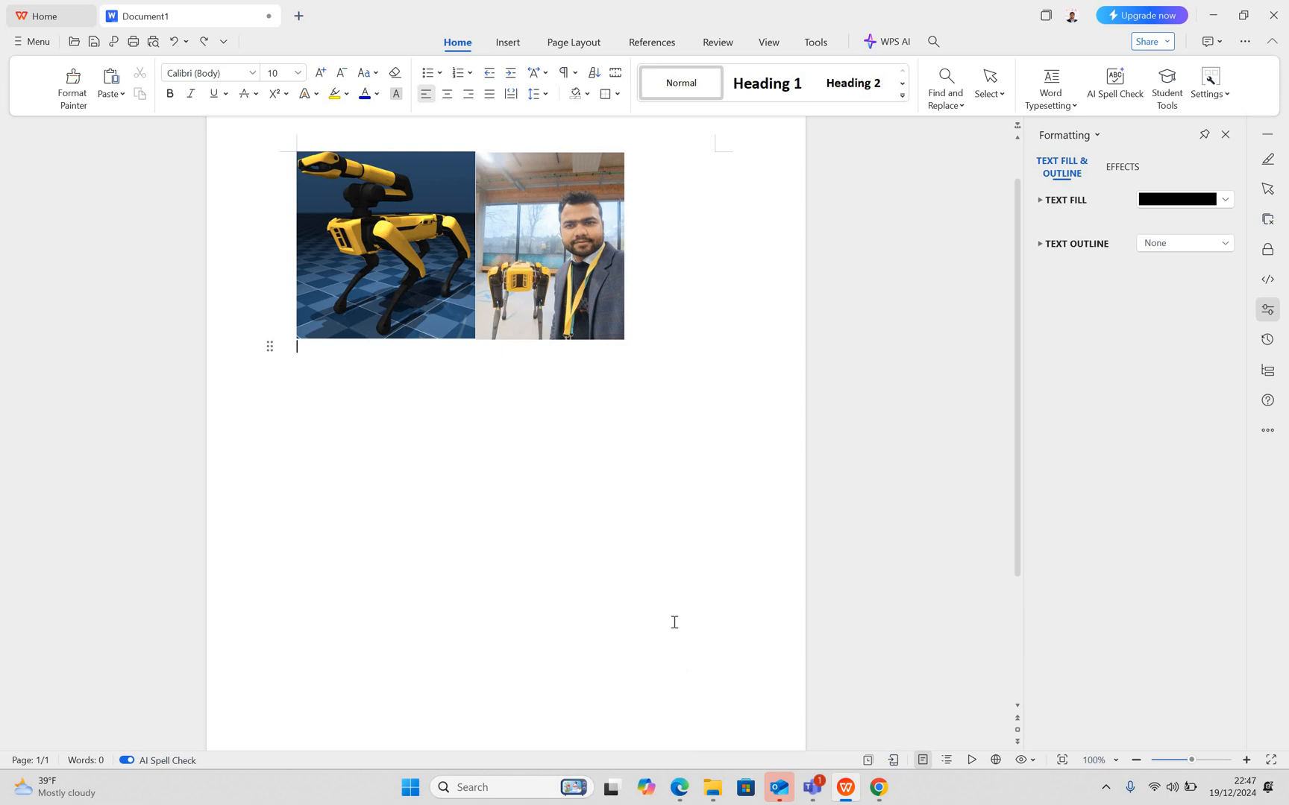
mouse_move(850, 675)
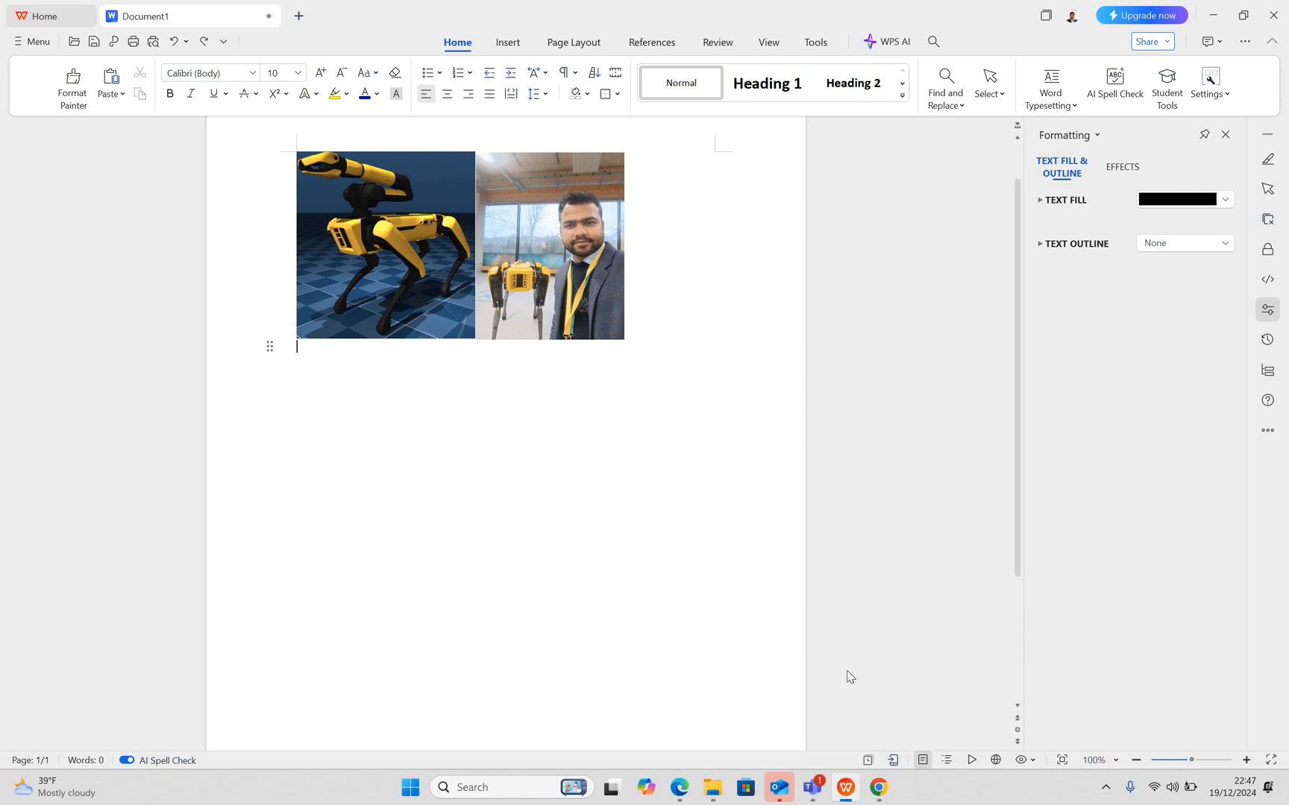
click(877, 787)
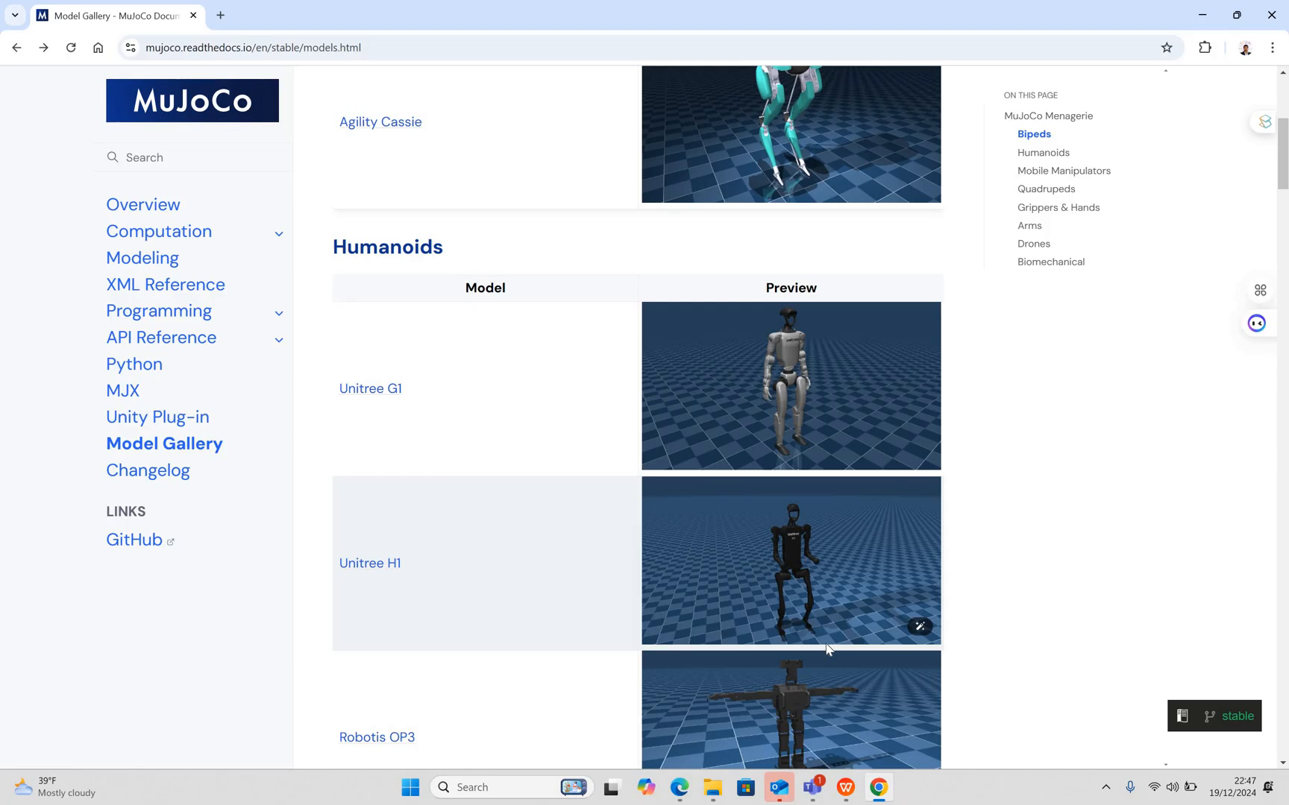
- Scroll to the Mobile Manipulators table with Google Robot and Hello Robot Stretch 2
scroll(down, 3)
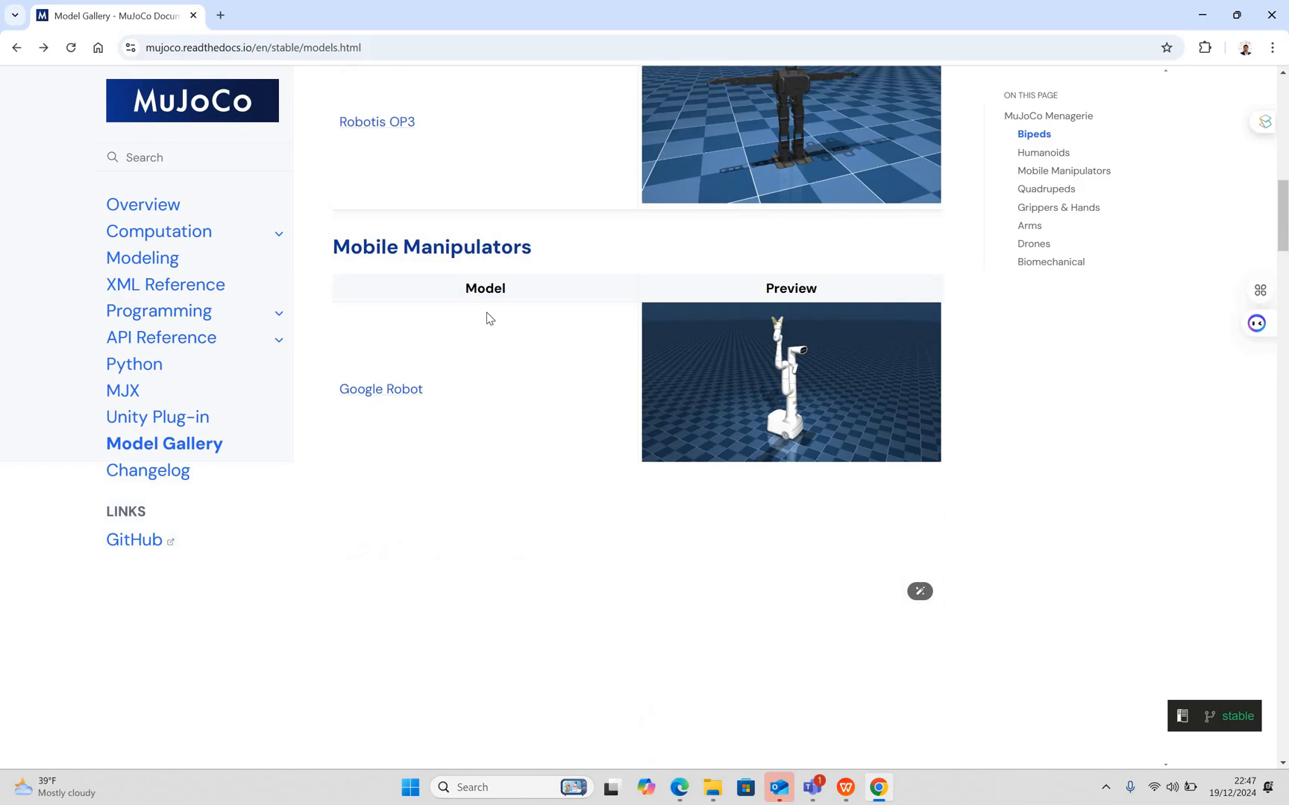
scroll(down, 3)
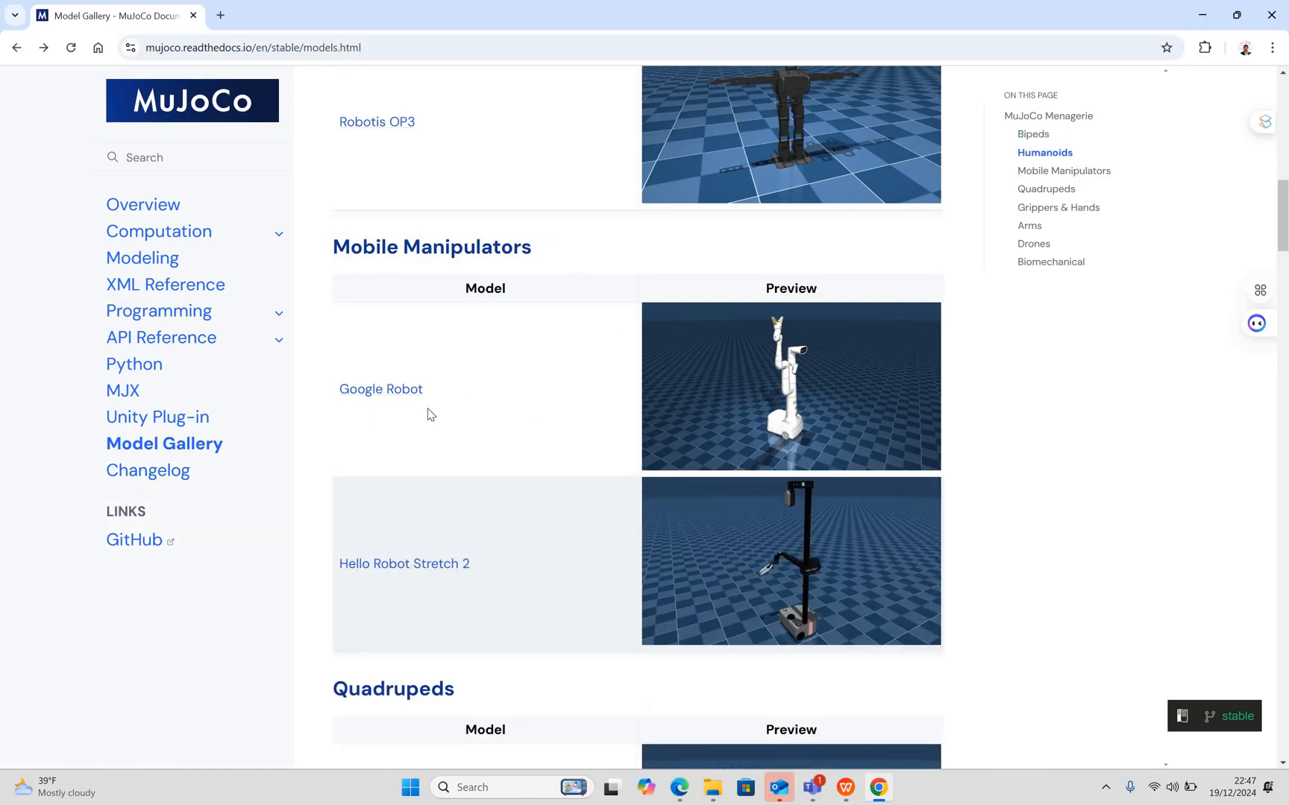
mouse_move(563, 444)
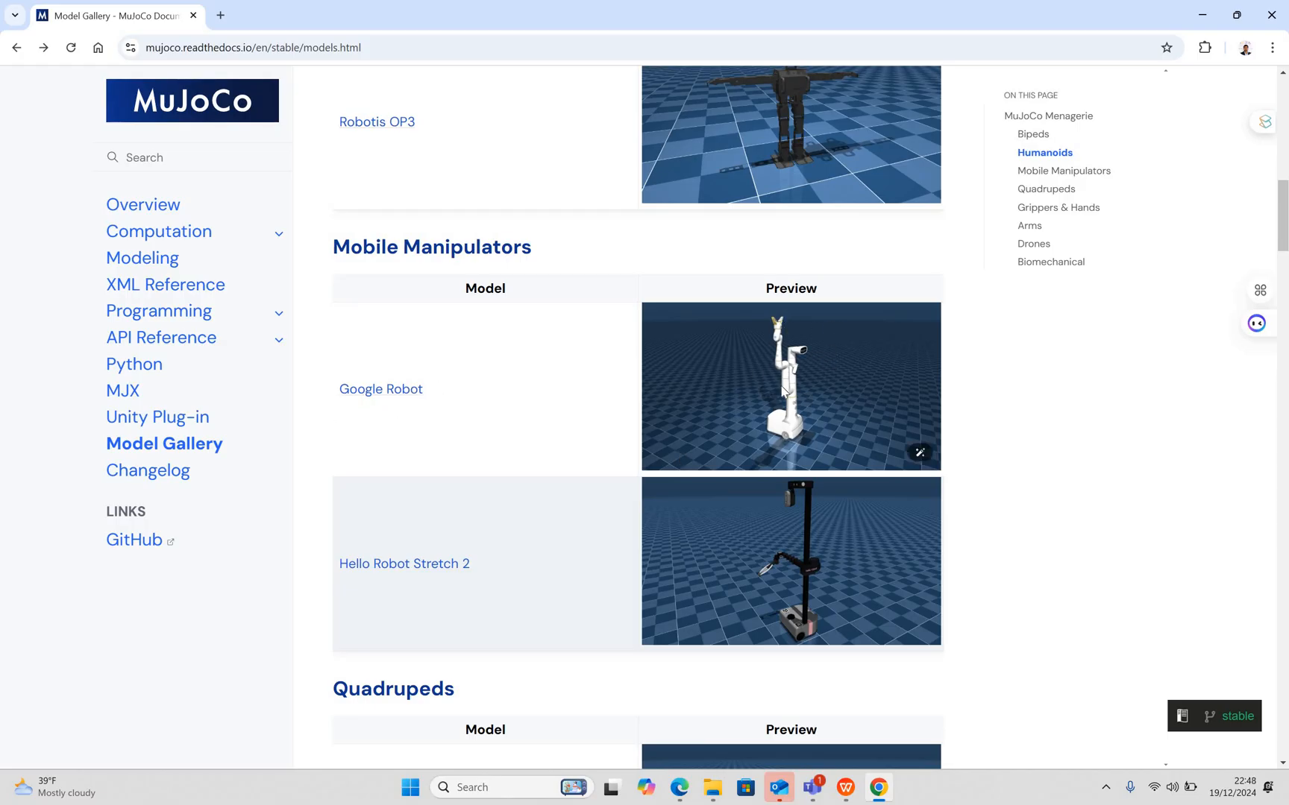
mouse_move(788, 384)
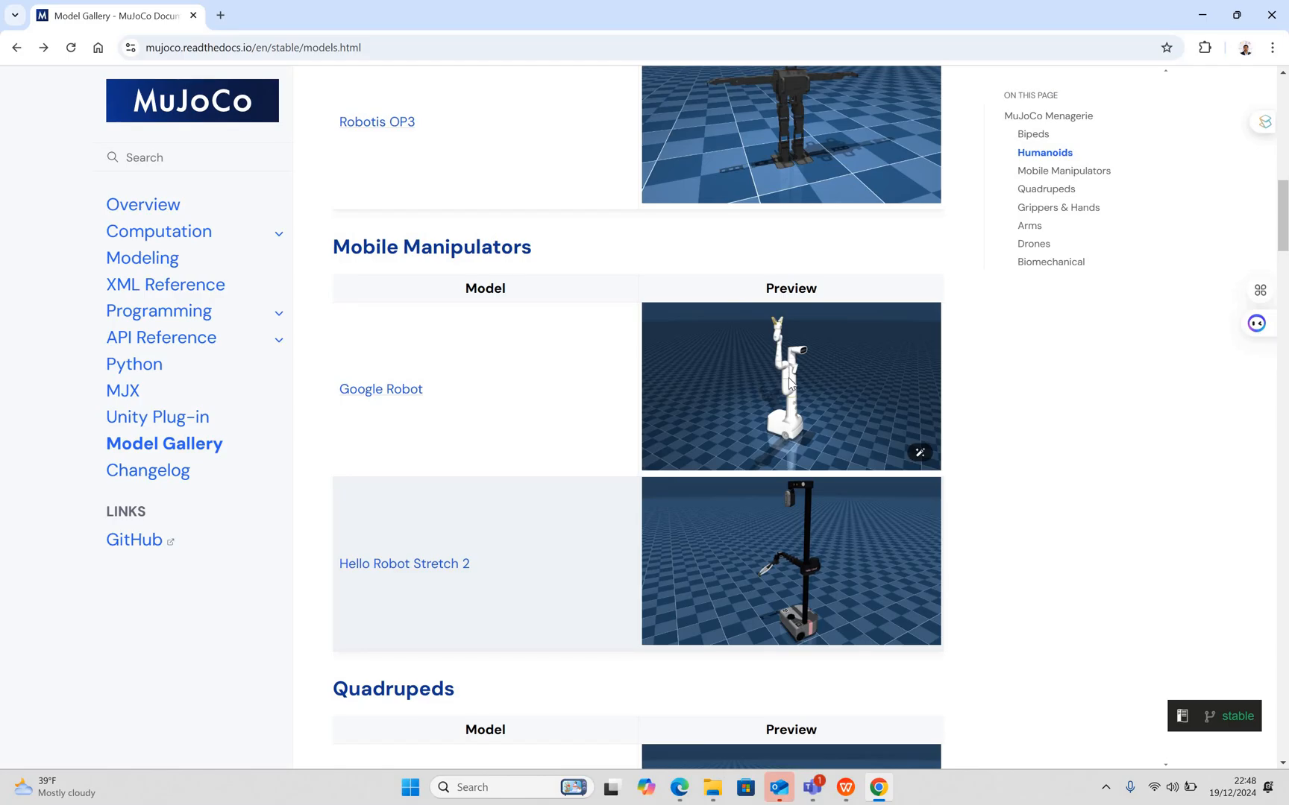
mouse_move(786, 658)
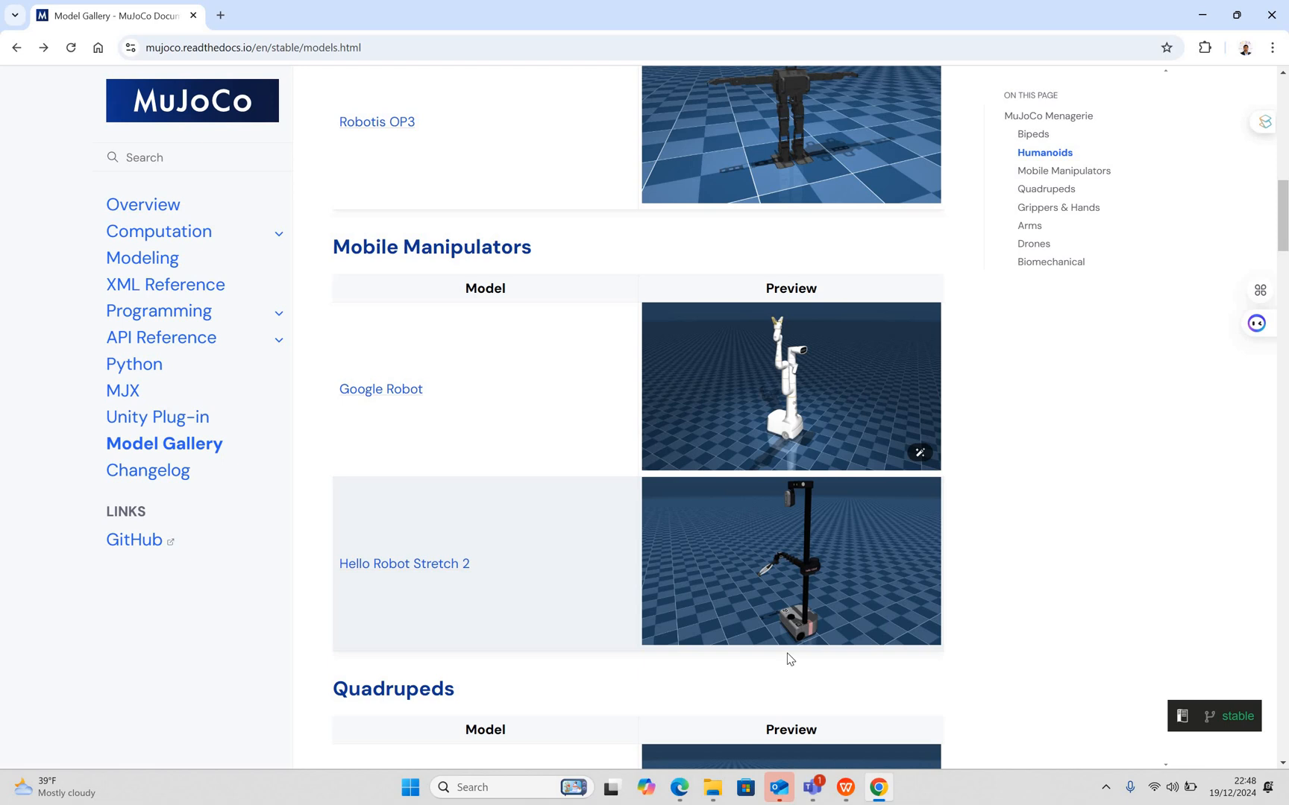
mouse_move(648, 452)
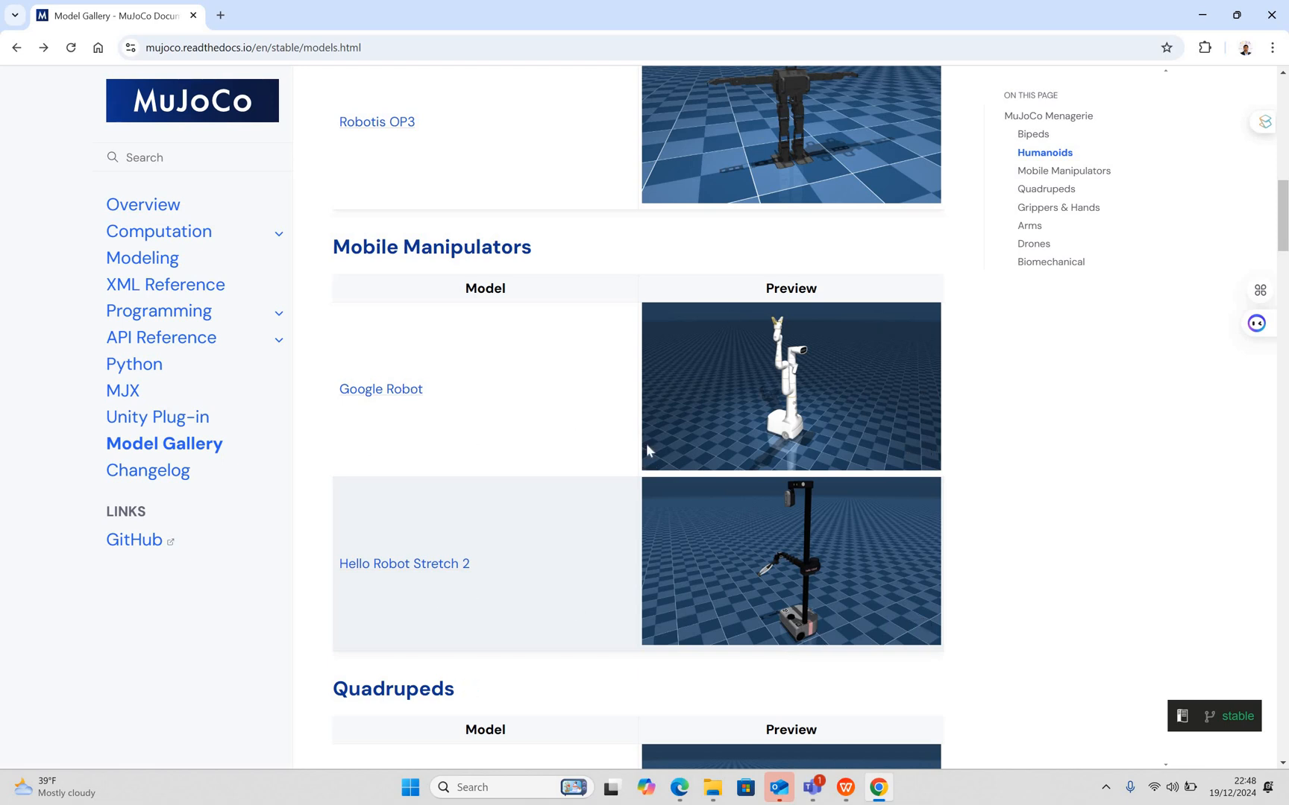
mouse_move(852, 405)
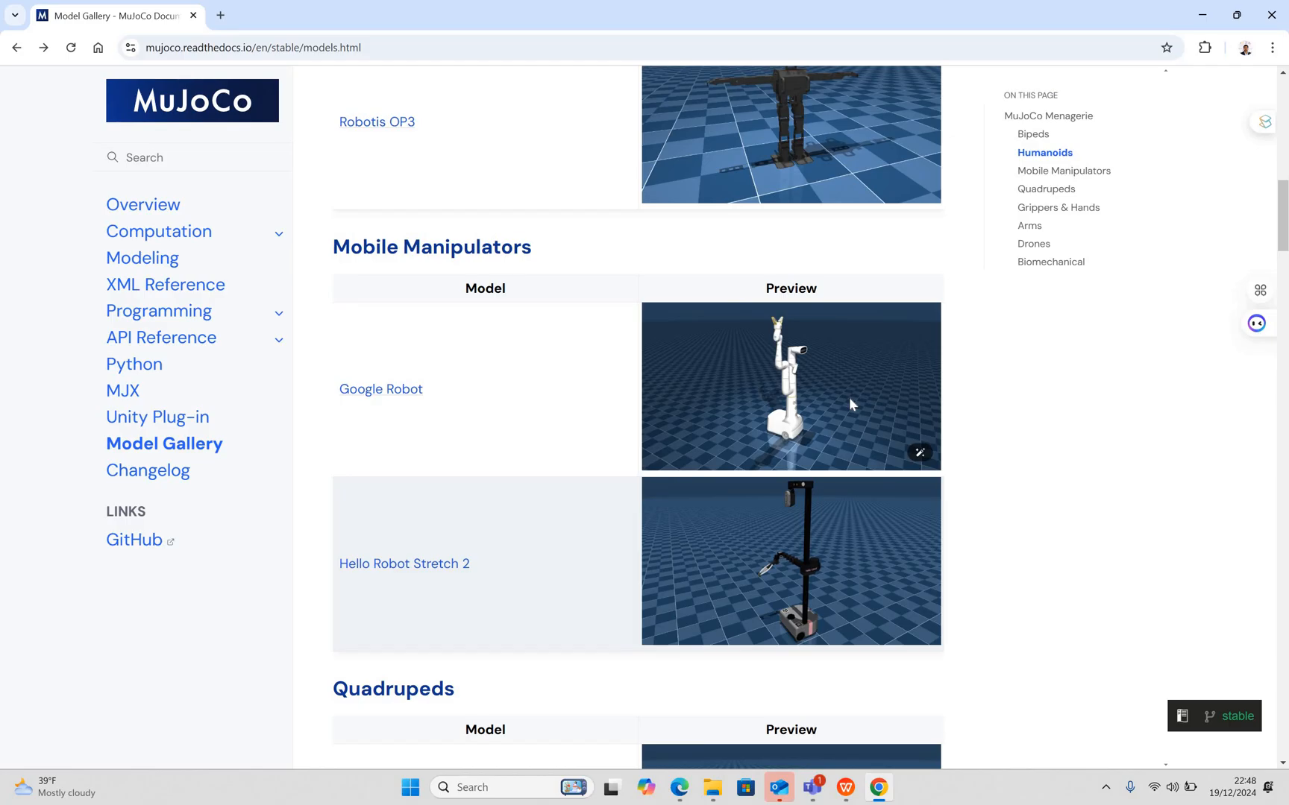
mouse_move(859, 652)
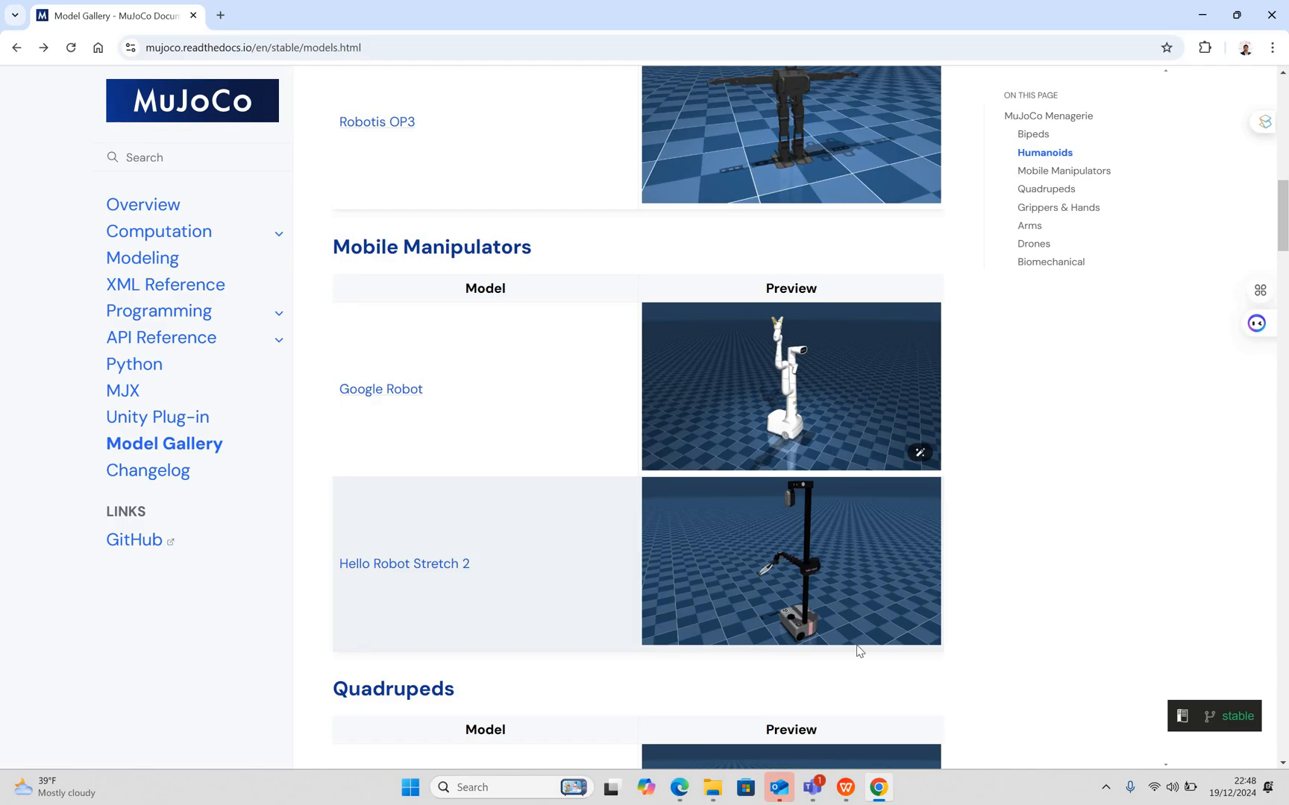
- Scroll through the Quadrupeds table from Unitree A1 to Google Barkour vB
scroll(down, 3)
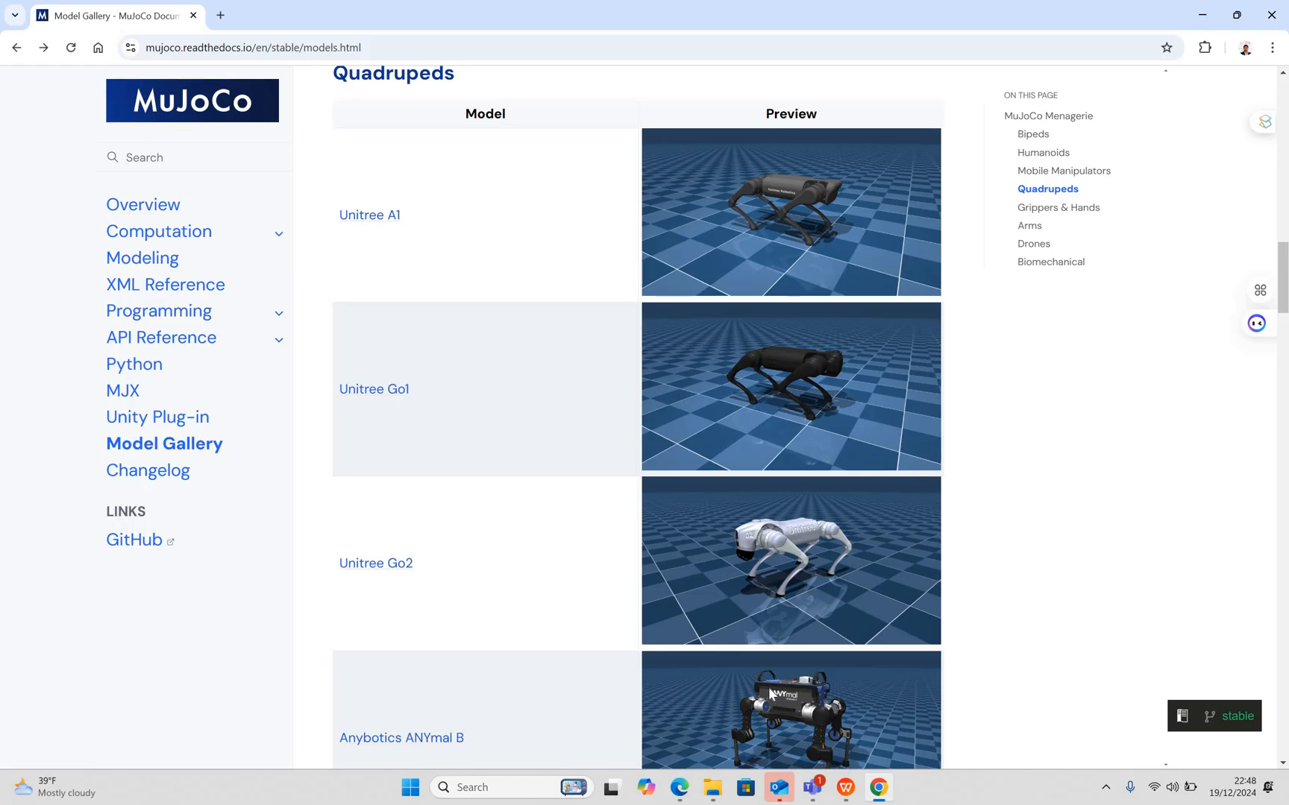
mouse_move(418, 288)
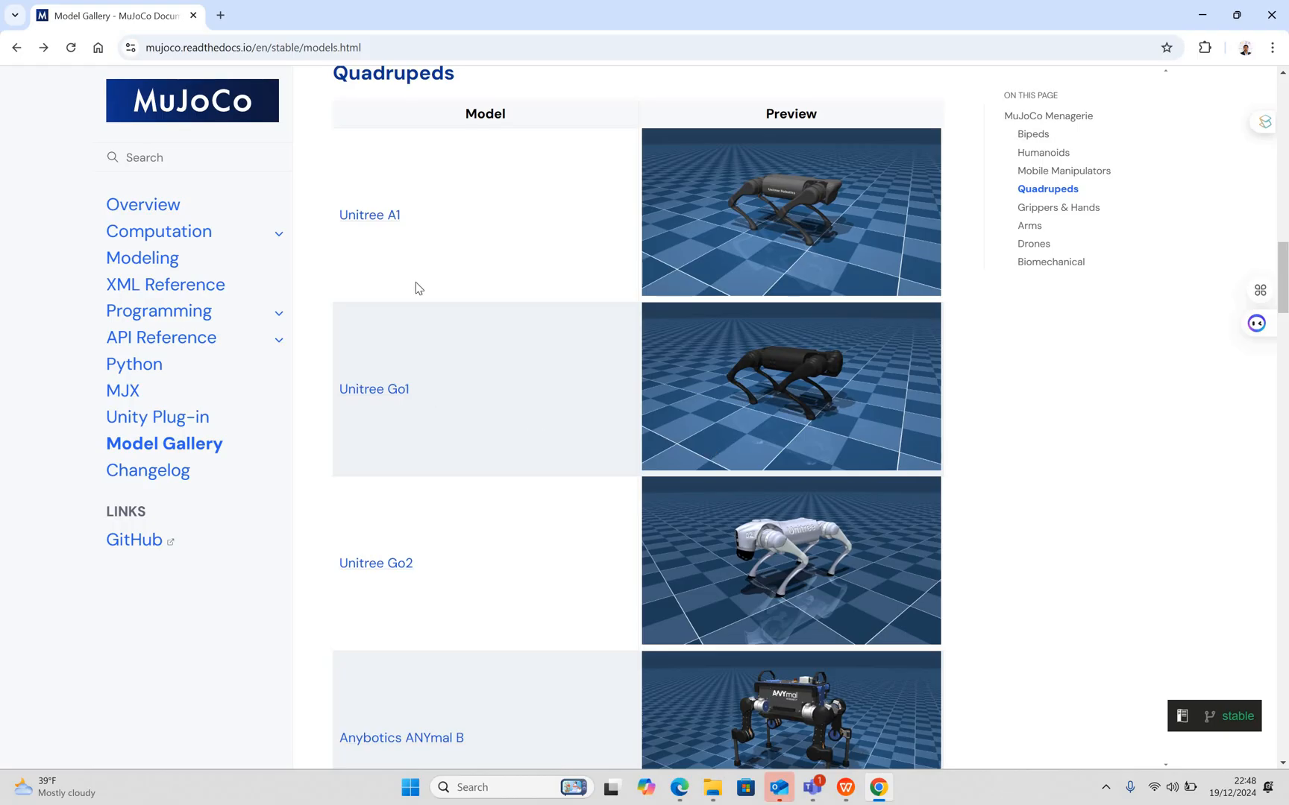
mouse_move(428, 268)
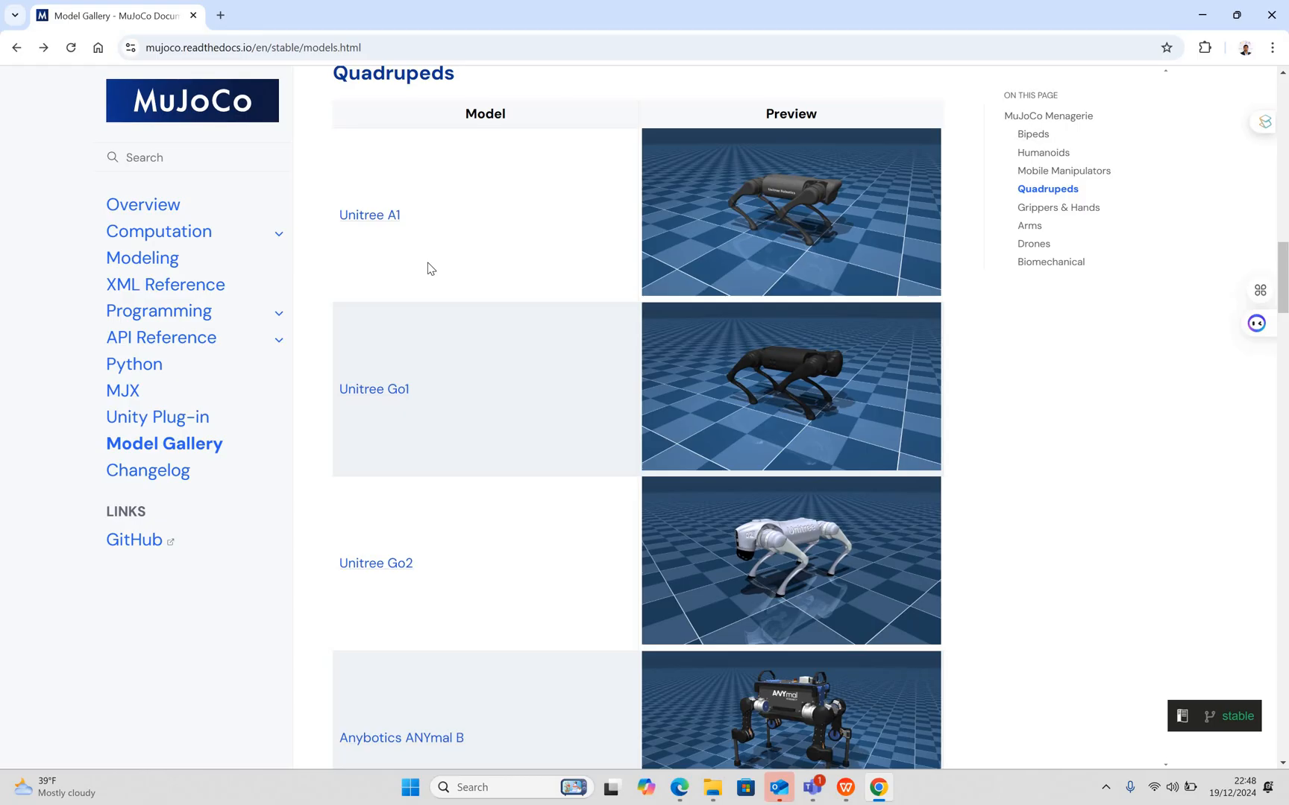
mouse_move(418, 642)
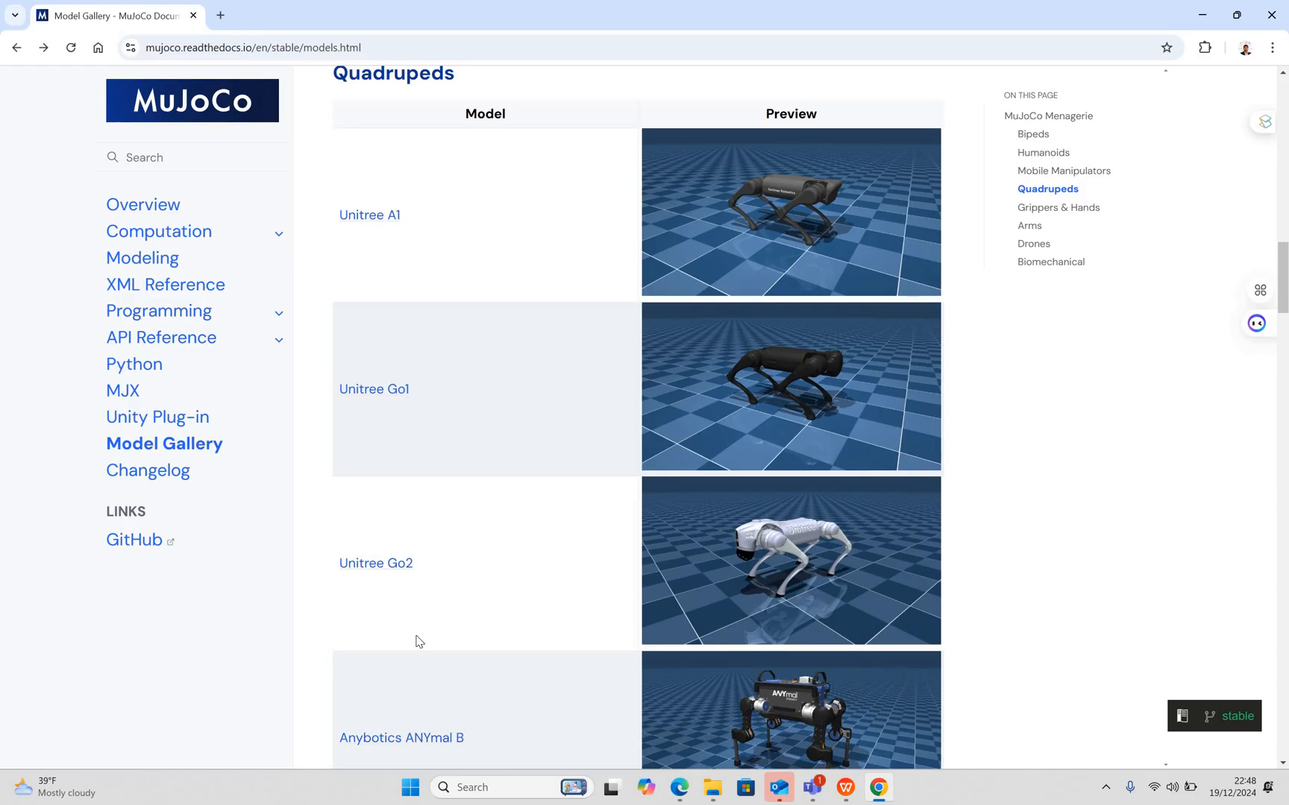
mouse_move(576, 551)
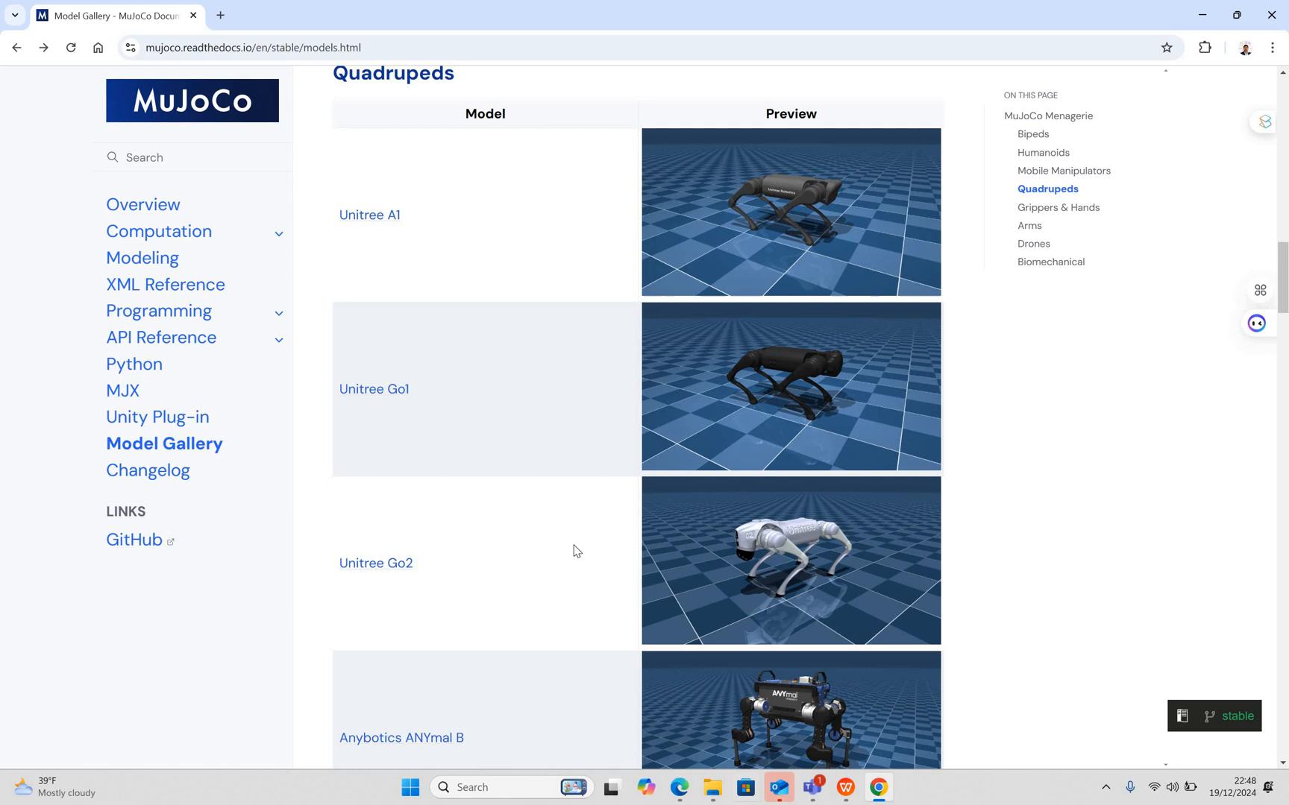
scroll(down, 3)
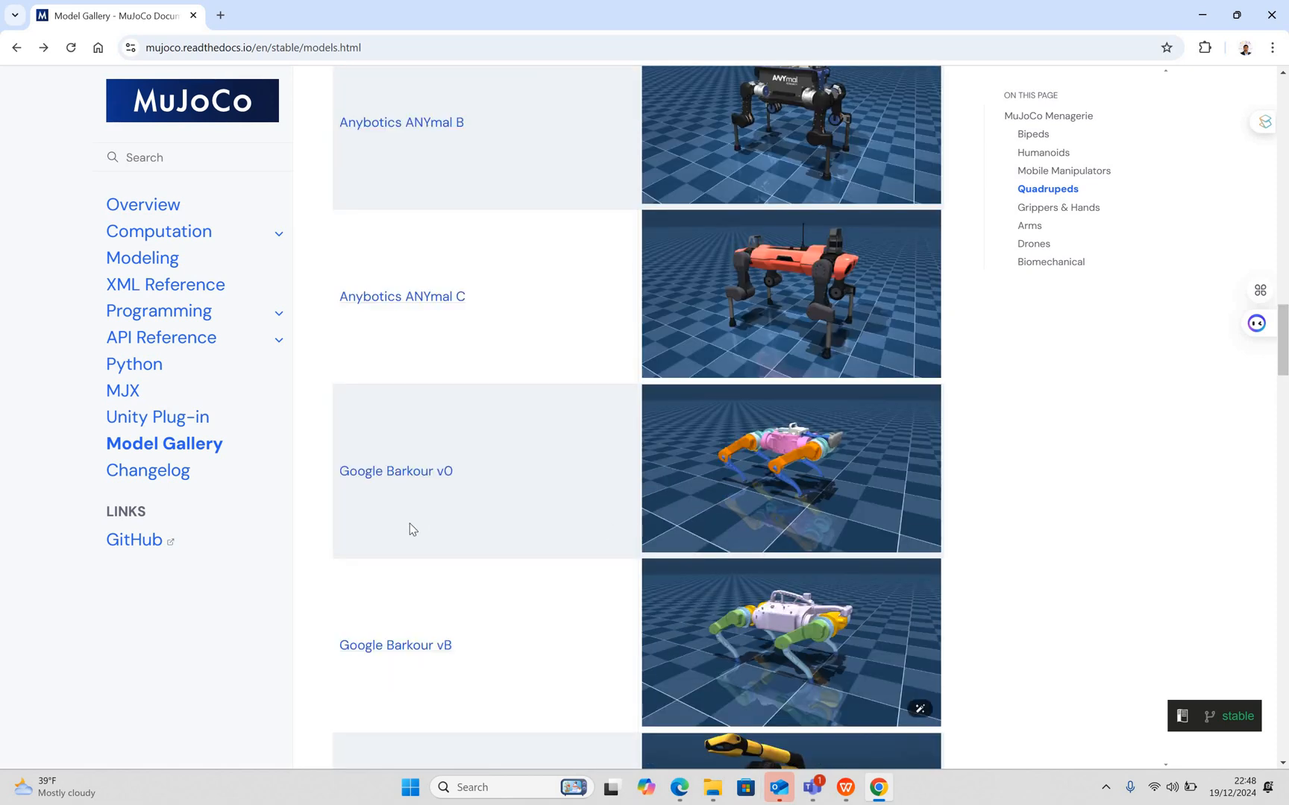
mouse_move(419, 637)
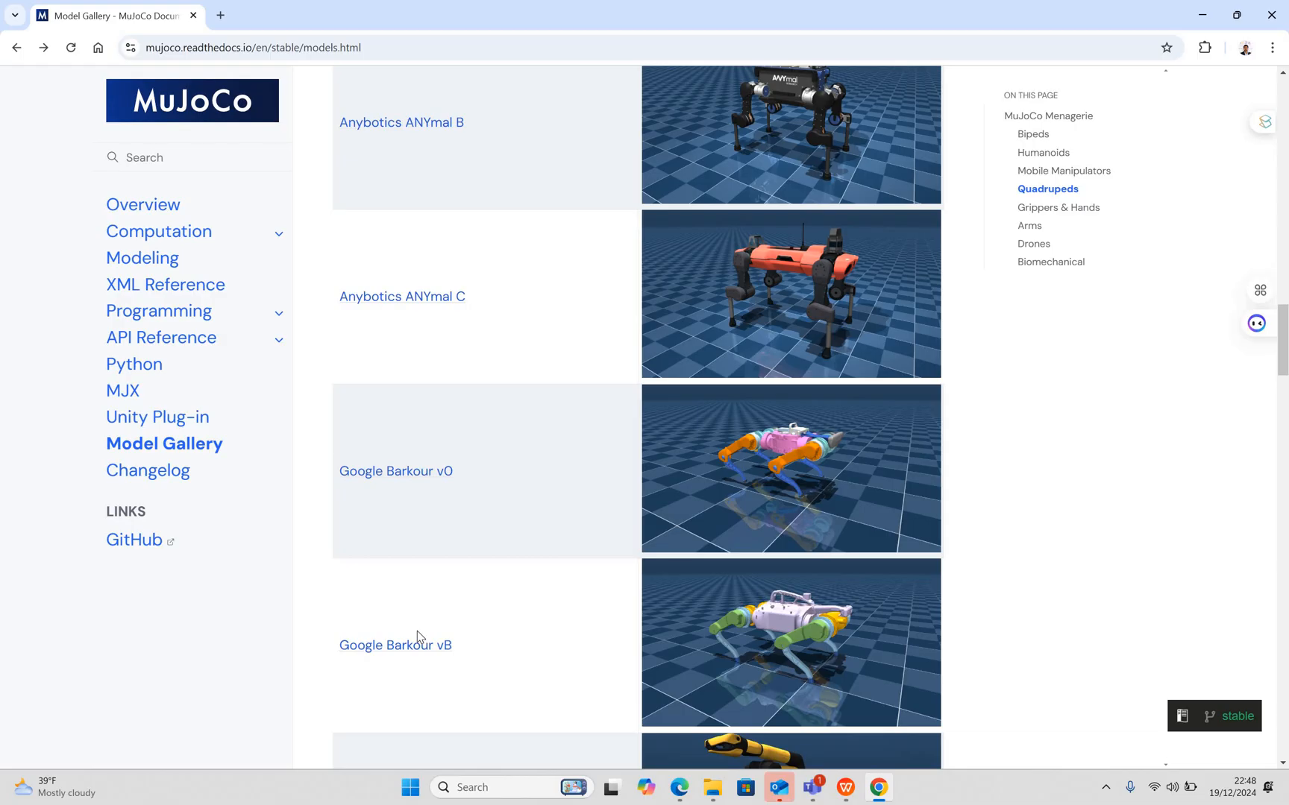
mouse_move(436, 238)
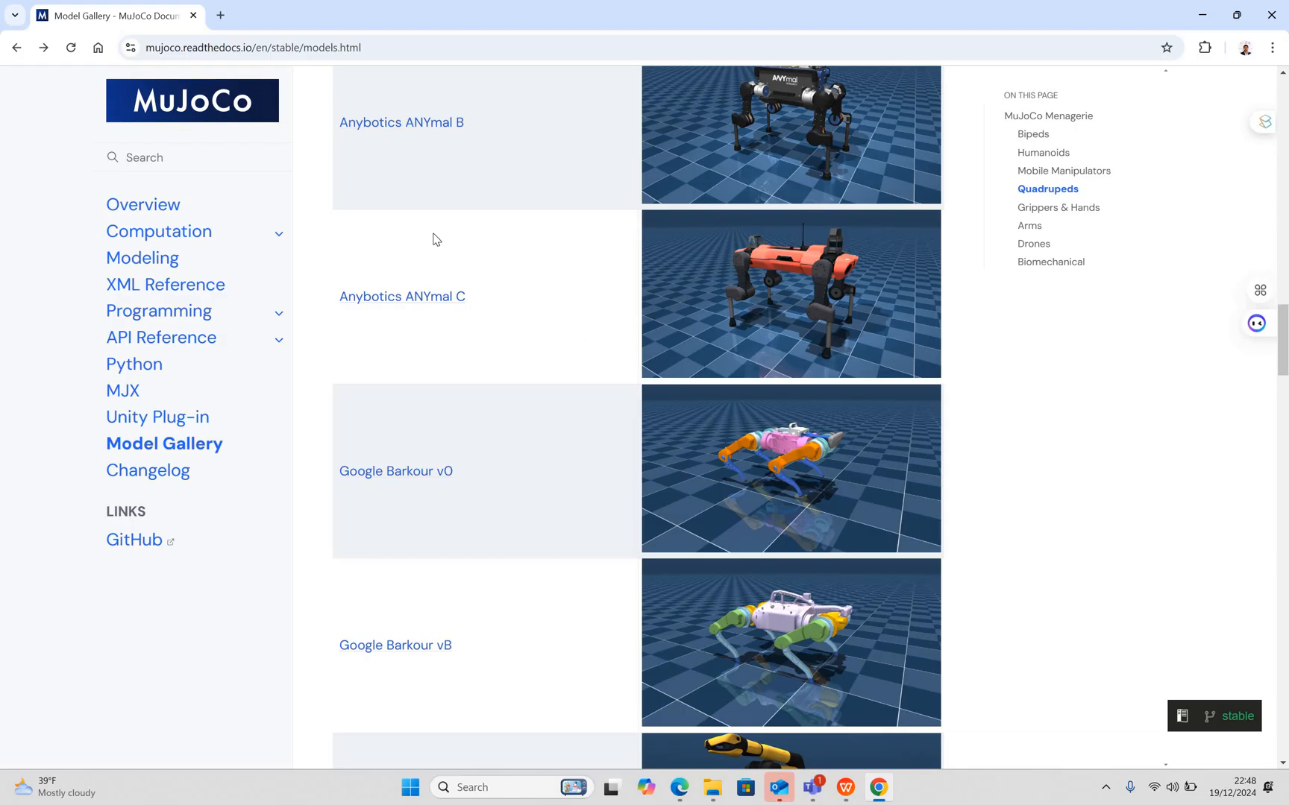
- Scroll to Boston Dynamics Spot and the start of the Grippers & Hands table
scroll(down, 3)
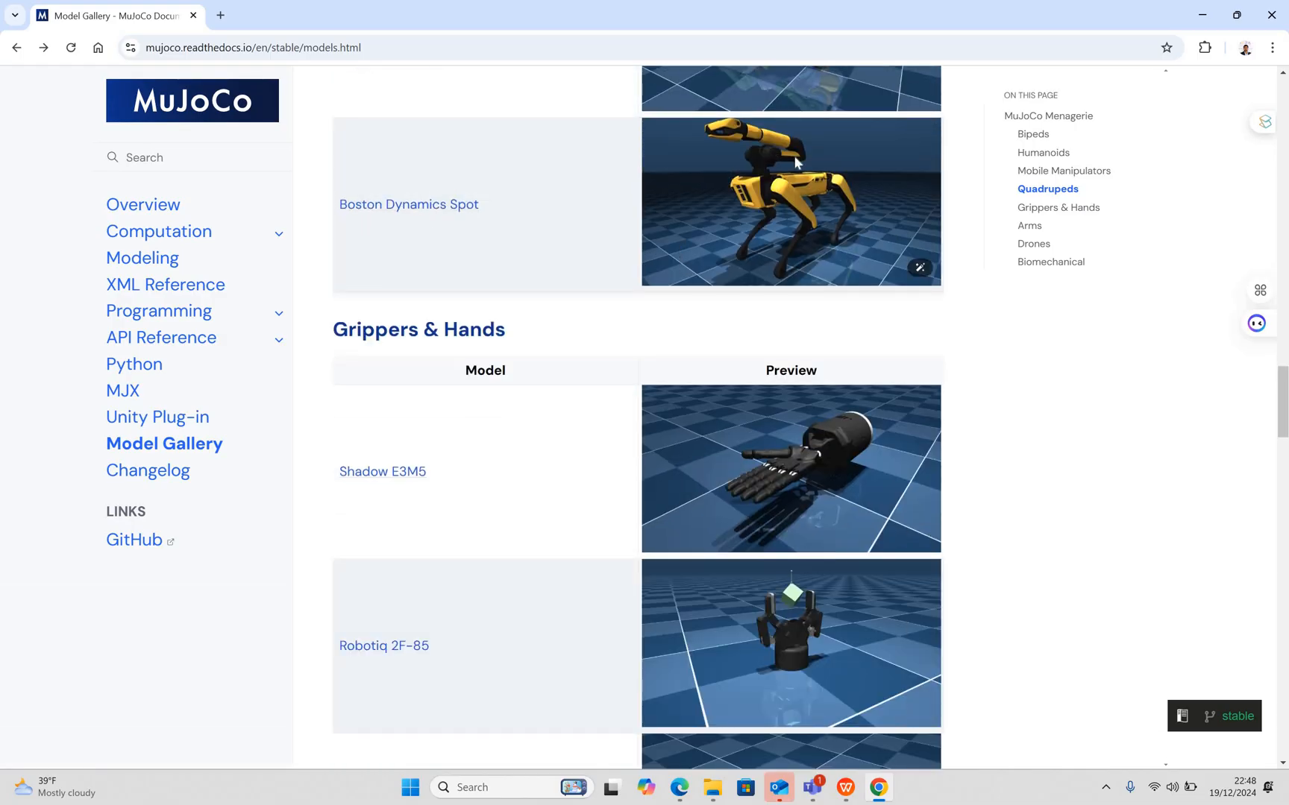
mouse_move(847, 431)
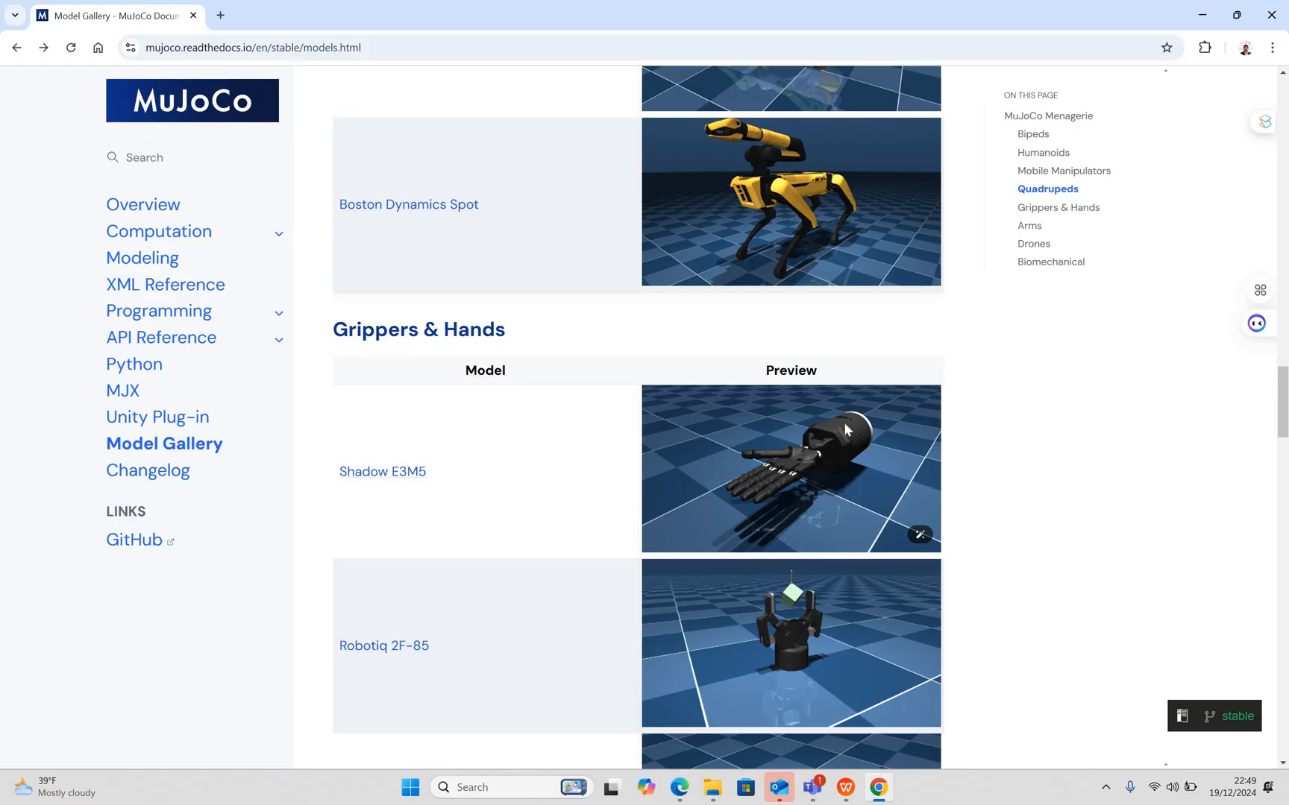
- Scroll through the Arms table past Franka Panda and FR3 to UR5e and UR10e
scroll(down, 3)
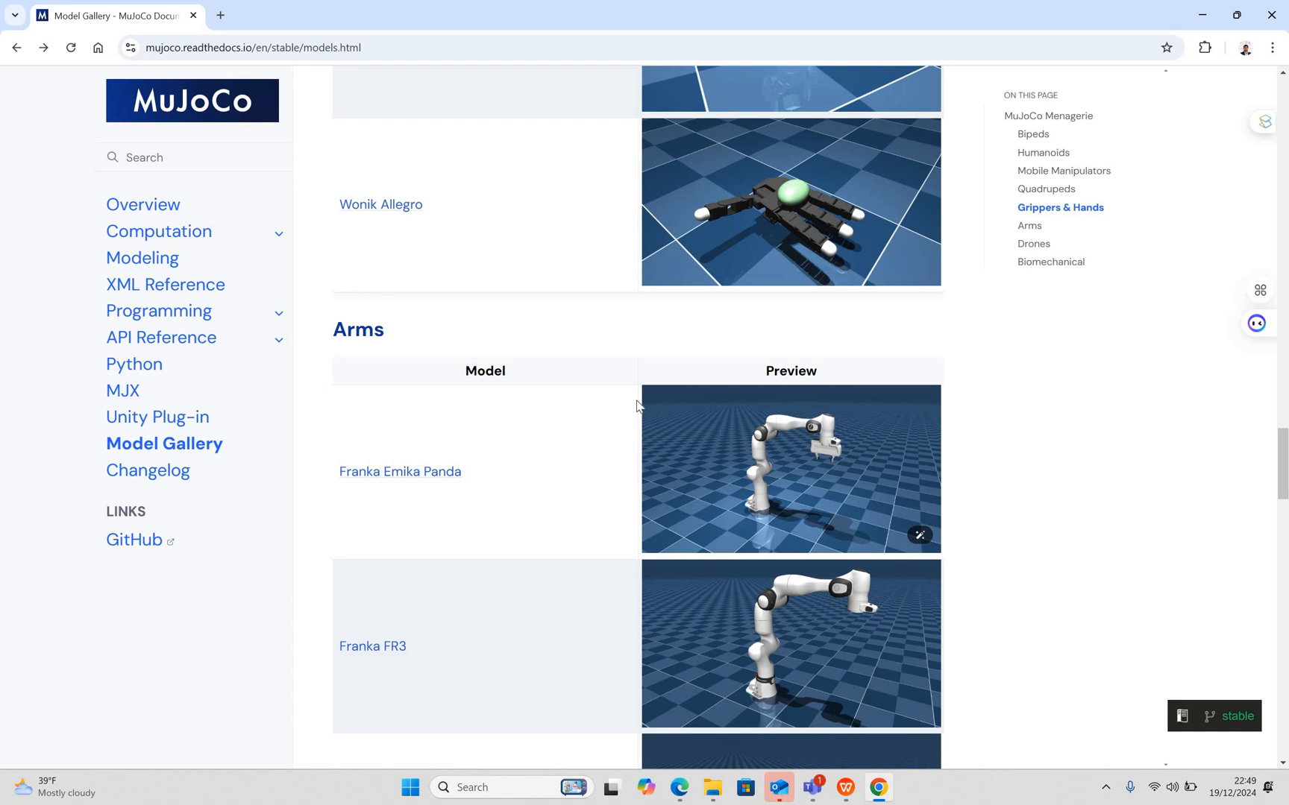
mouse_move(780, 495)
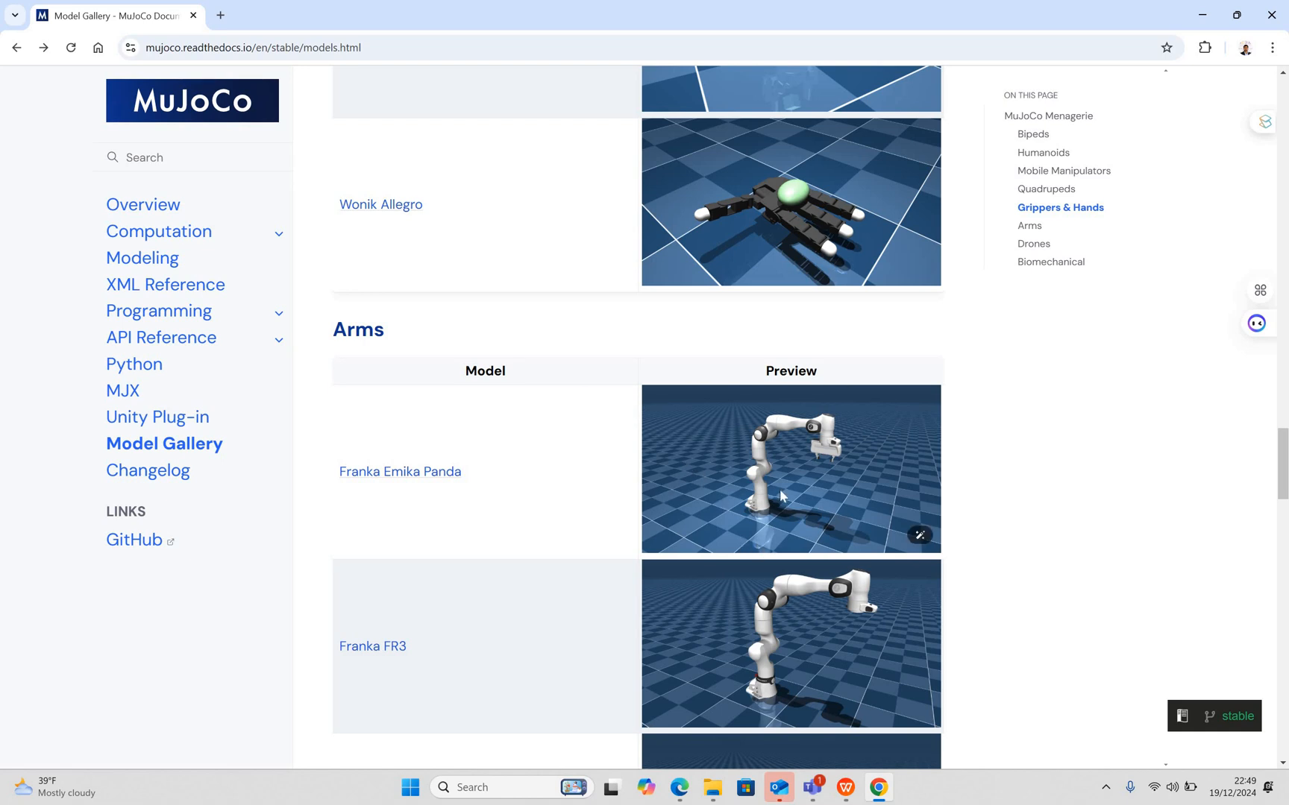
scroll(up, 3)
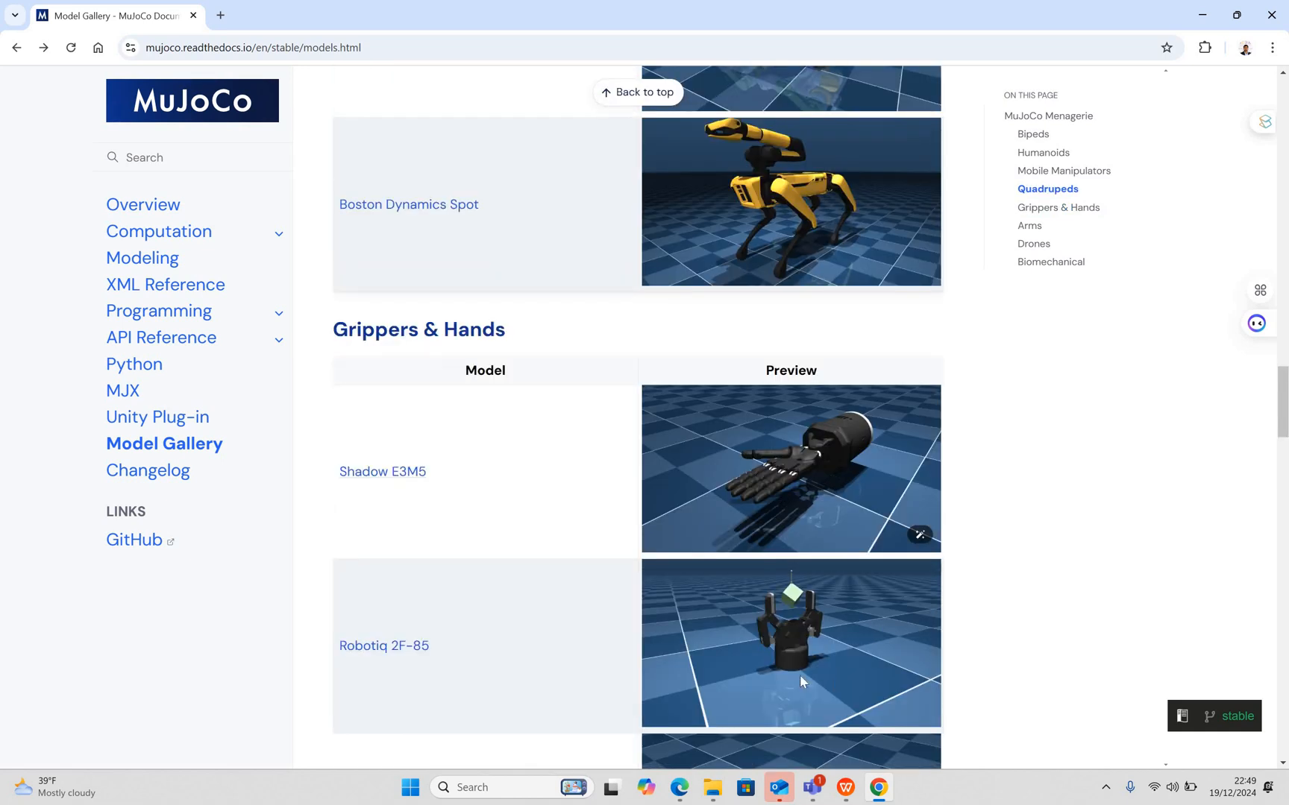
mouse_move(843, 632)
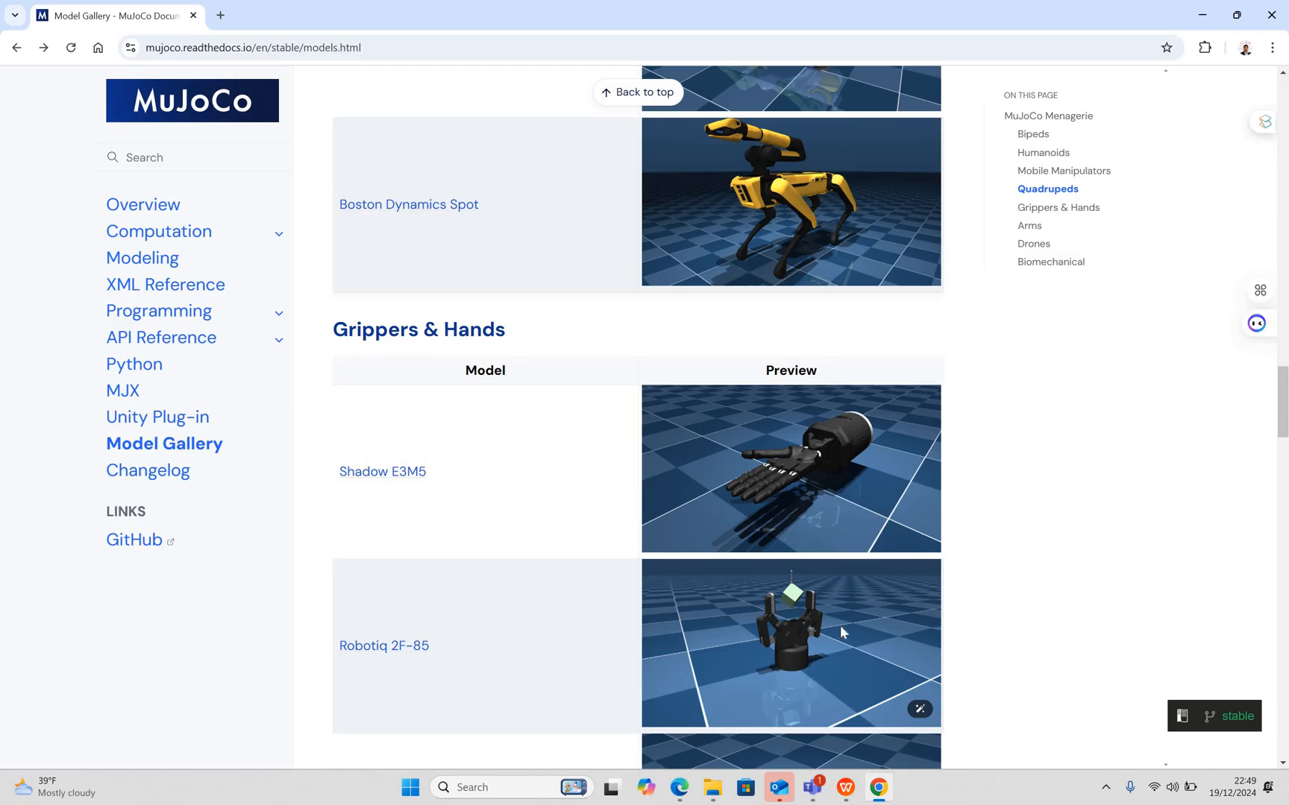
scroll(down, 3)
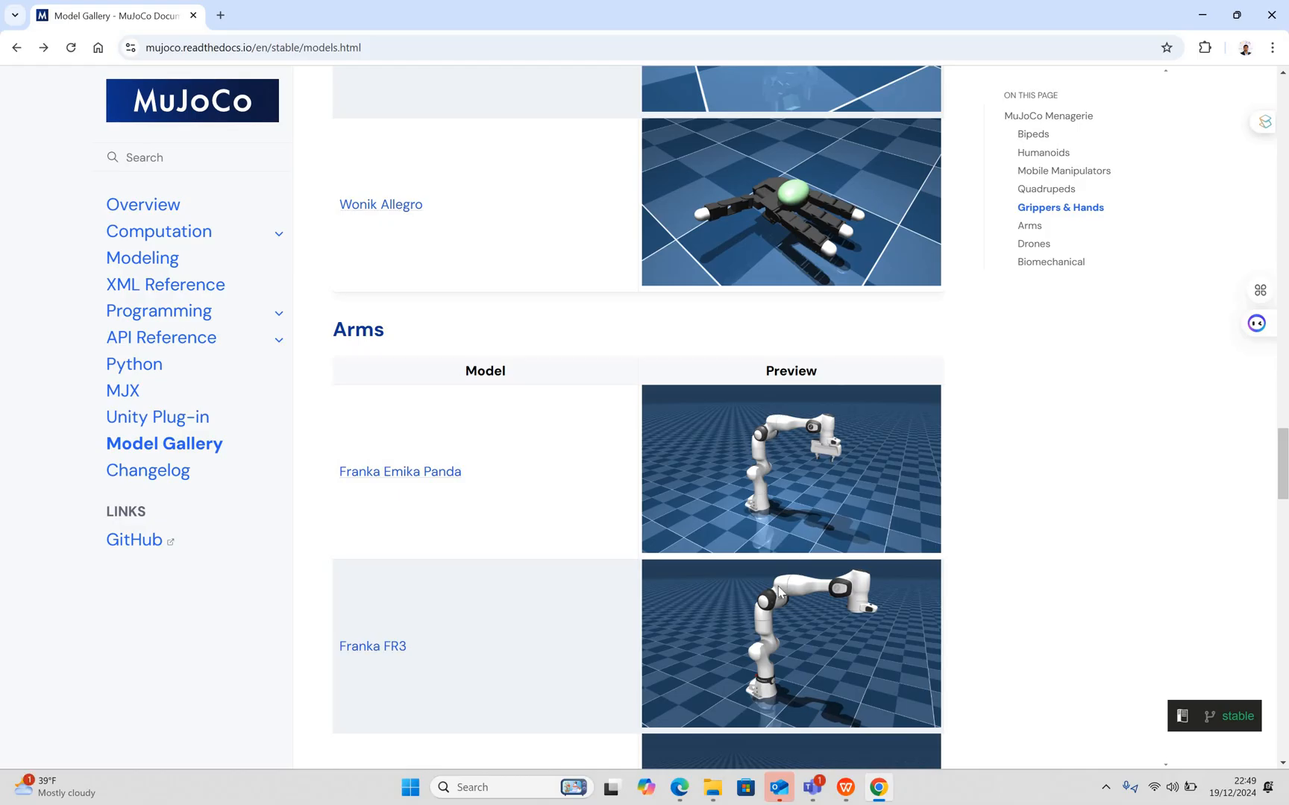
mouse_move(558, 457)
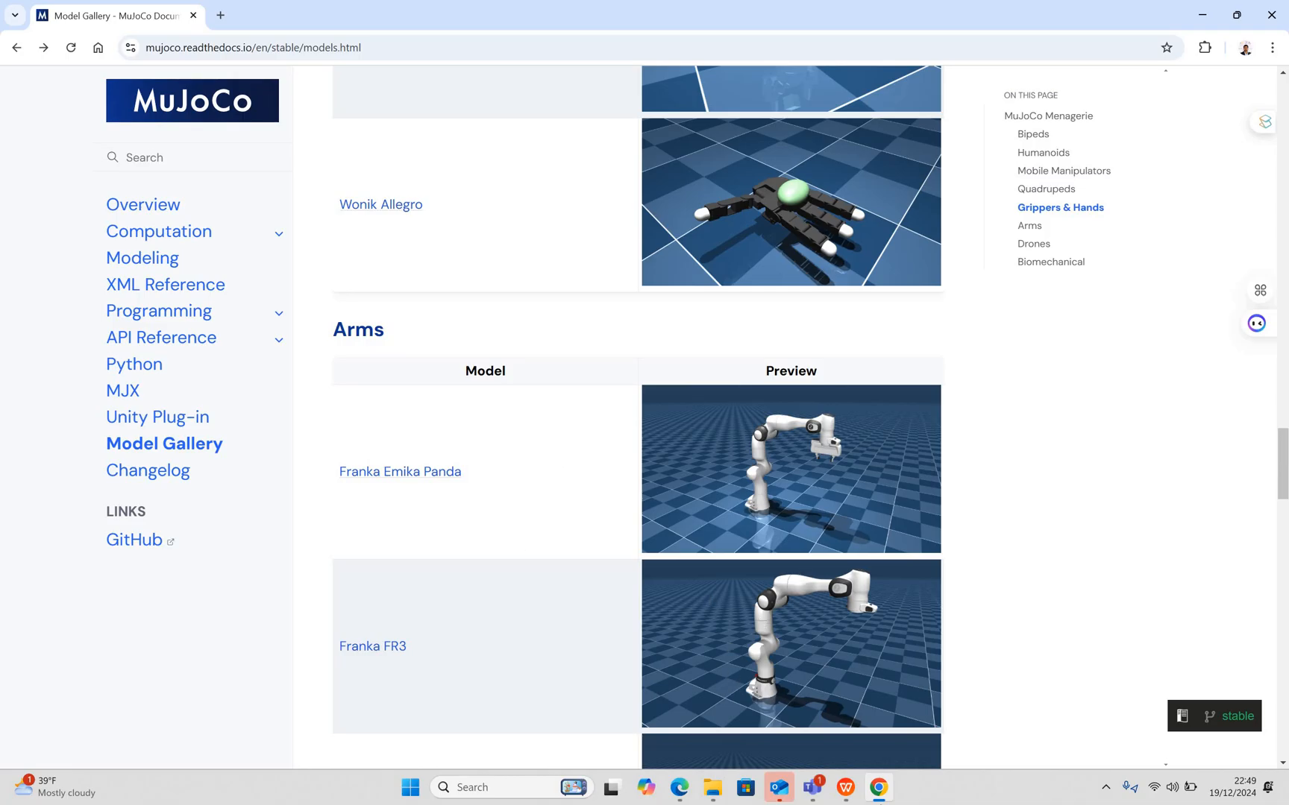
mouse_move(904, 632)
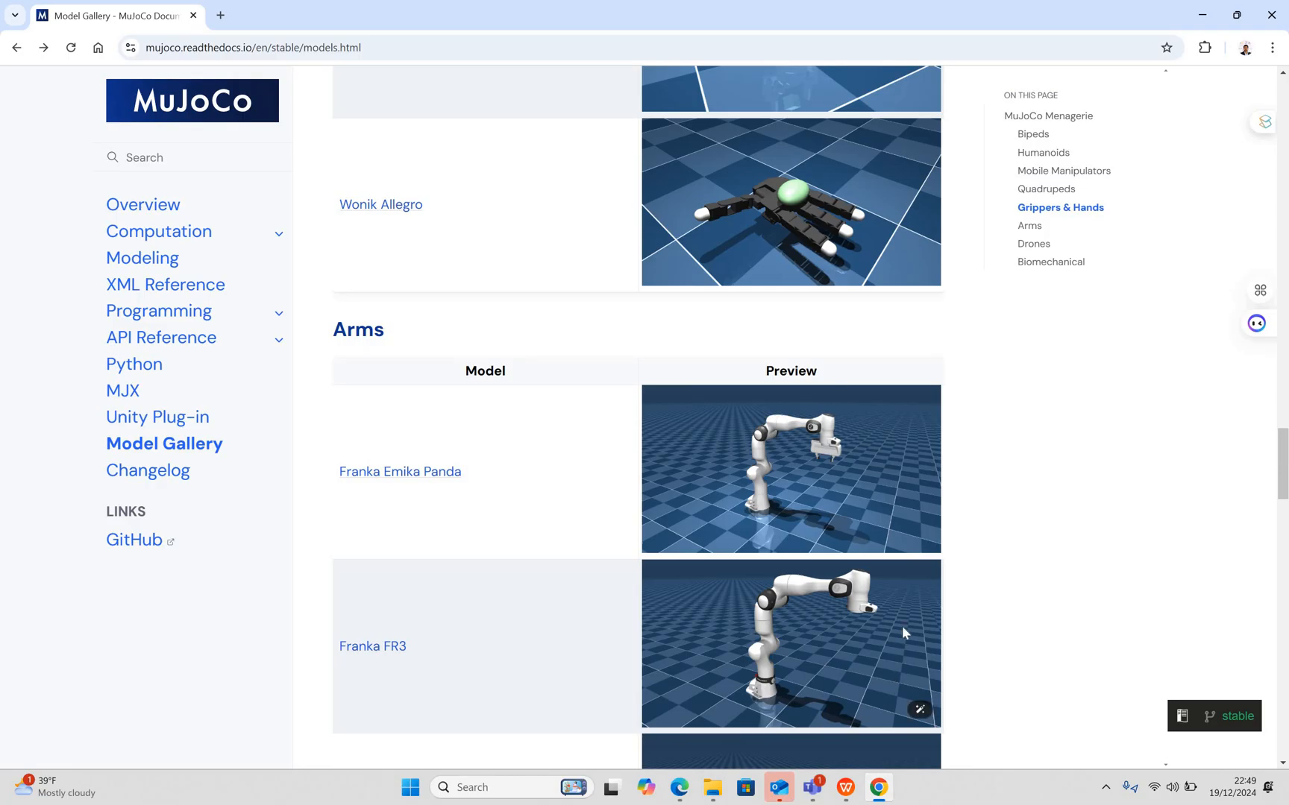
mouse_move(817, 662)
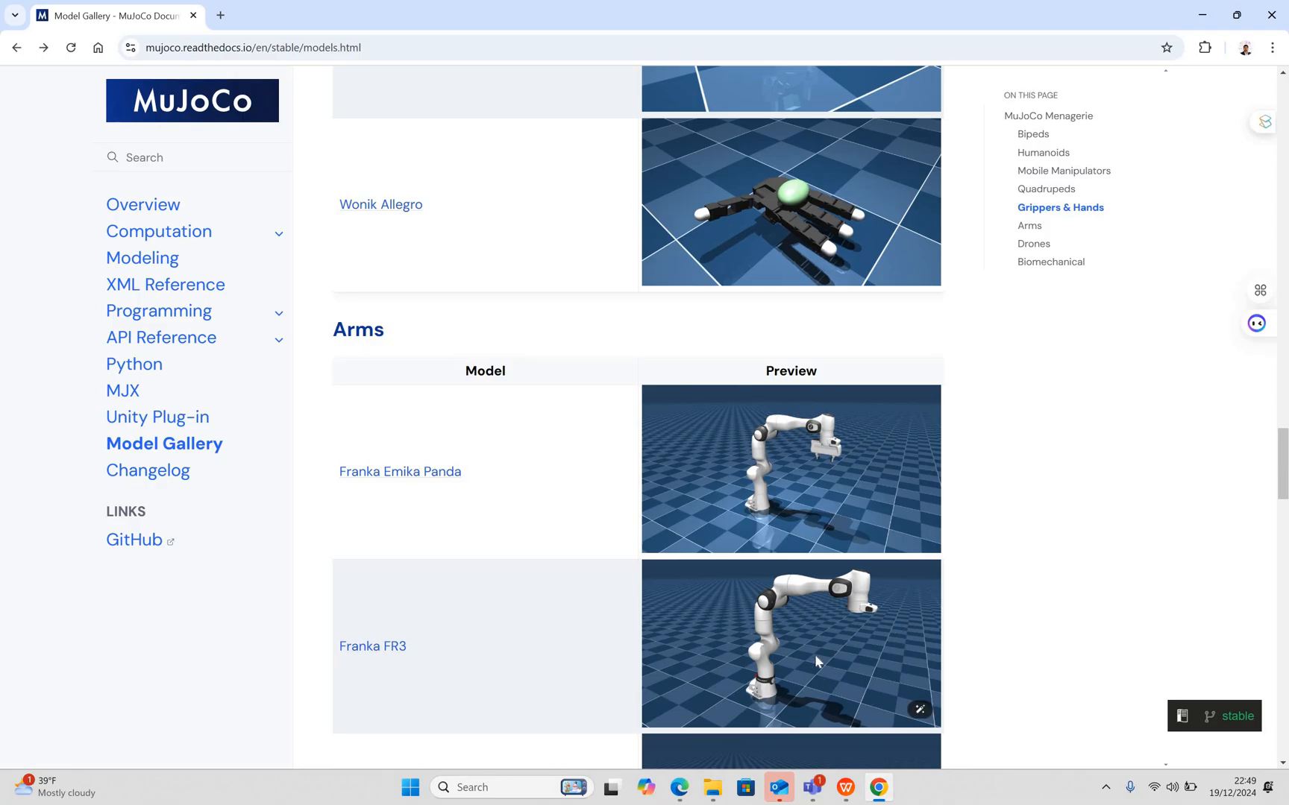
mouse_move(504, 490)
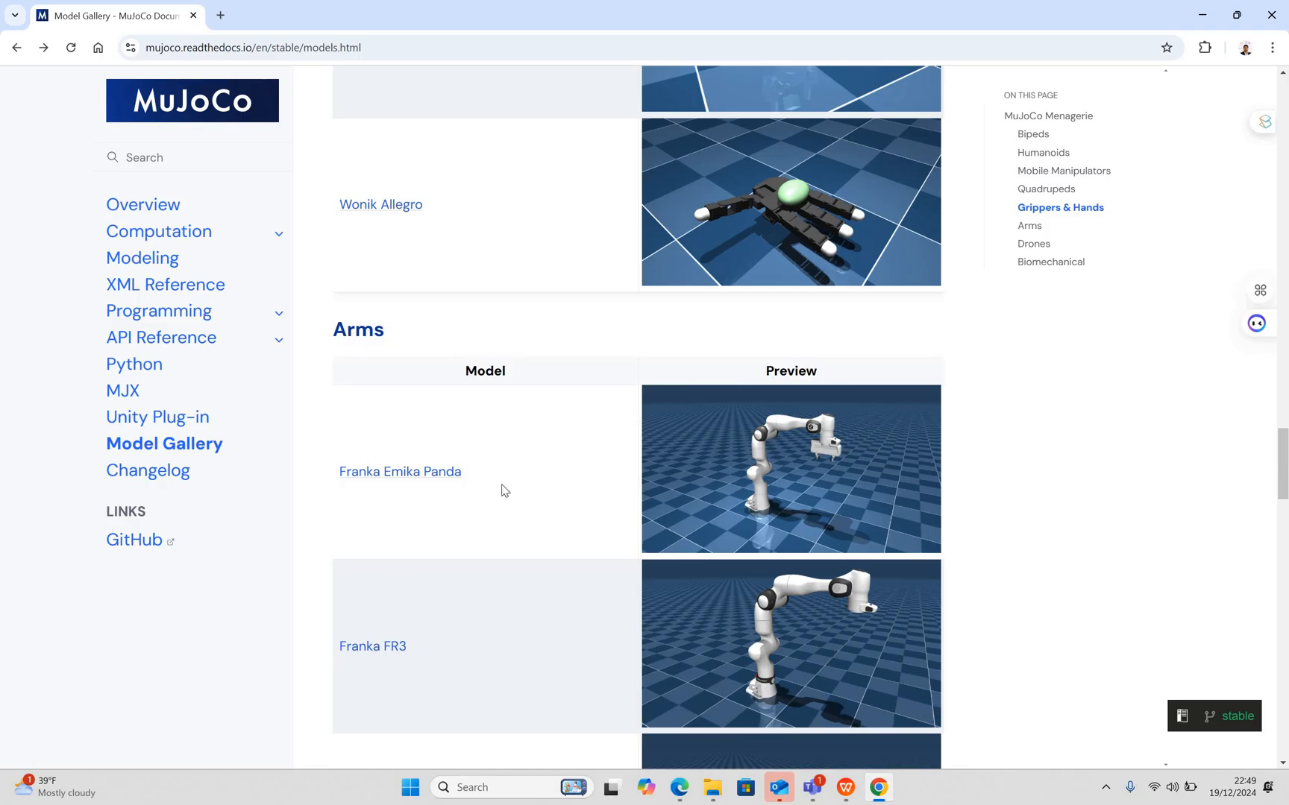
mouse_move(671, 684)
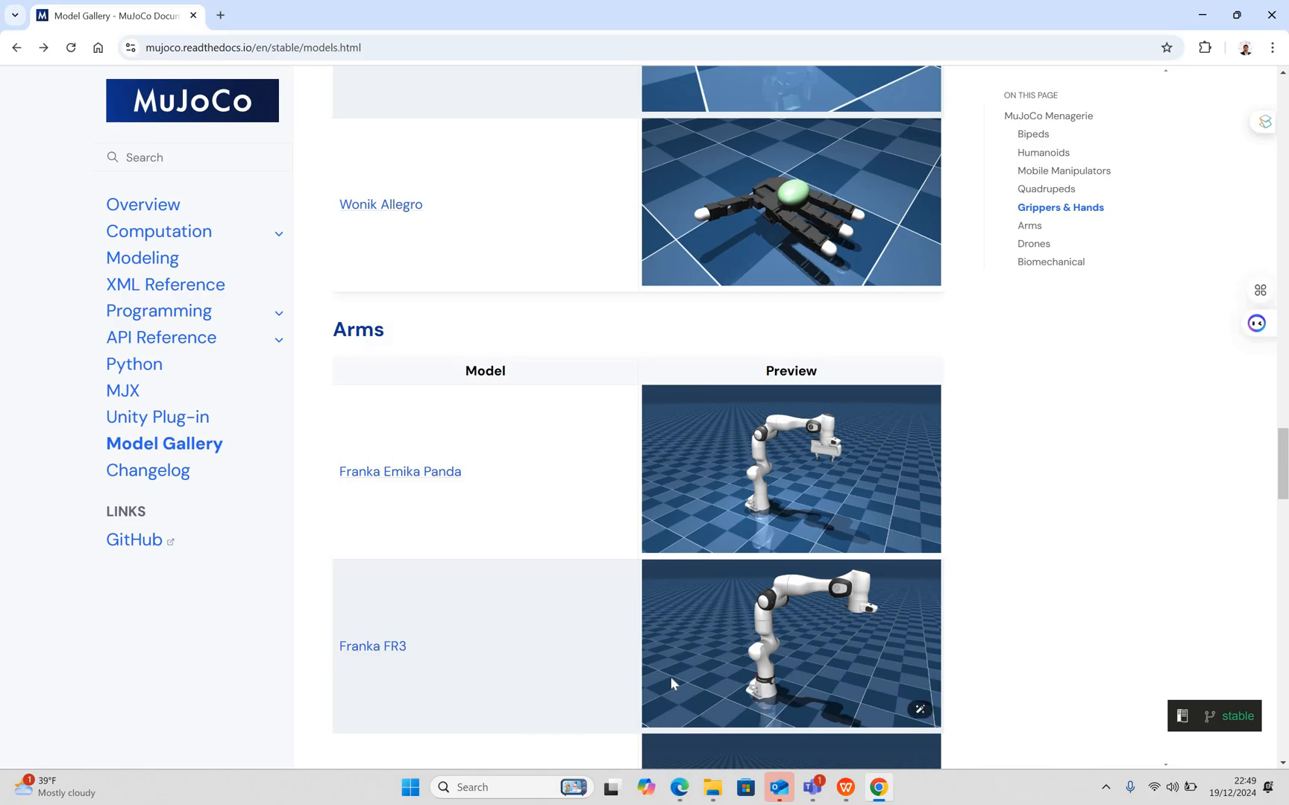
mouse_move(373, 662)
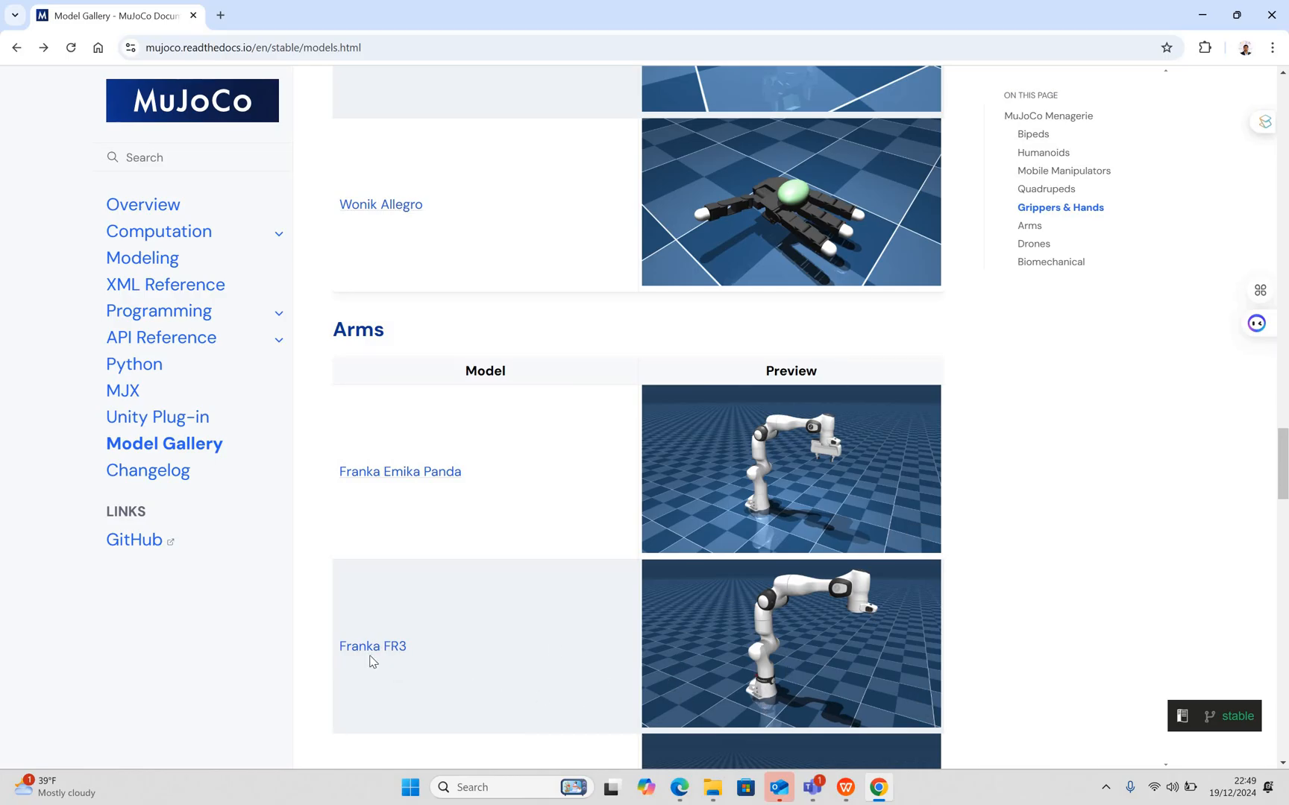
mouse_move(976, 437)
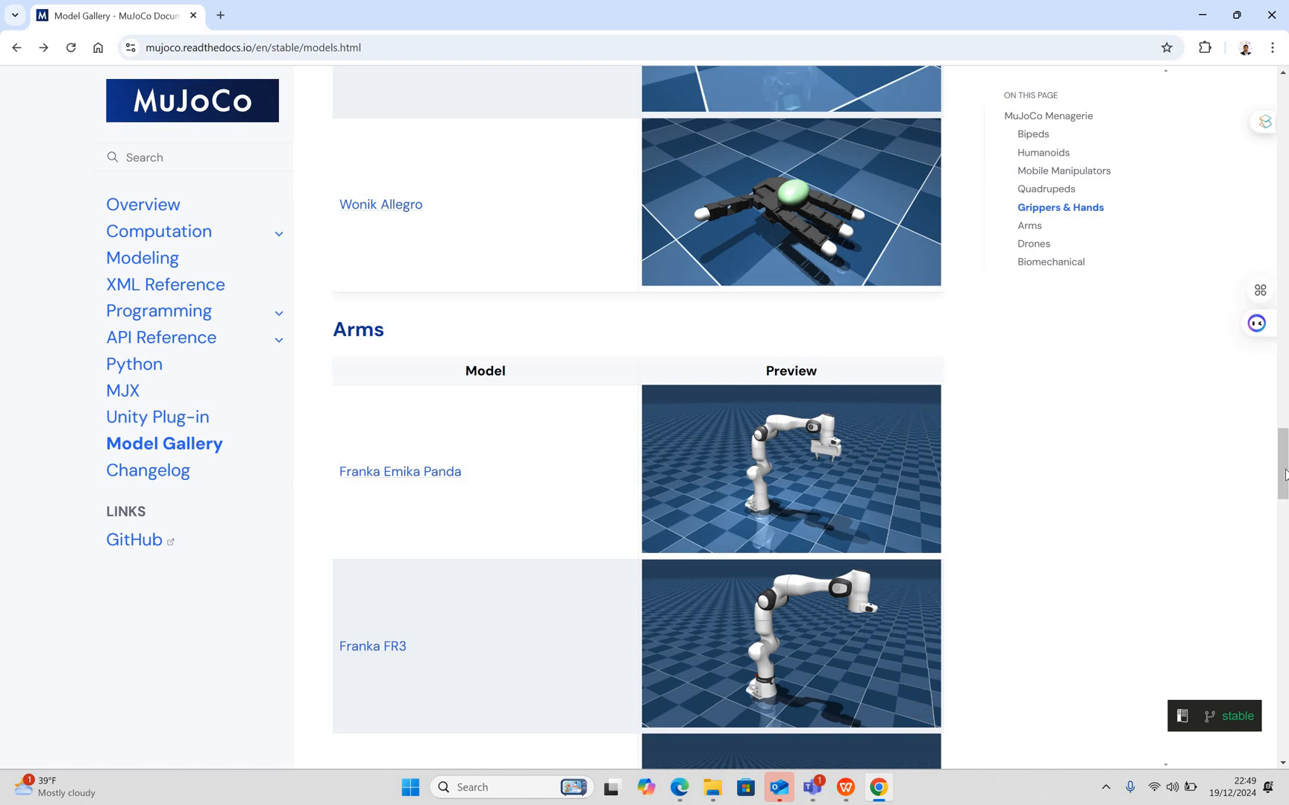
scroll(down, 3)
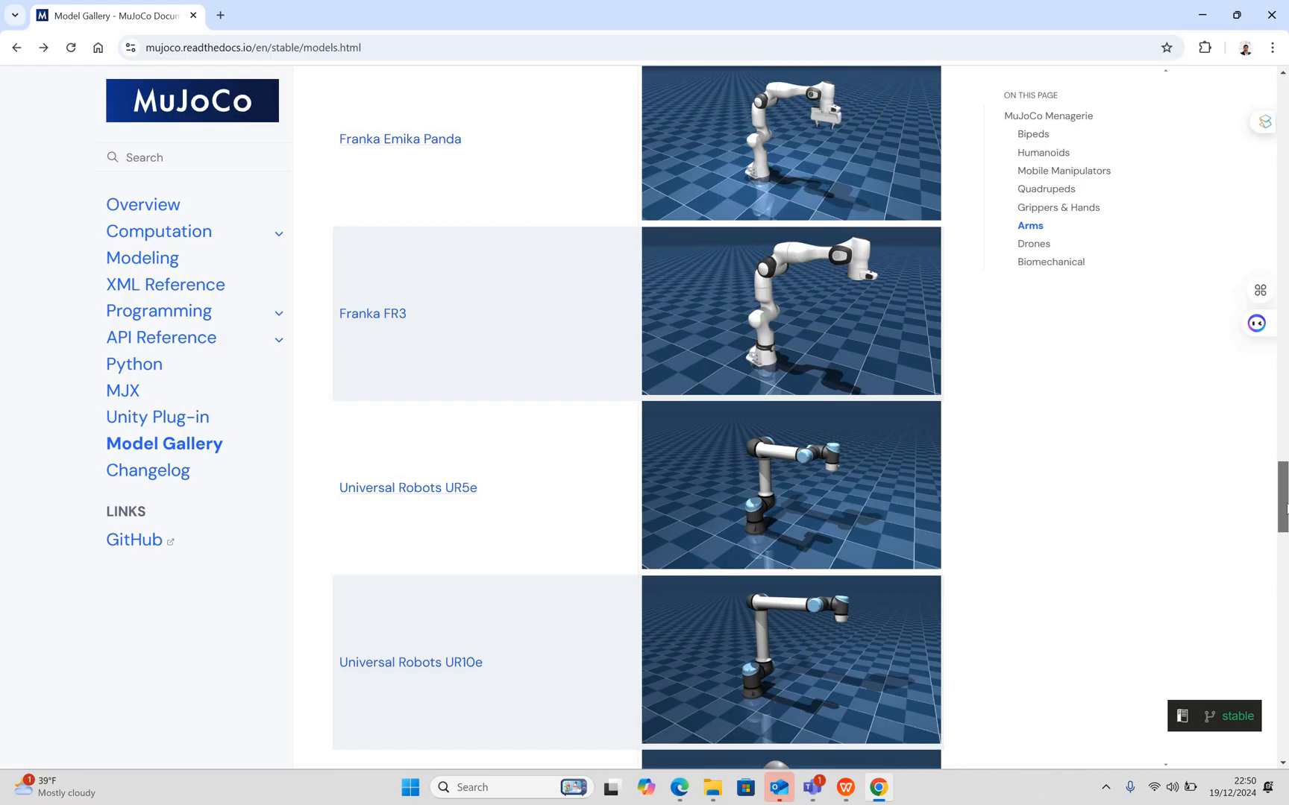
- Scroll past LBR iiwa14 and xArm7 to Sawyer, UFactory Lite 6 and ViperX 300
scroll(down, 3)
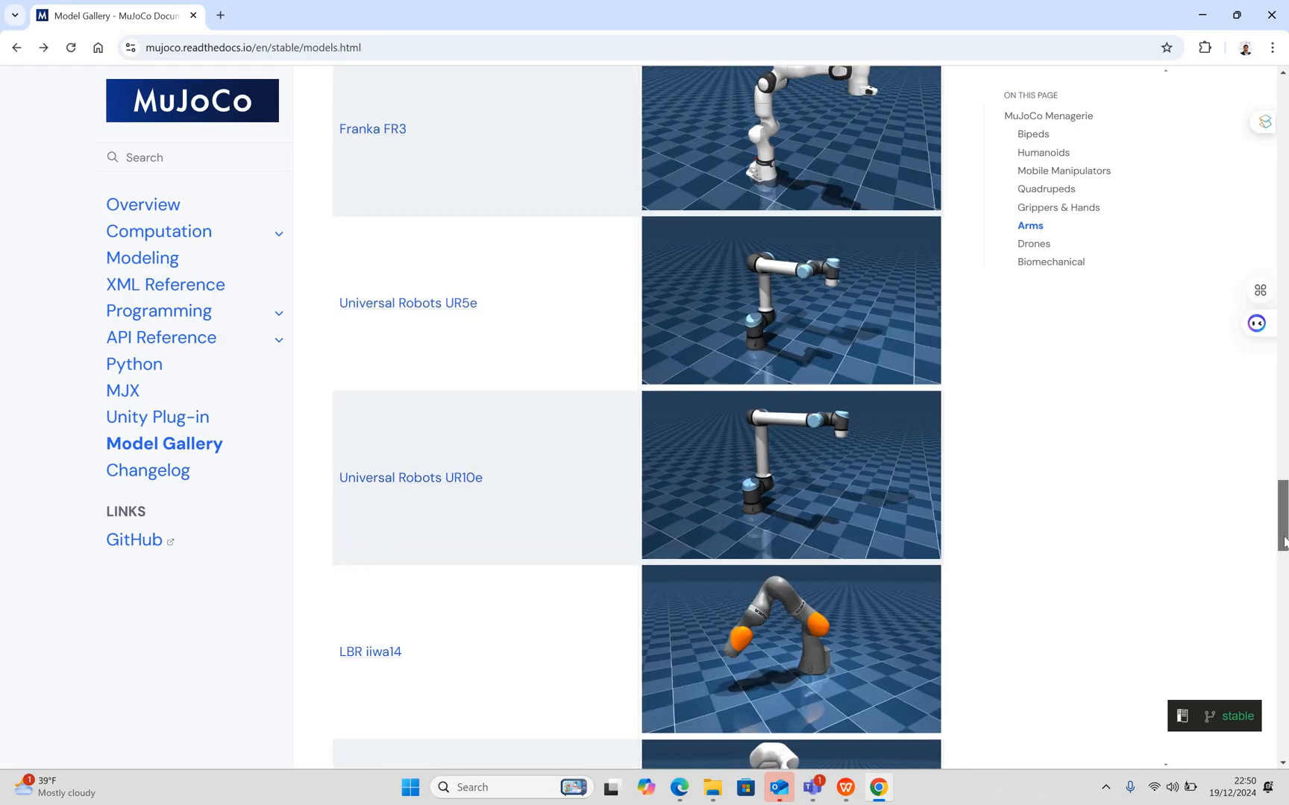
scroll(down, 3)
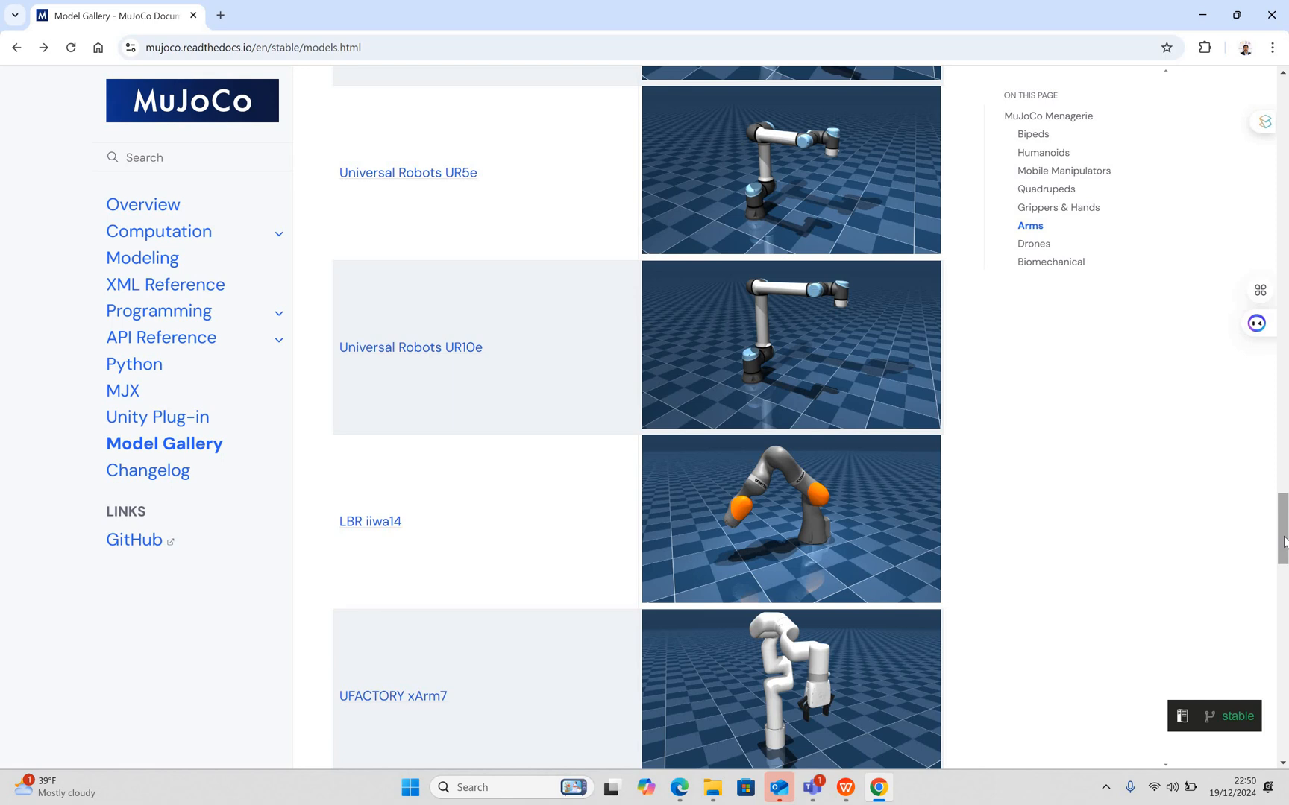
mouse_move(394, 534)
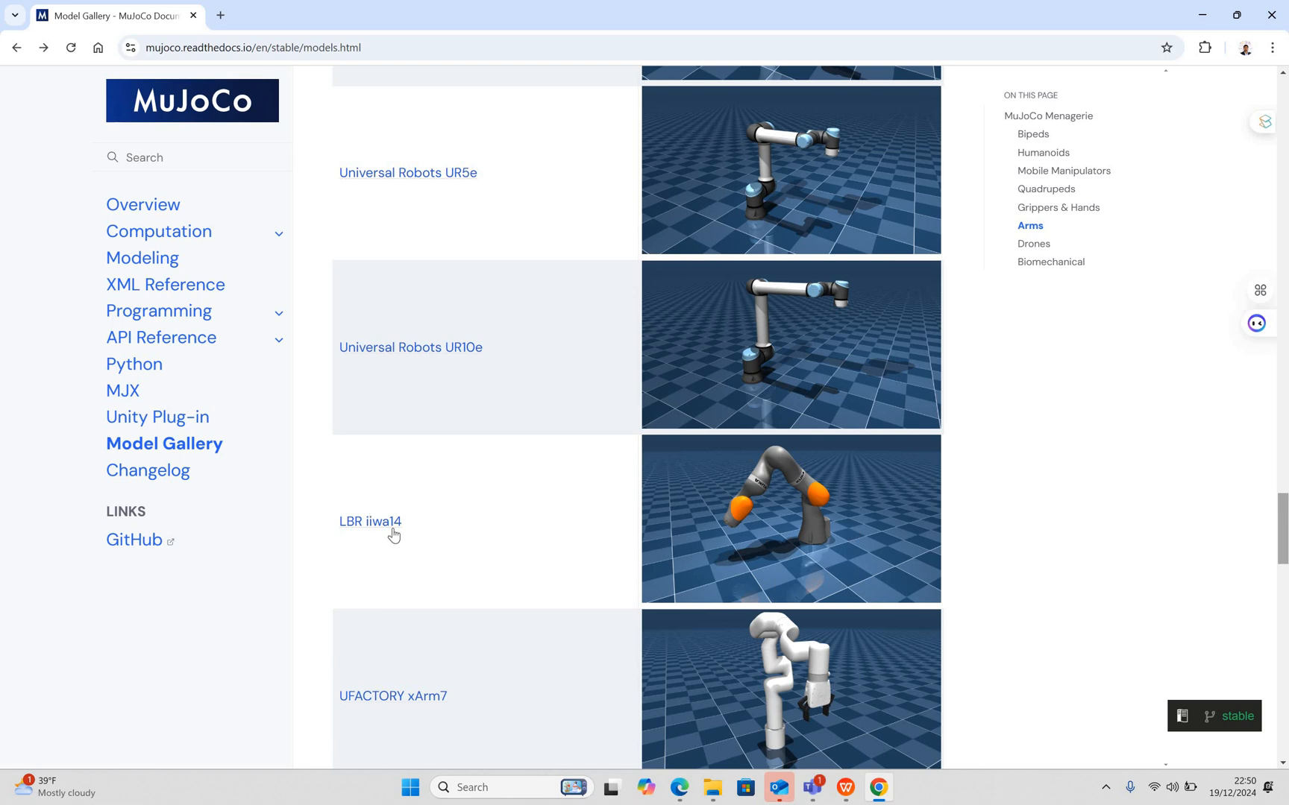
mouse_move(552, 633)
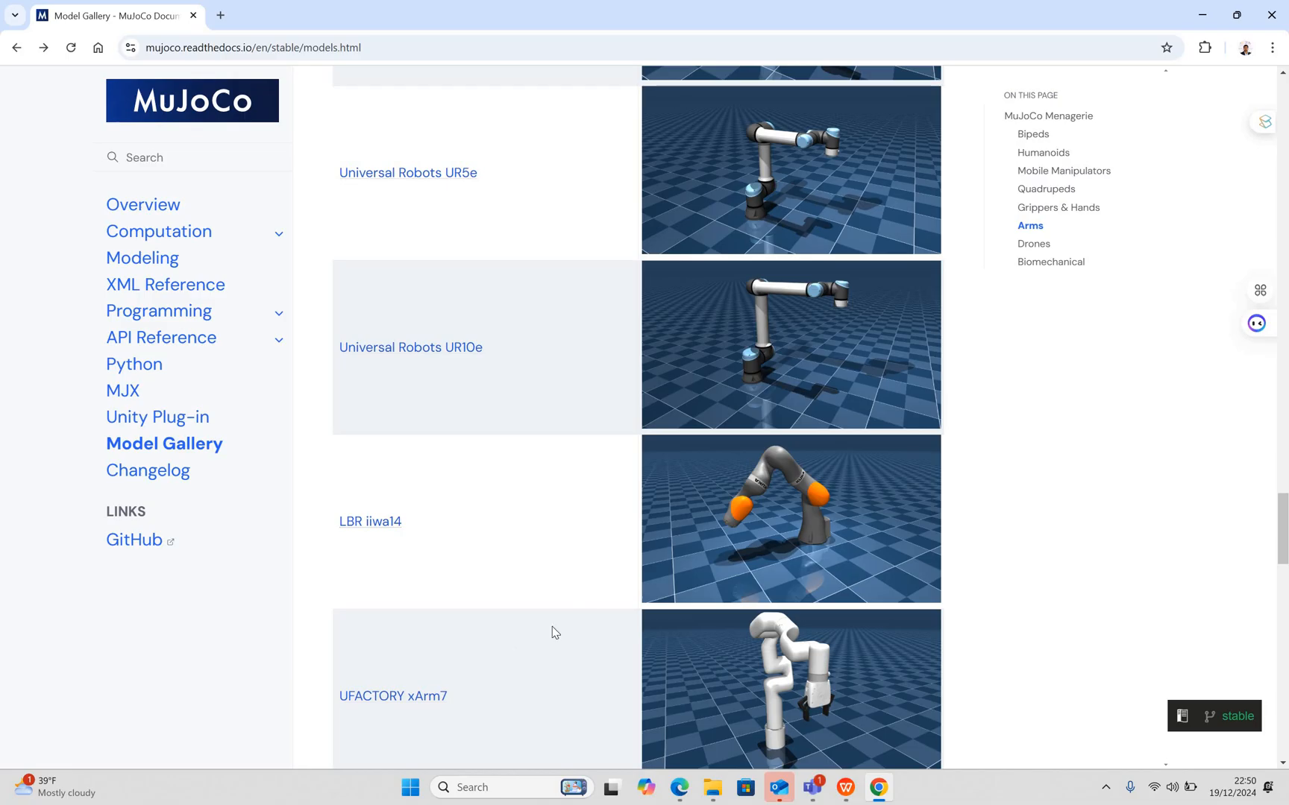
scroll(down, 3)
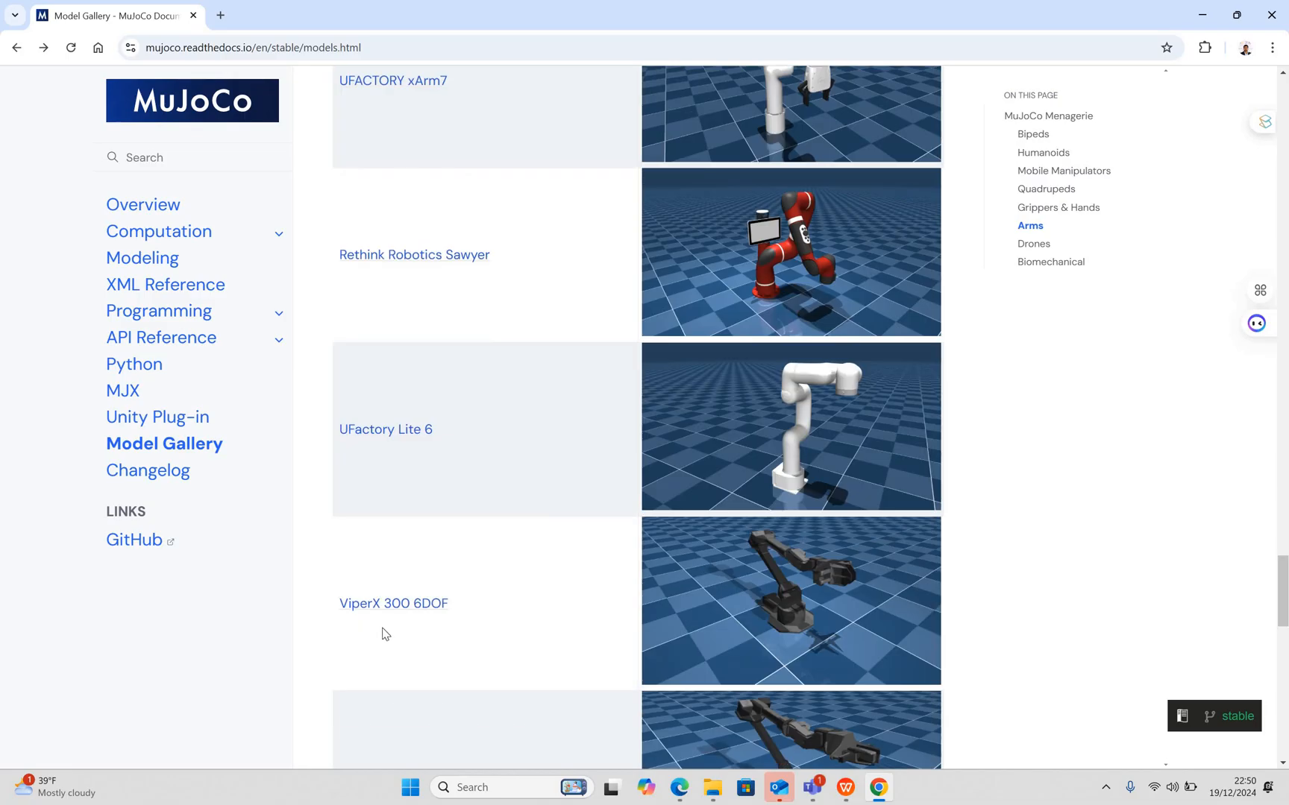
mouse_move(398, 633)
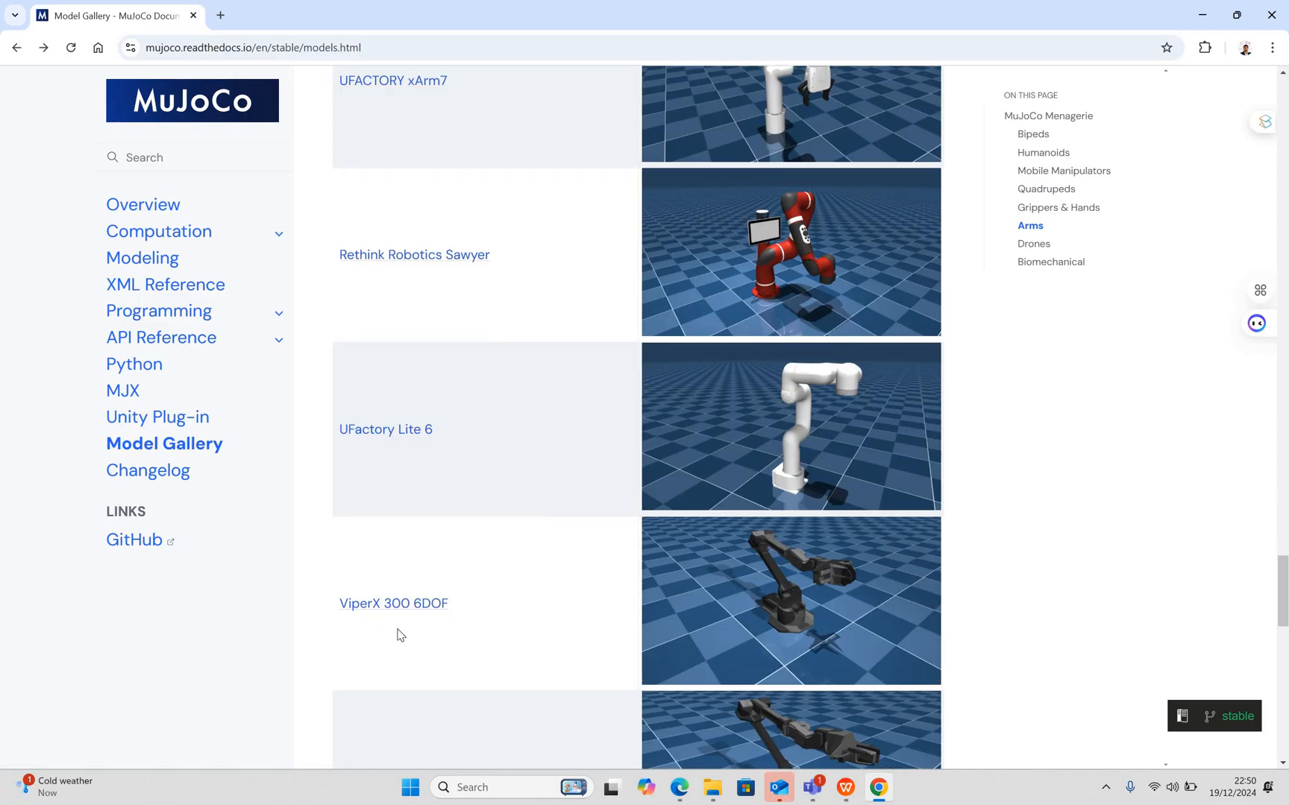
mouse_move(689, 634)
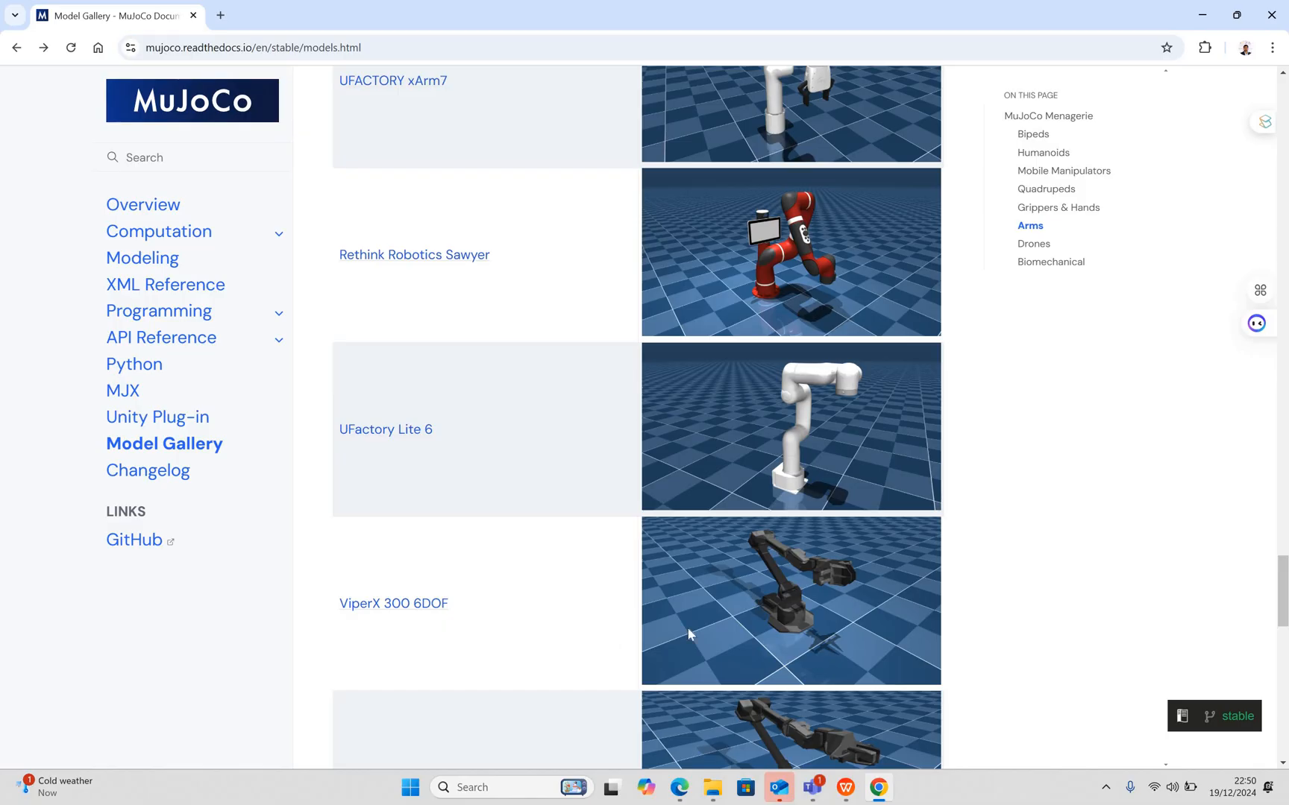
mouse_move(460, 550)
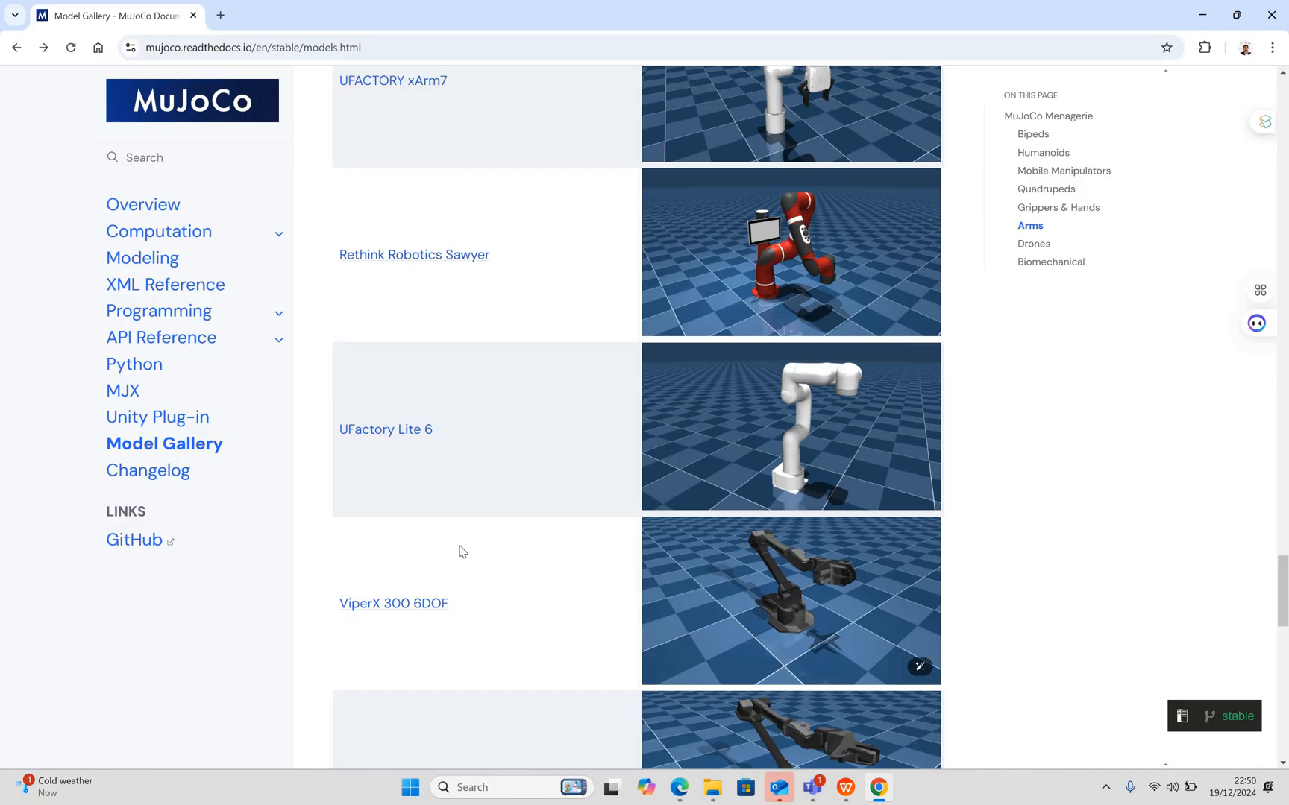
- Scroll through Drones and Biomechanical Fruitfly to the gallery end and follow 'Next: Changelog'
scroll(down, 3)
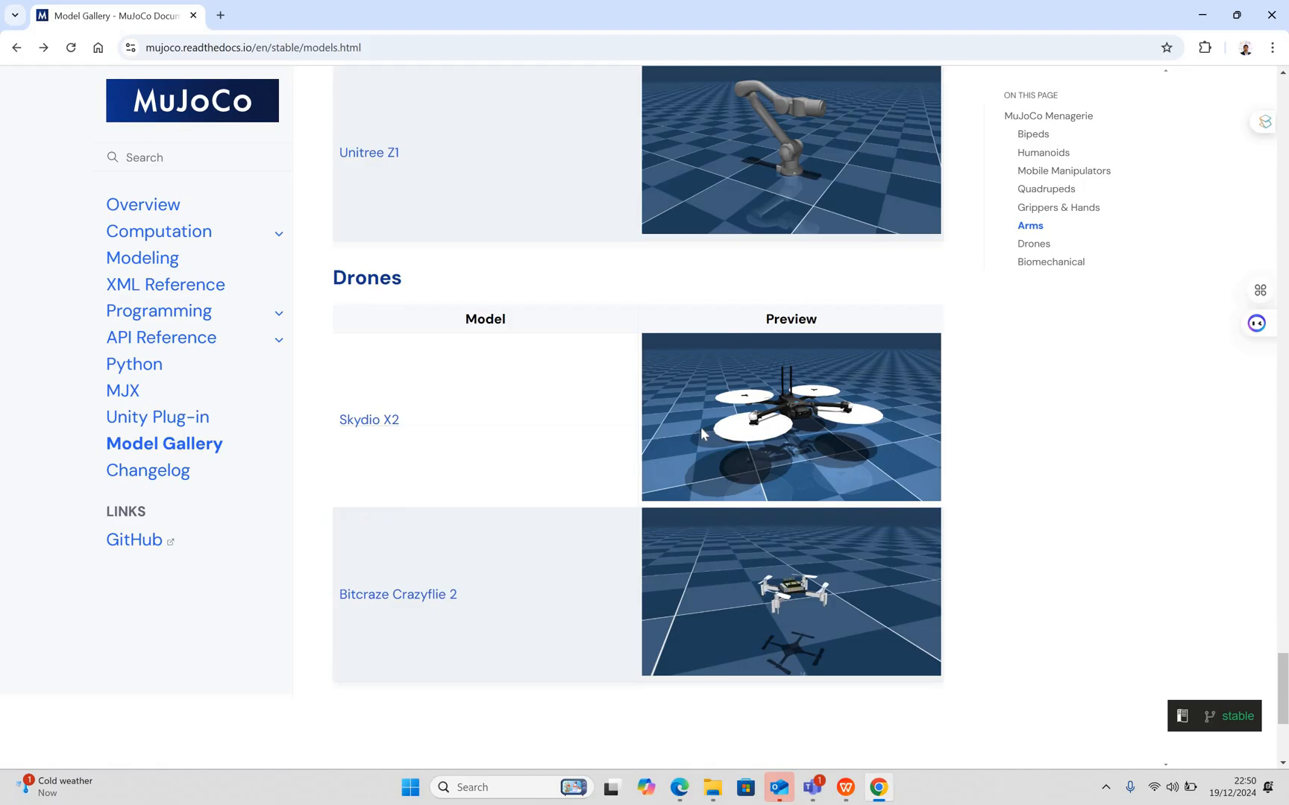
scroll(down, 3)
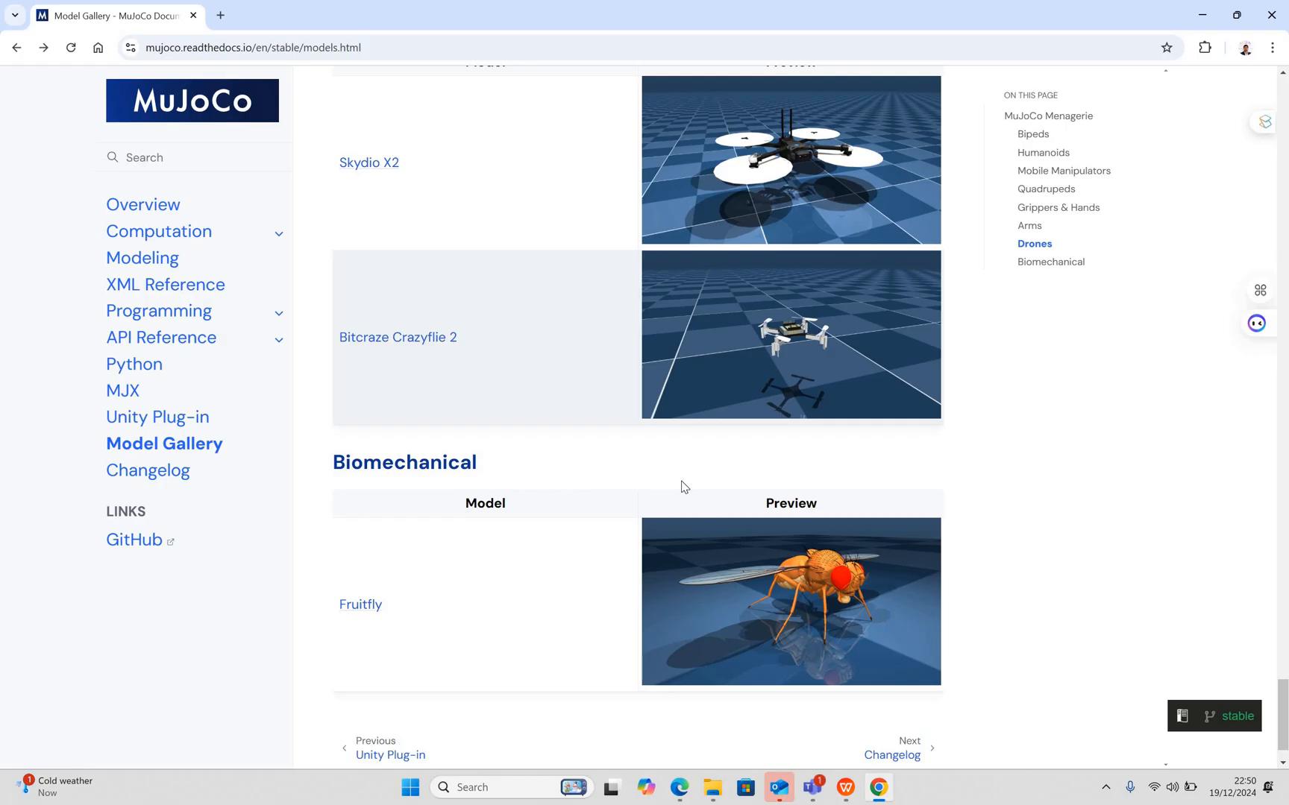
mouse_move(824, 618)
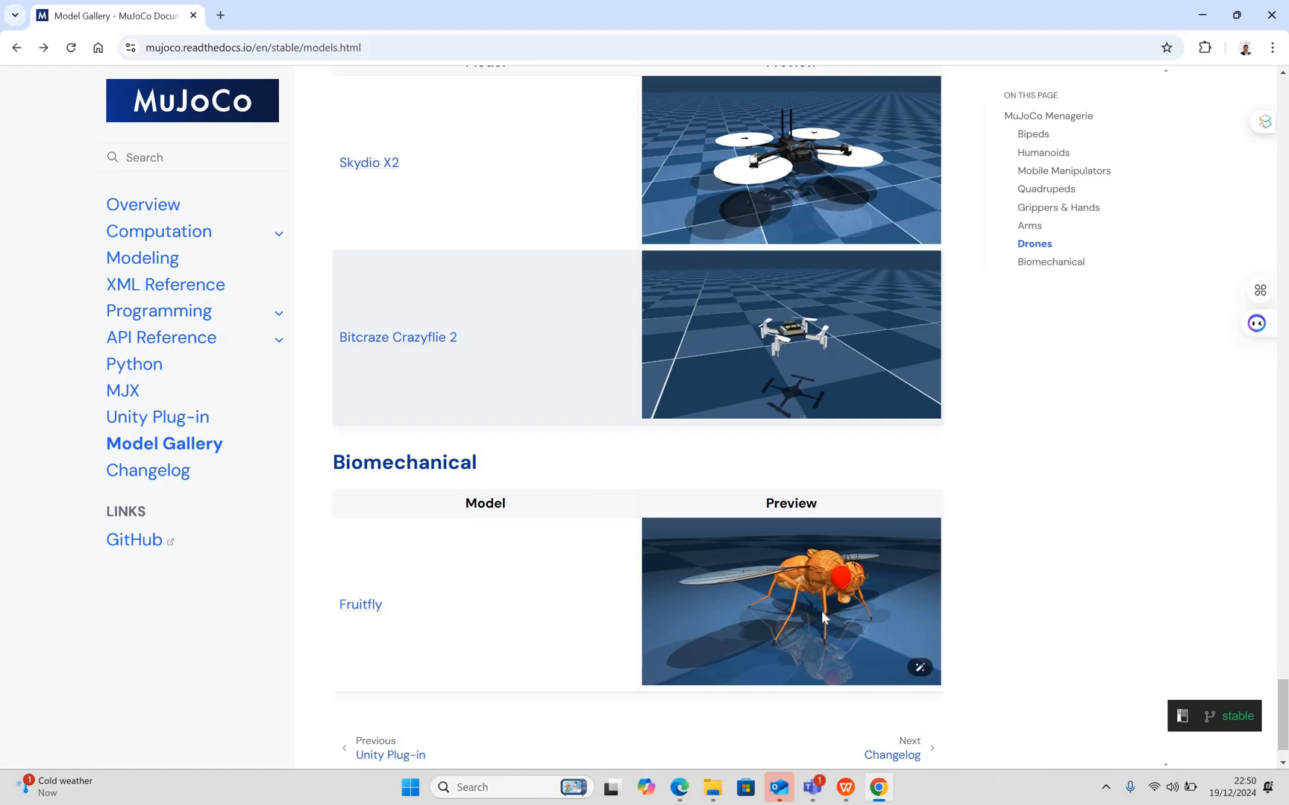
scroll(down, 3)
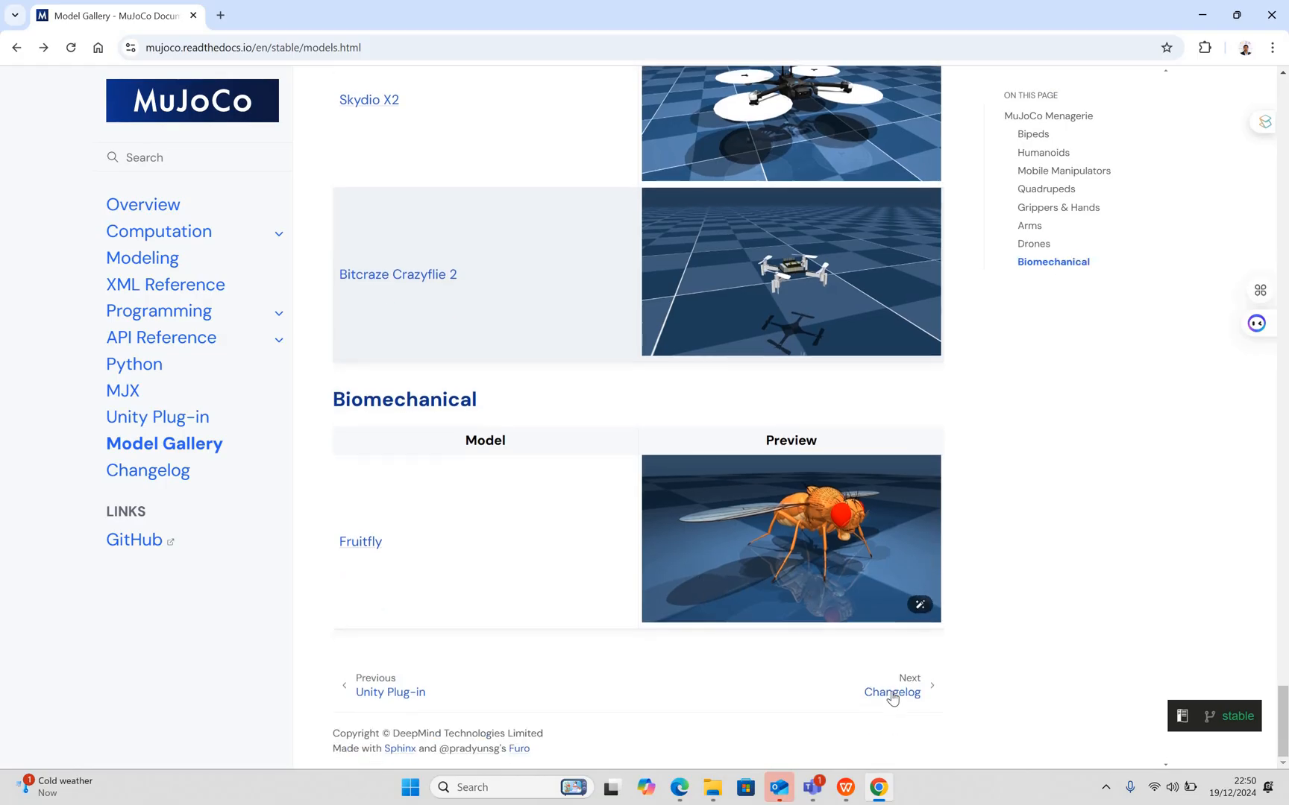
click(892, 692)
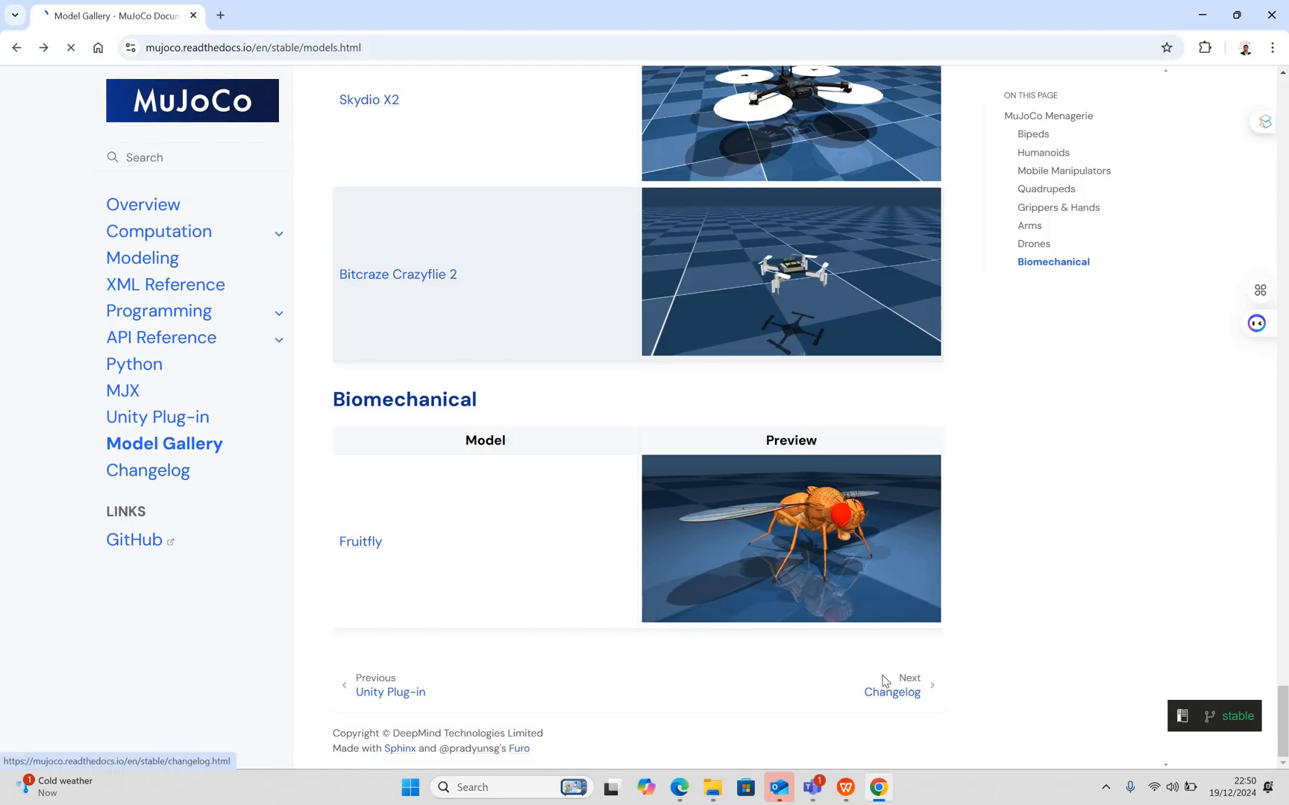
- Land on the Changelog page and read down through the Version 3.1.2 and 3.1.0 notes
click(892, 692)
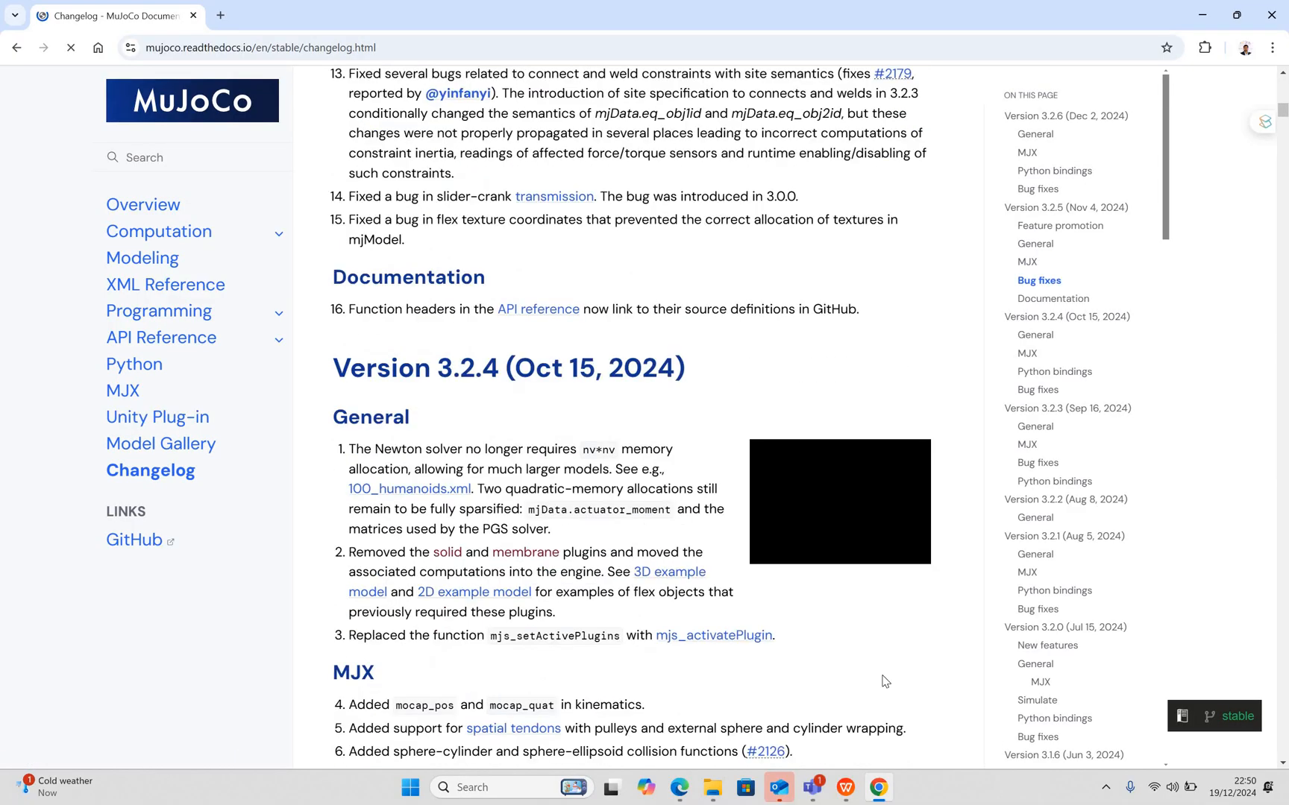
scroll(up, 3)
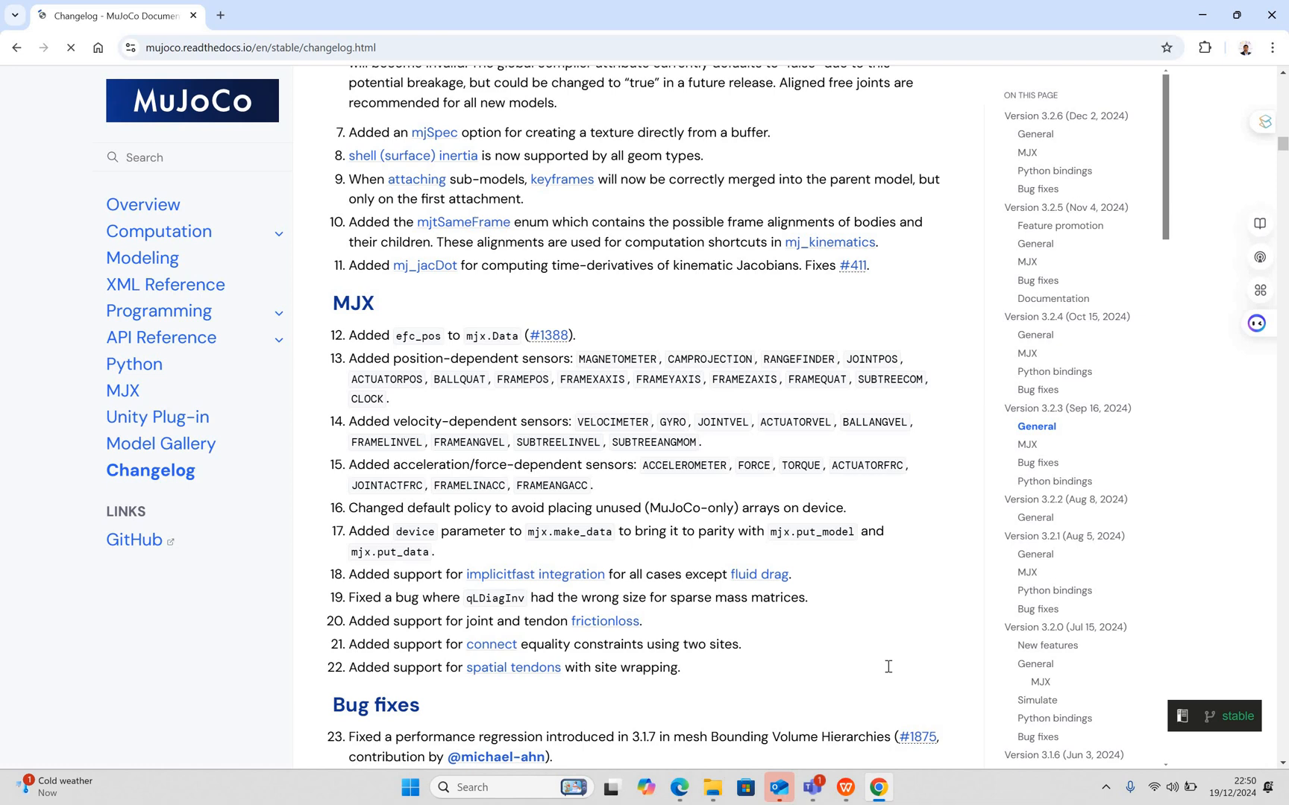
scroll(down, 3)
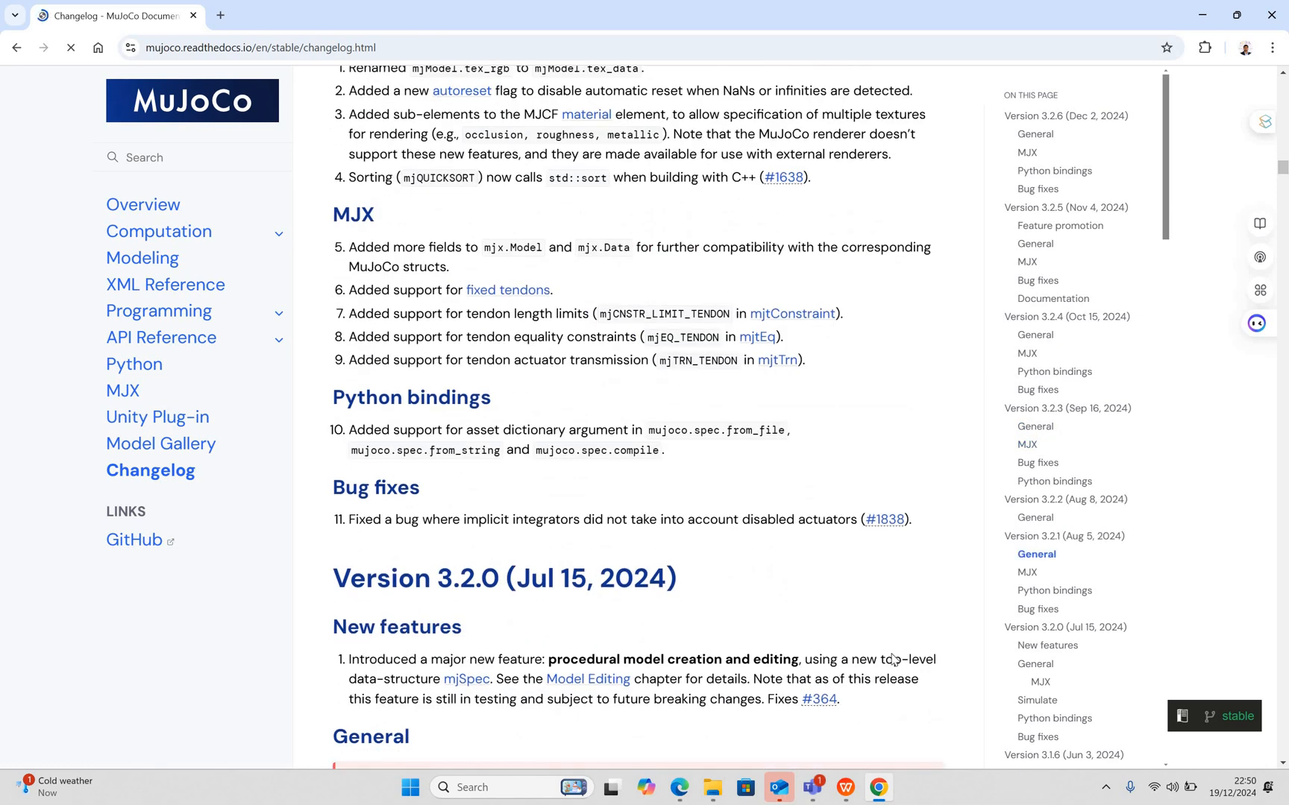
scroll(down, 3)
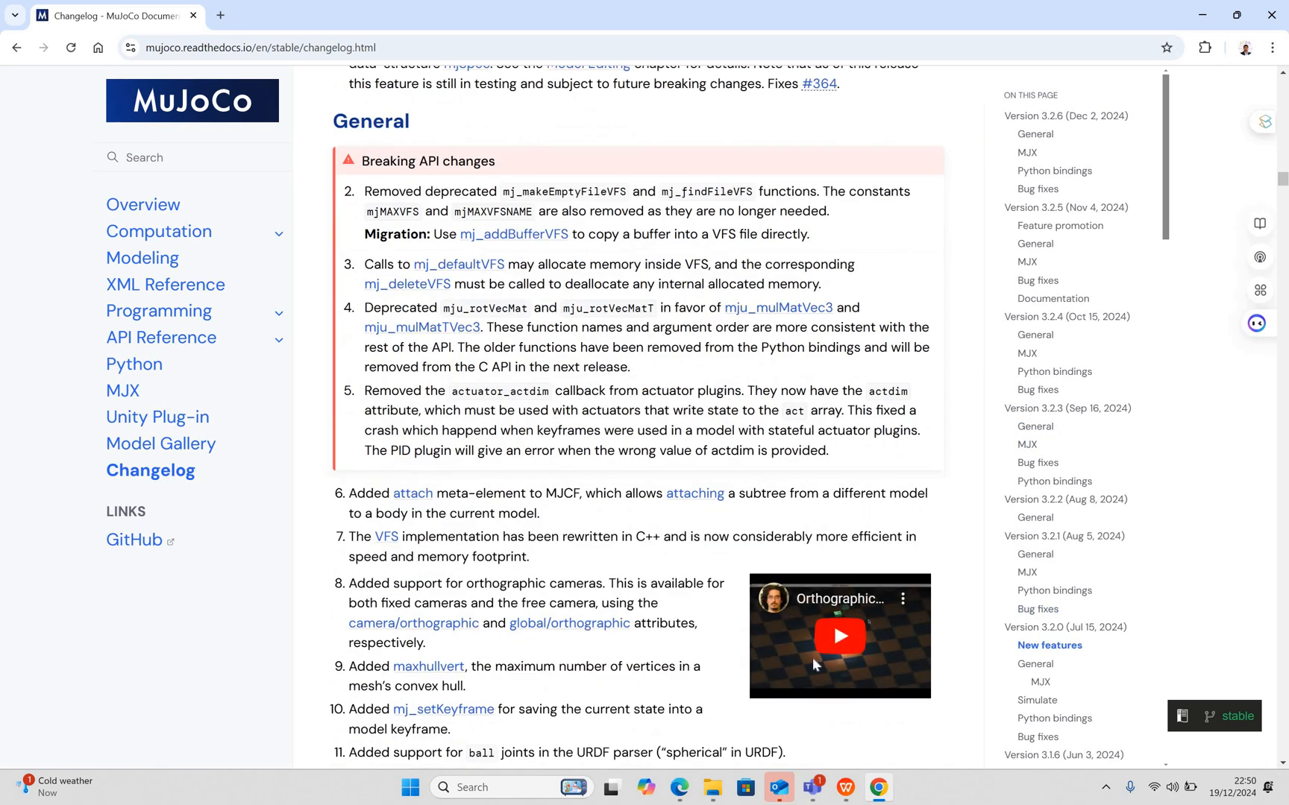
scroll(down, 3)
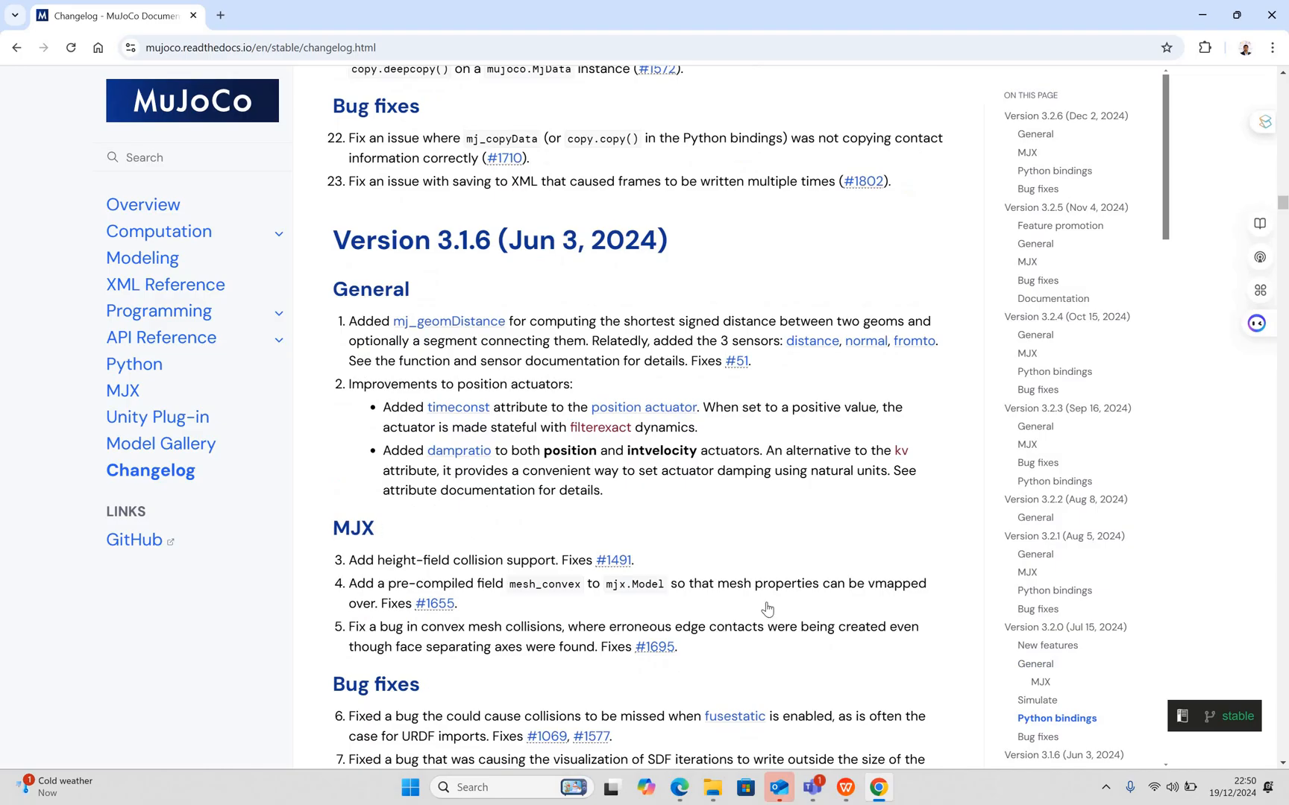
scroll(down, 3)
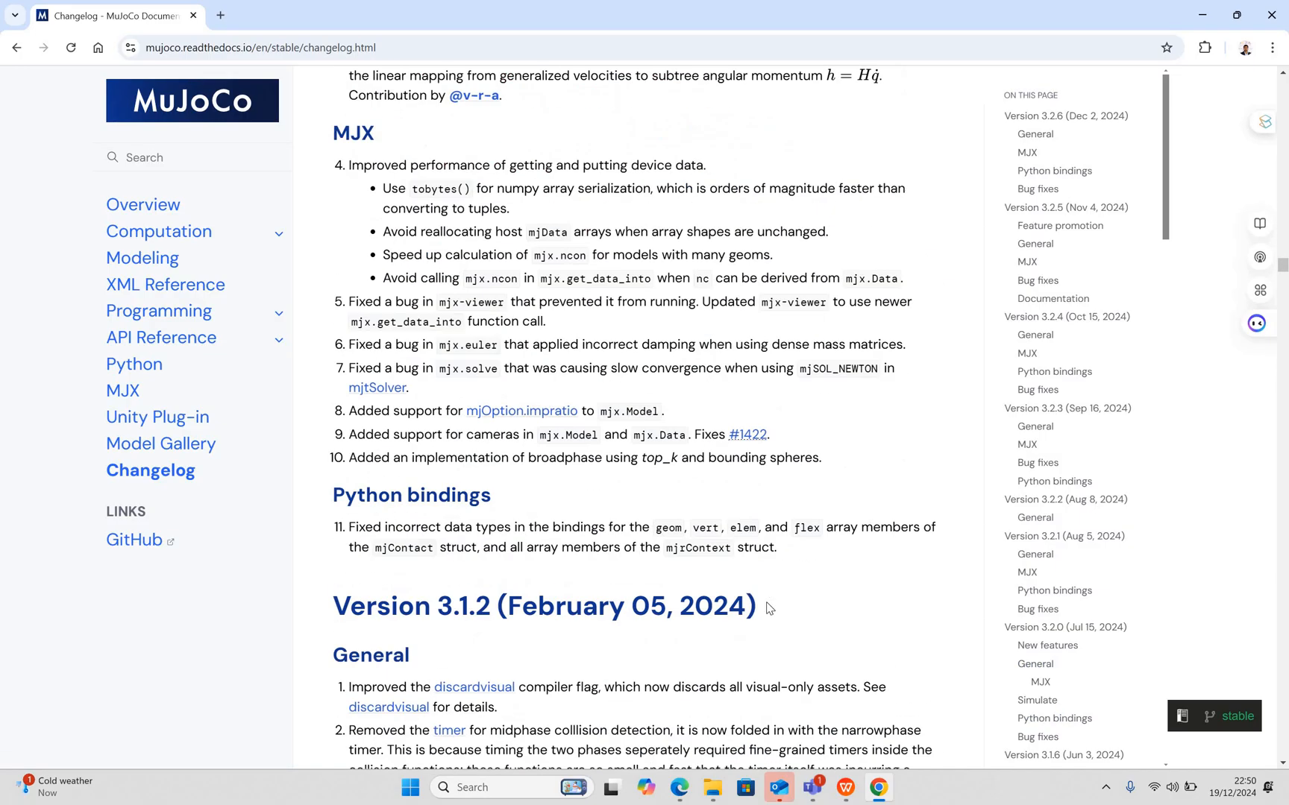
scroll(down, 3)
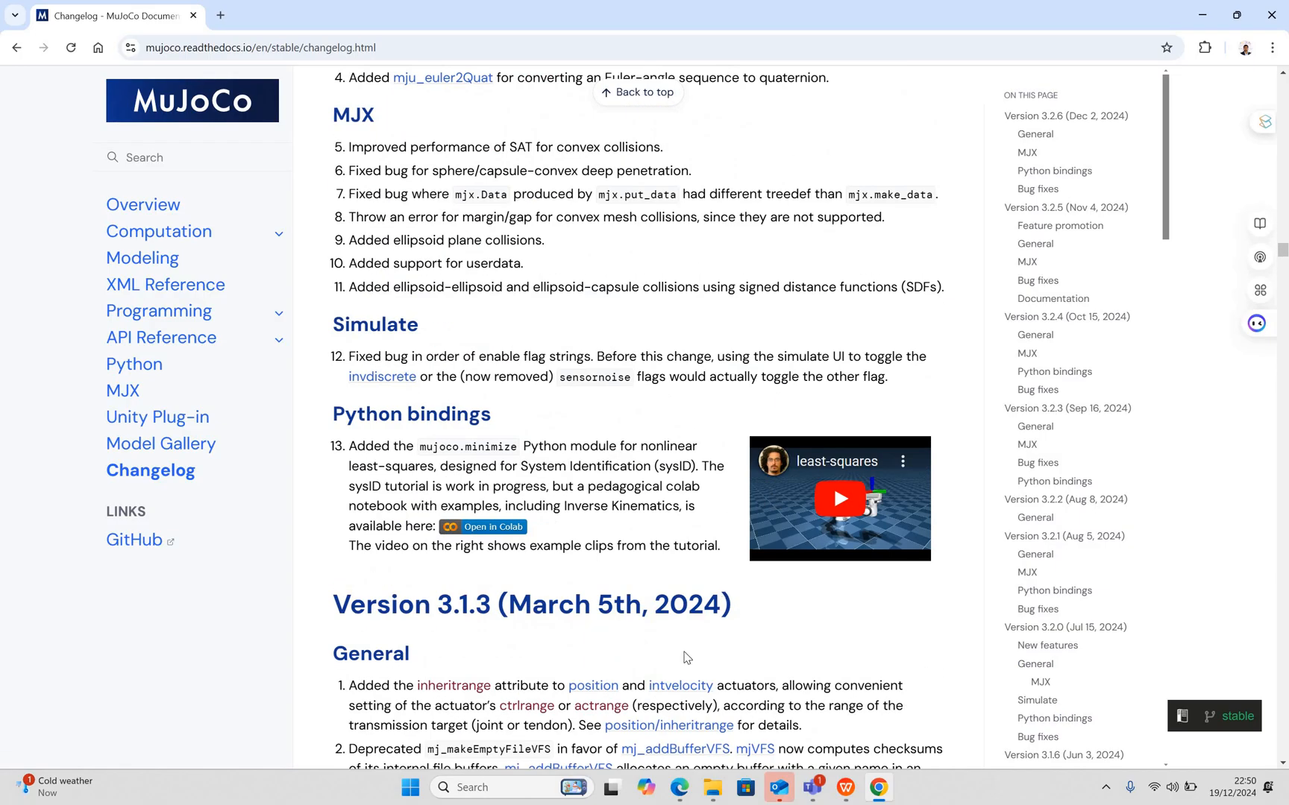
mouse_move(863, 655)
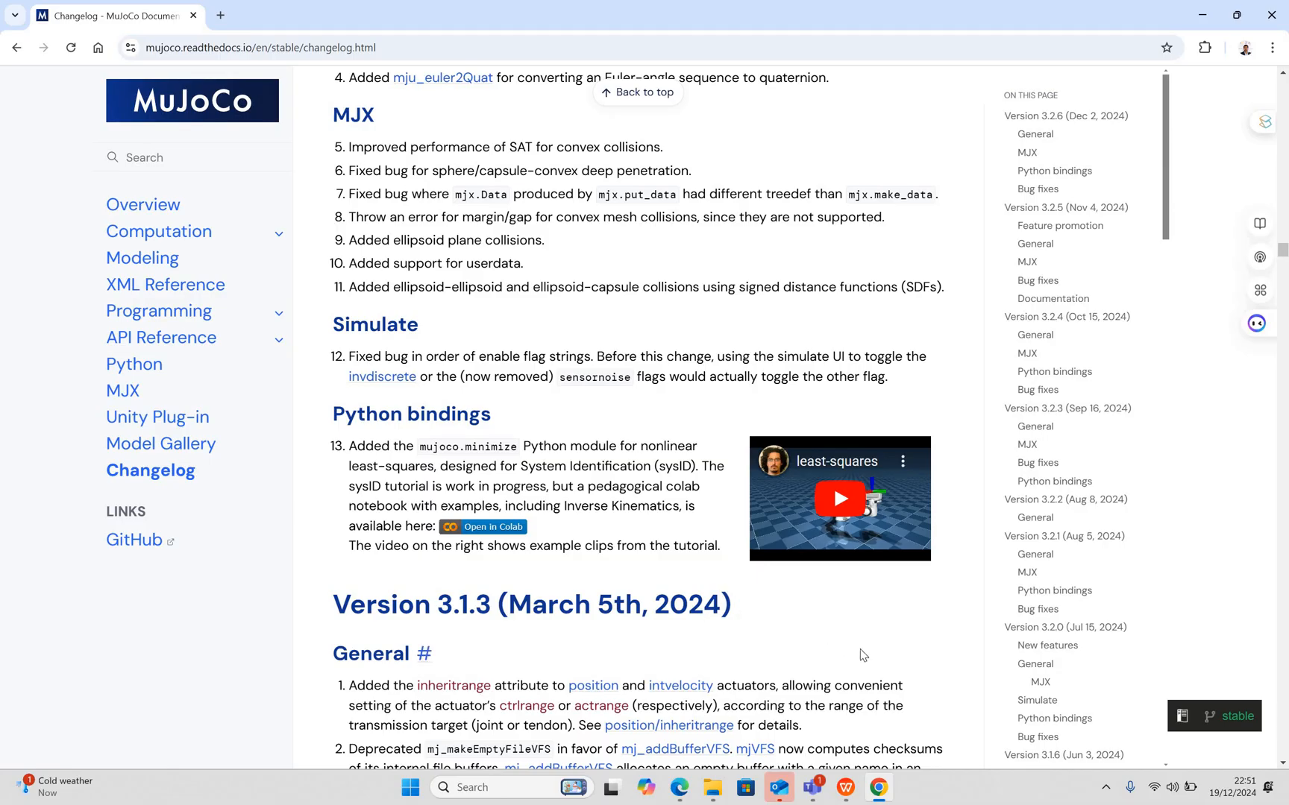
- Continue down the changelog into the 2.3.x releases back to Version 2.3.5 (April 2023)
scroll(down, 3)
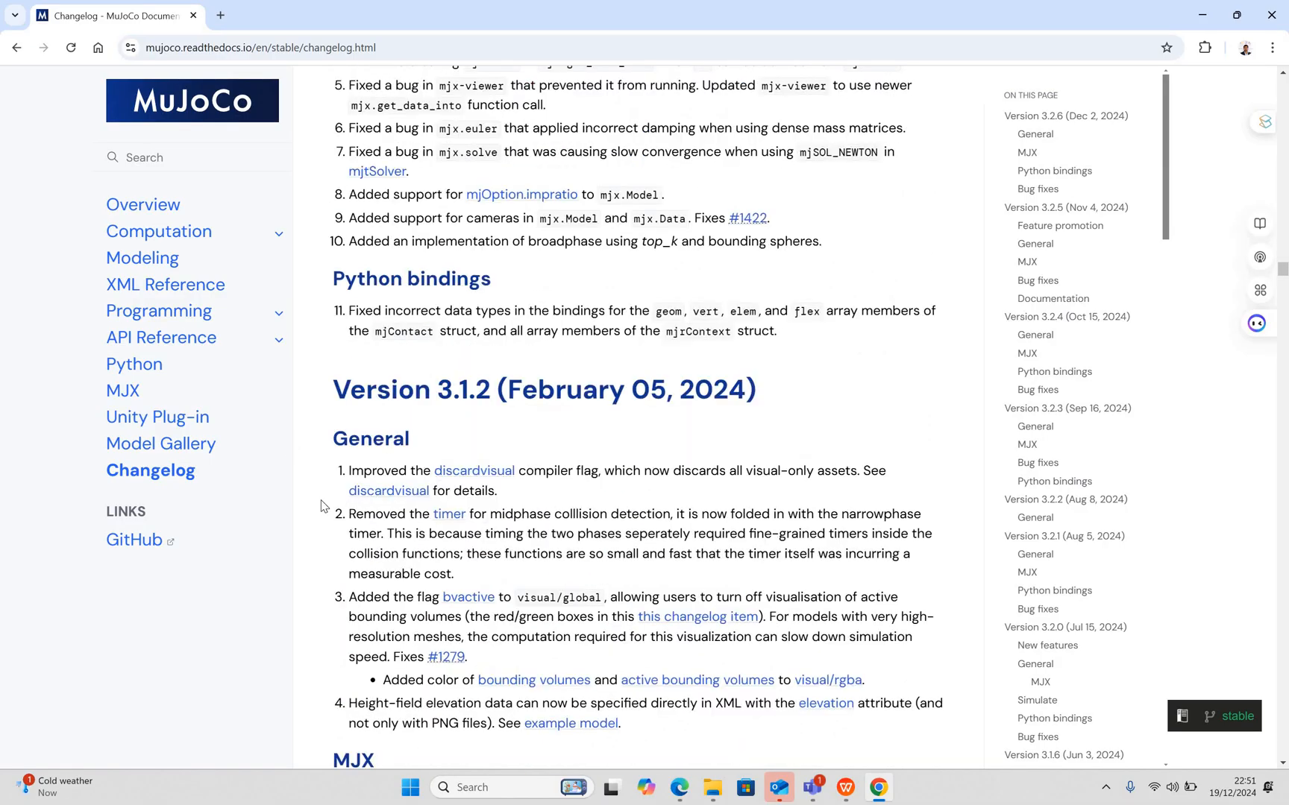
scroll(down, 3)
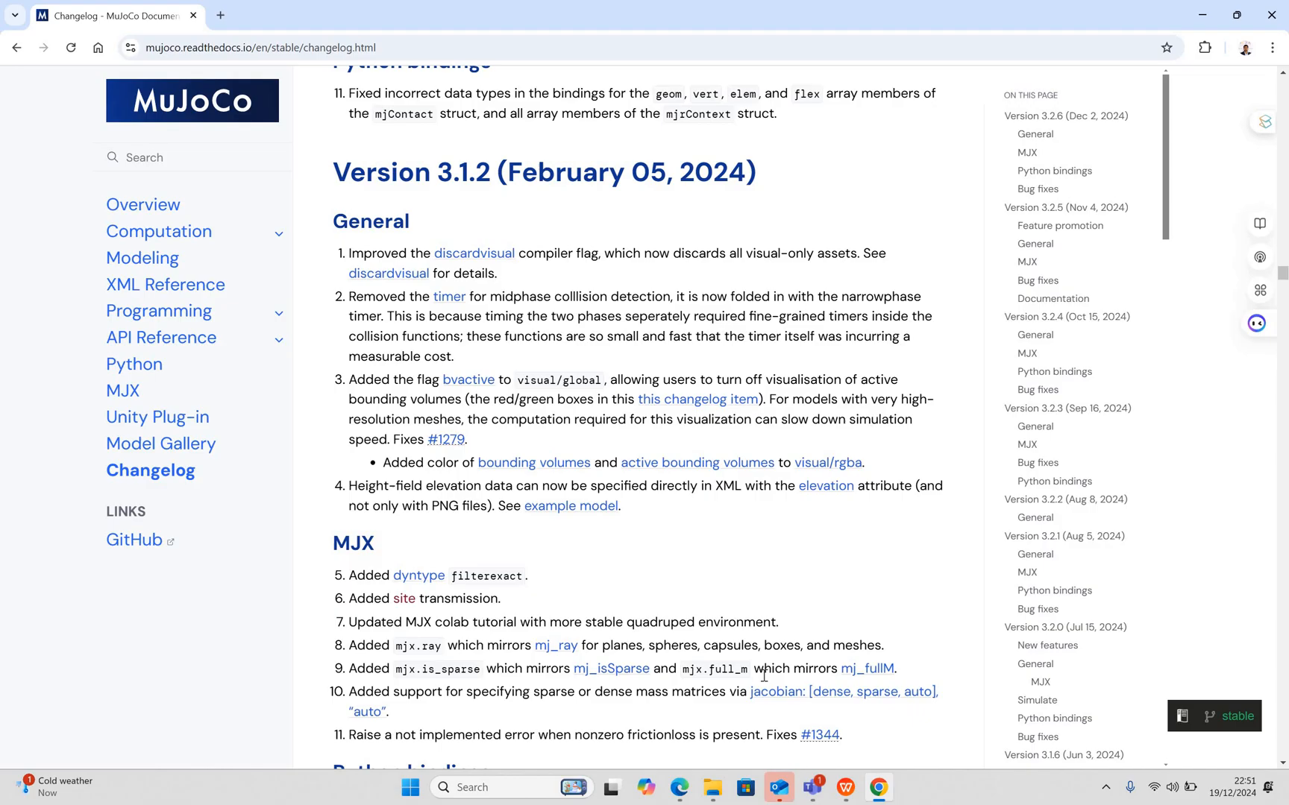
scroll(down, 3)
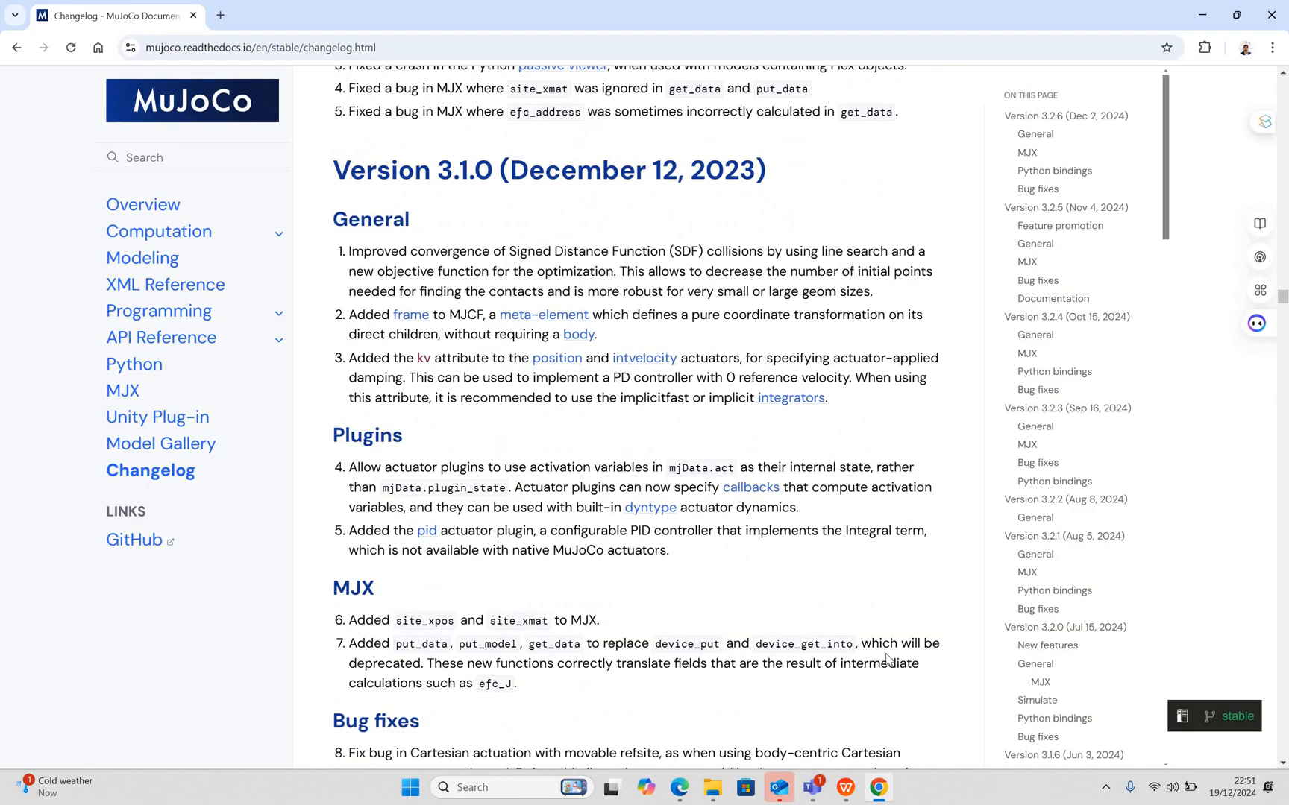
scroll(up, 3)
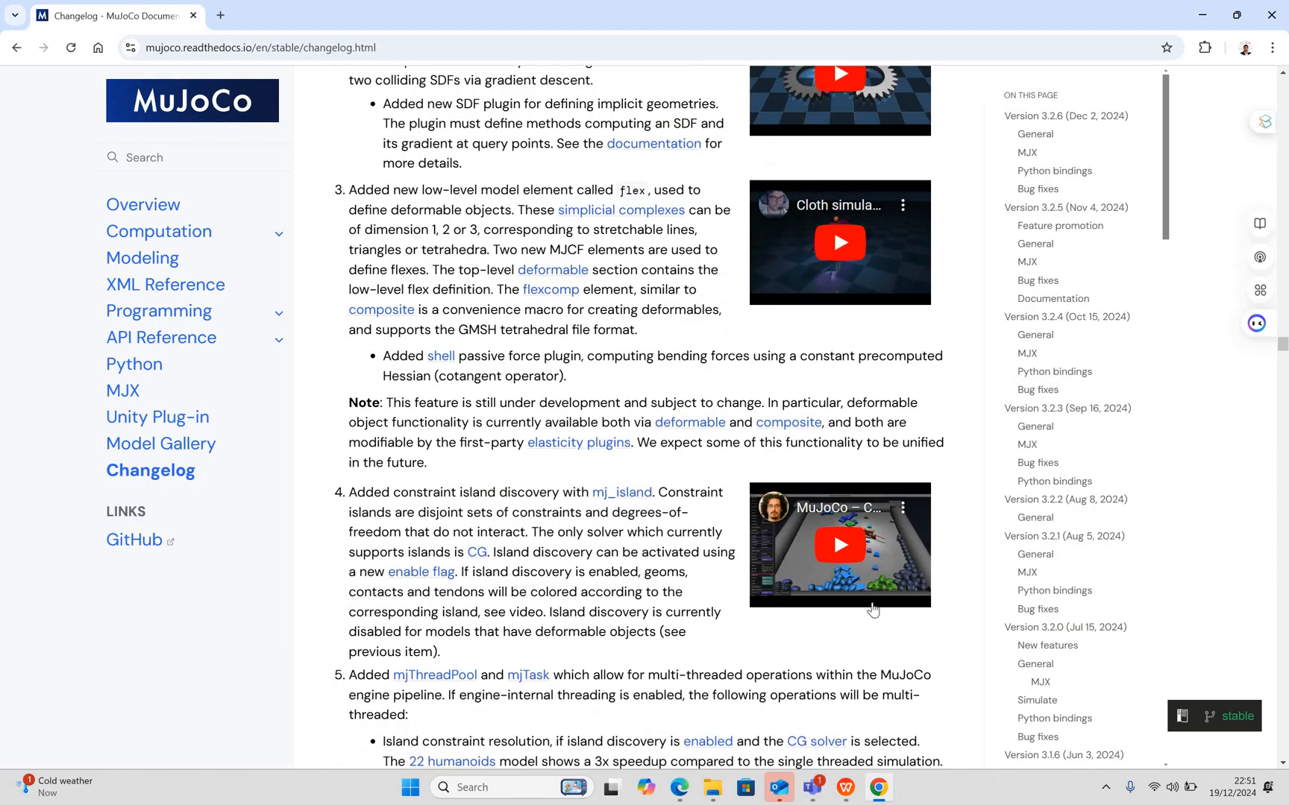
scroll(down, 3)
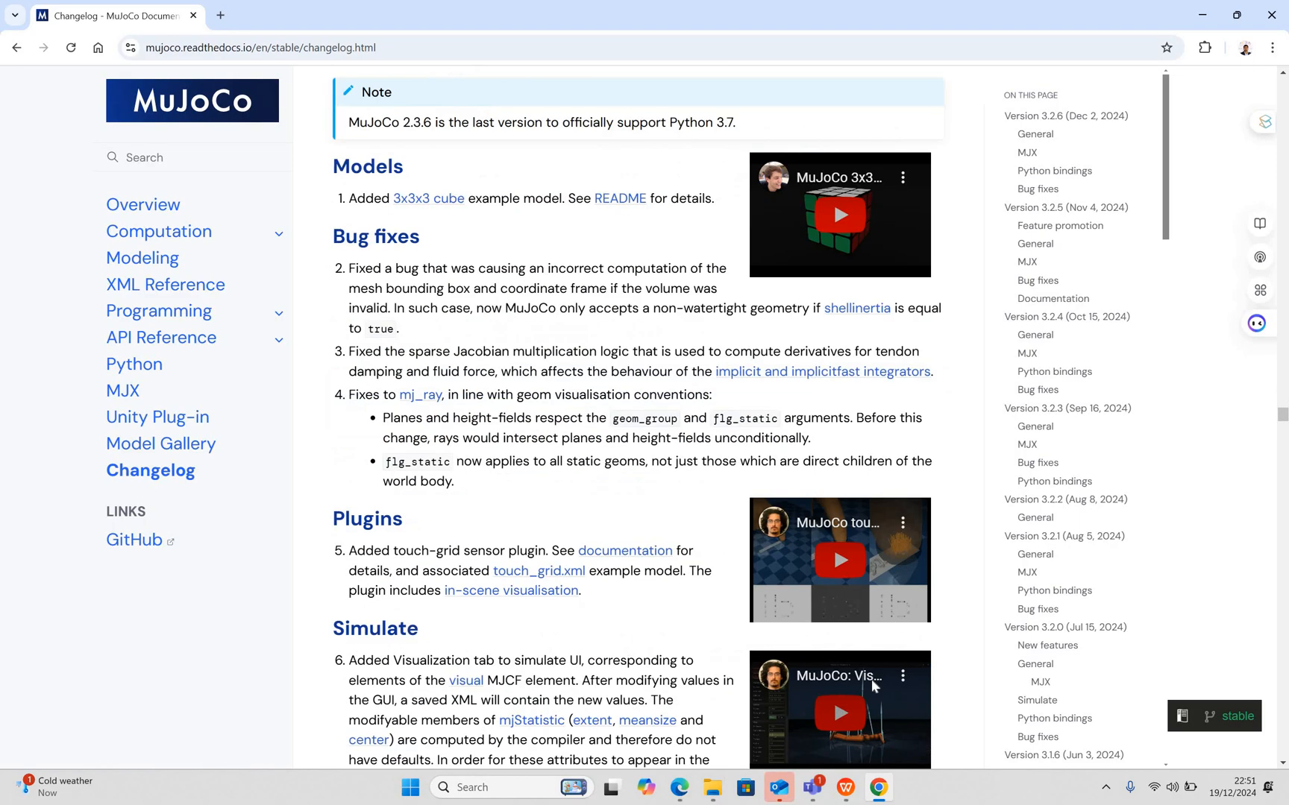
scroll(down, 3)
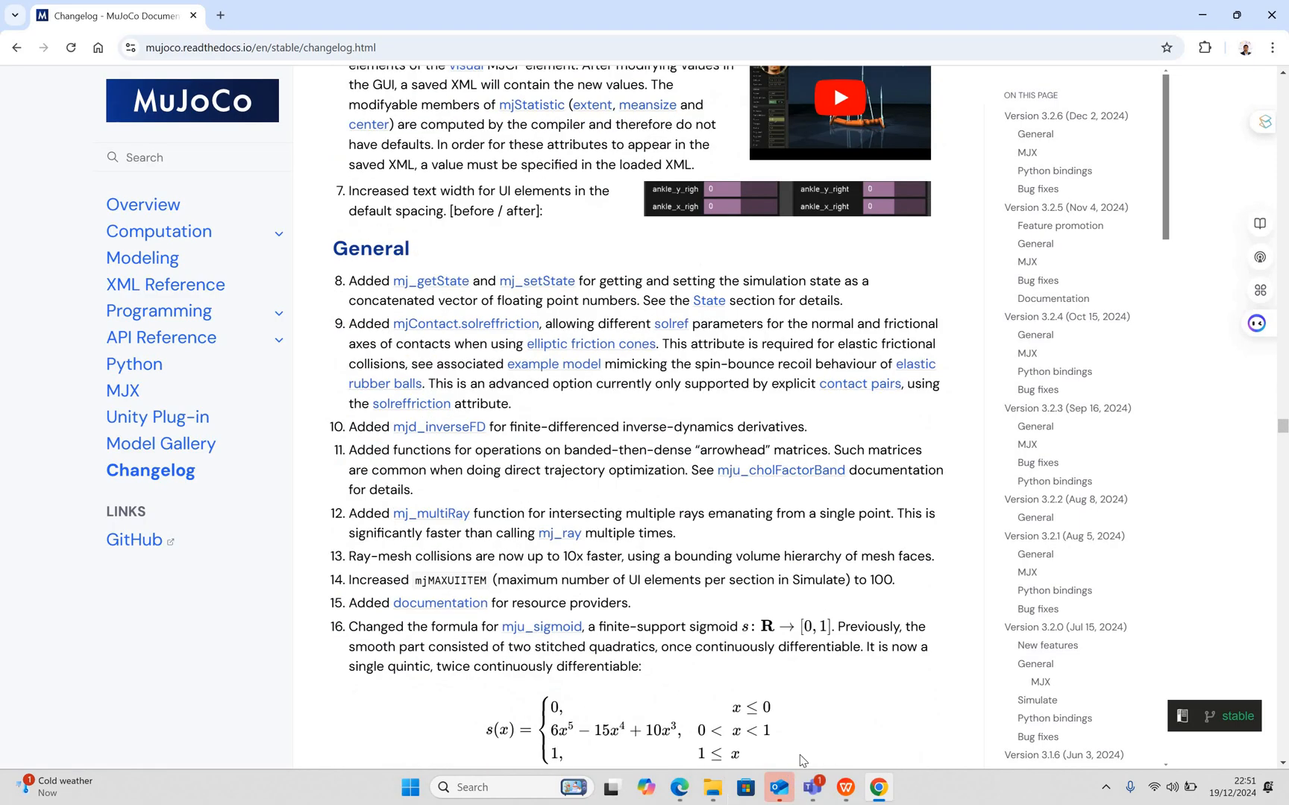
mouse_move(956, 678)
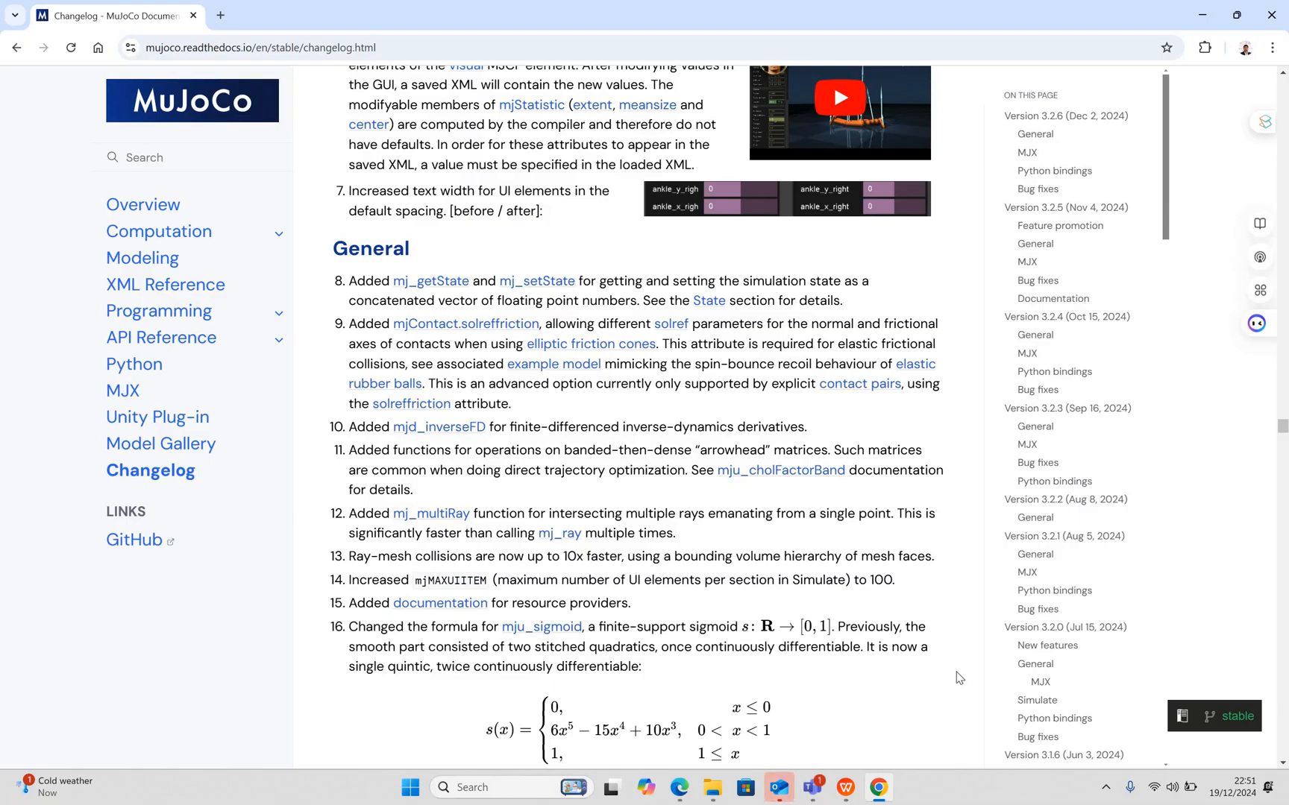
scroll(down, 3)
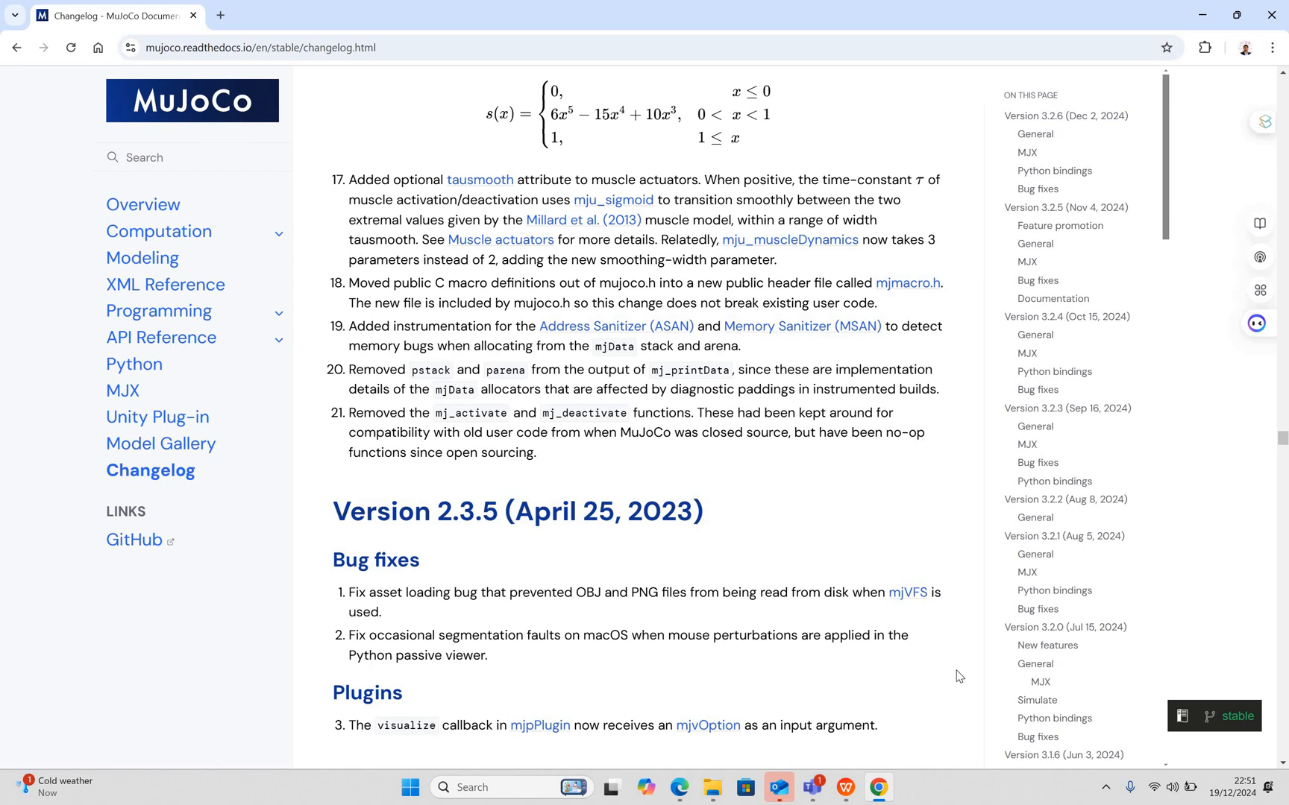
mouse_move(958, 667)
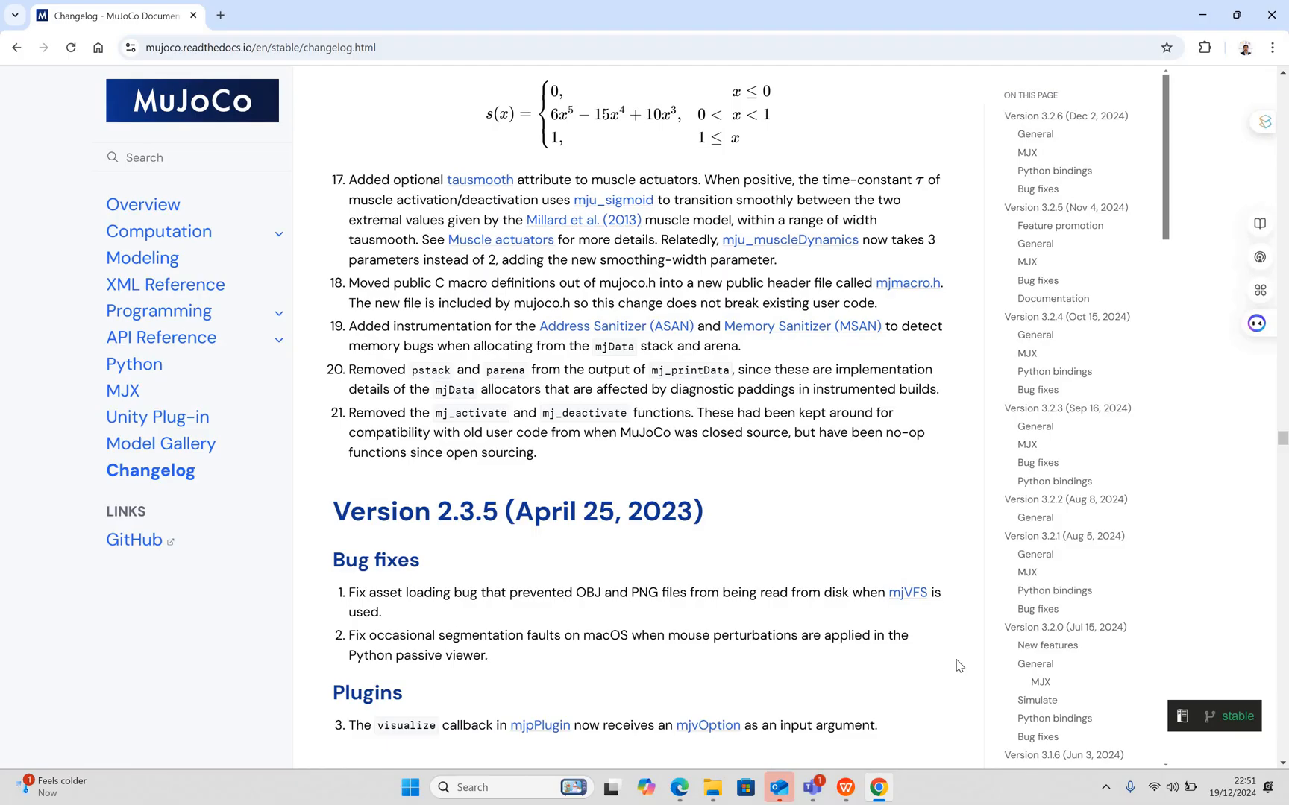
mouse_move(914, 599)
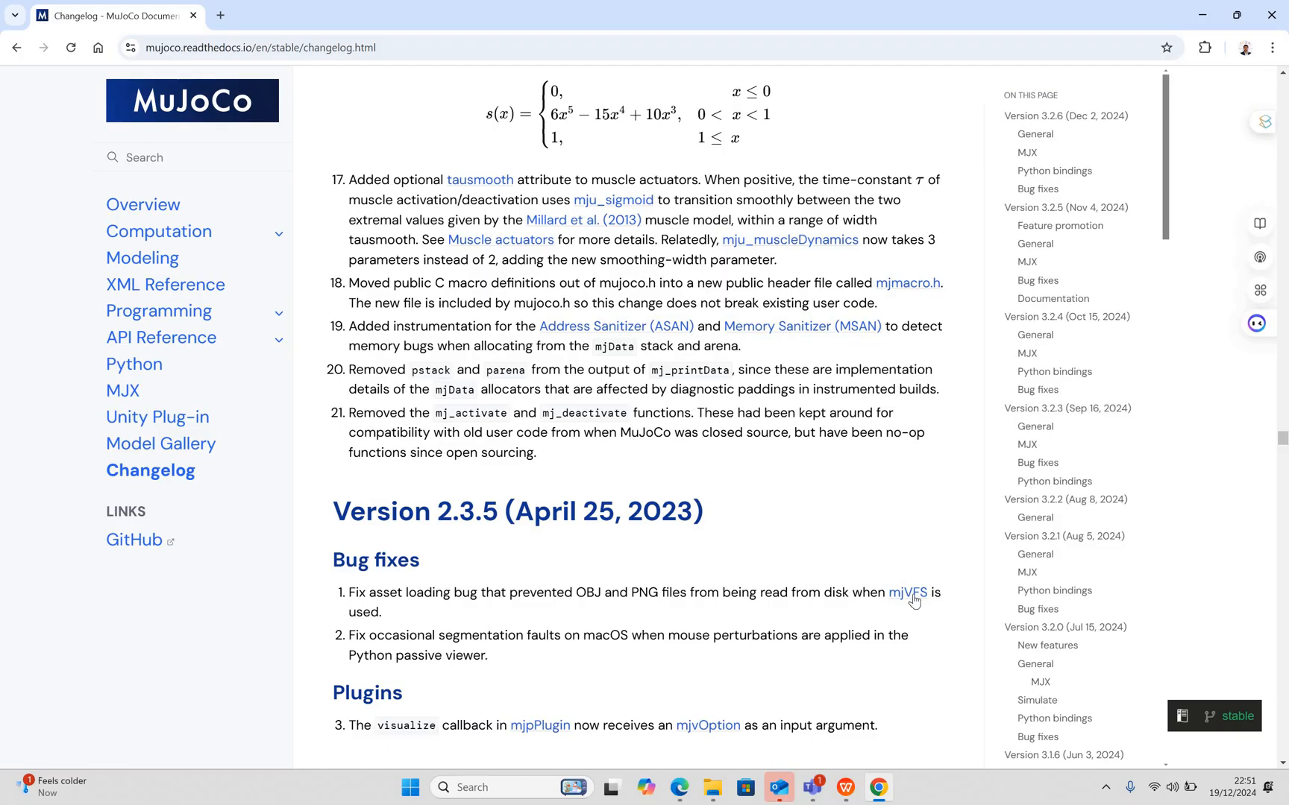
- Scroll the Changelog to the Version 2.3.5 (April 25, 2023) bug fixes and plugins notes
scroll(down, 3)
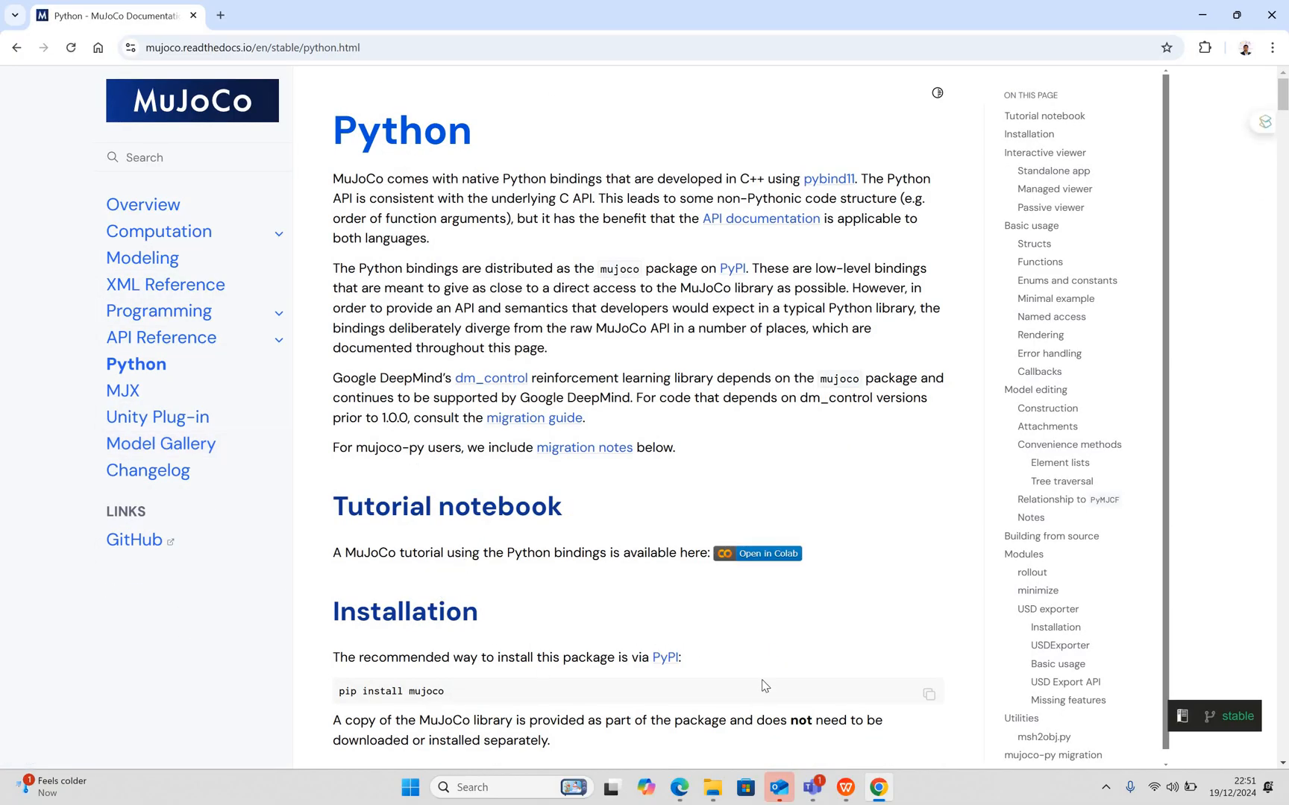
- Scroll the Python bindings page from its introduction down to the mujoco-py migration notes on sim.save
scroll(down, 3)
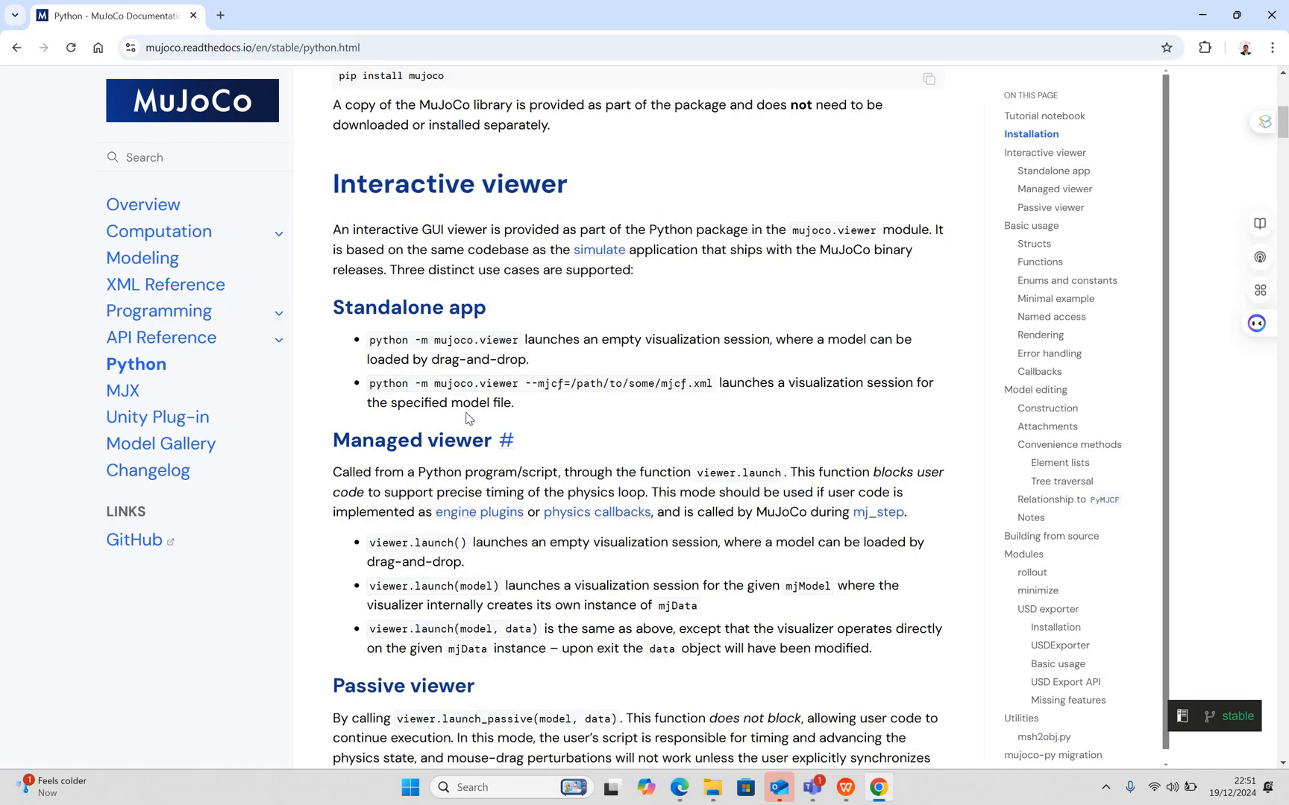
scroll(up, 3)
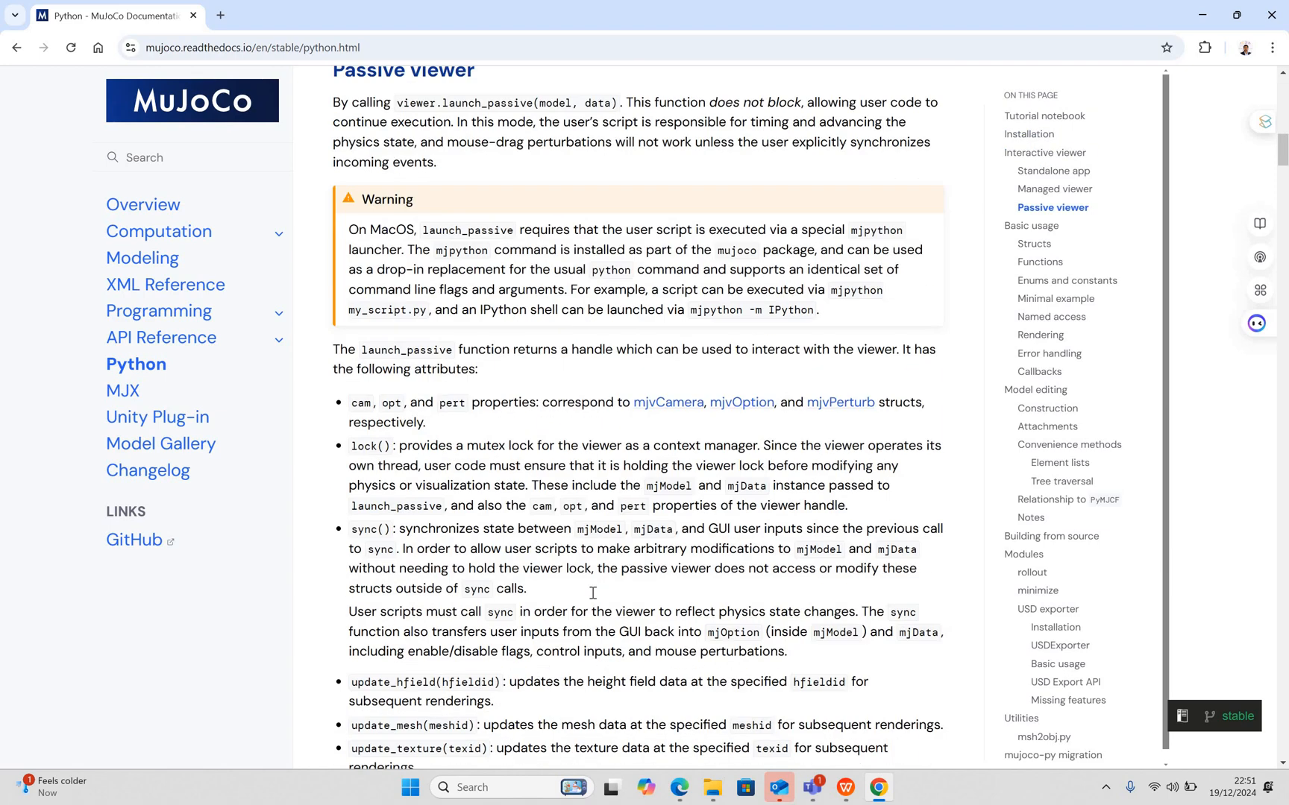
scroll(down, 3)
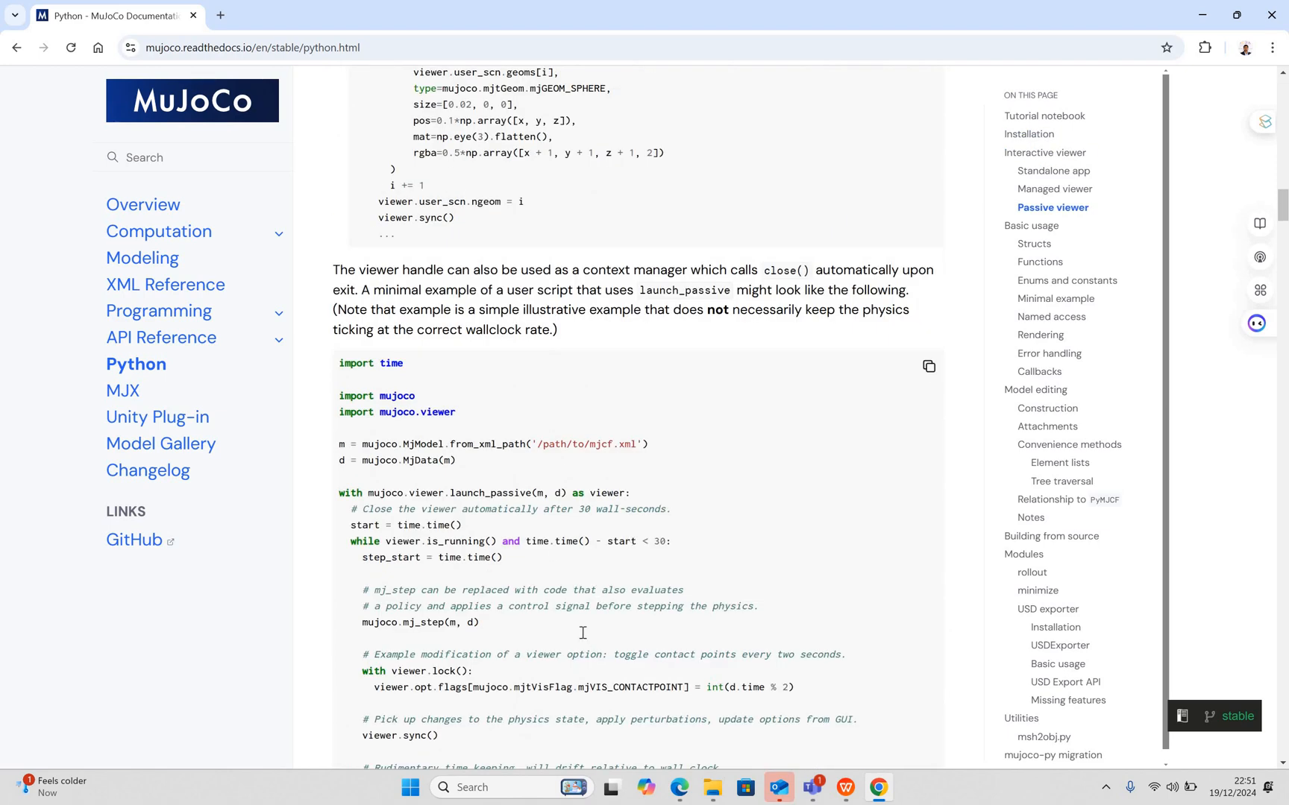
scroll(down, 3)
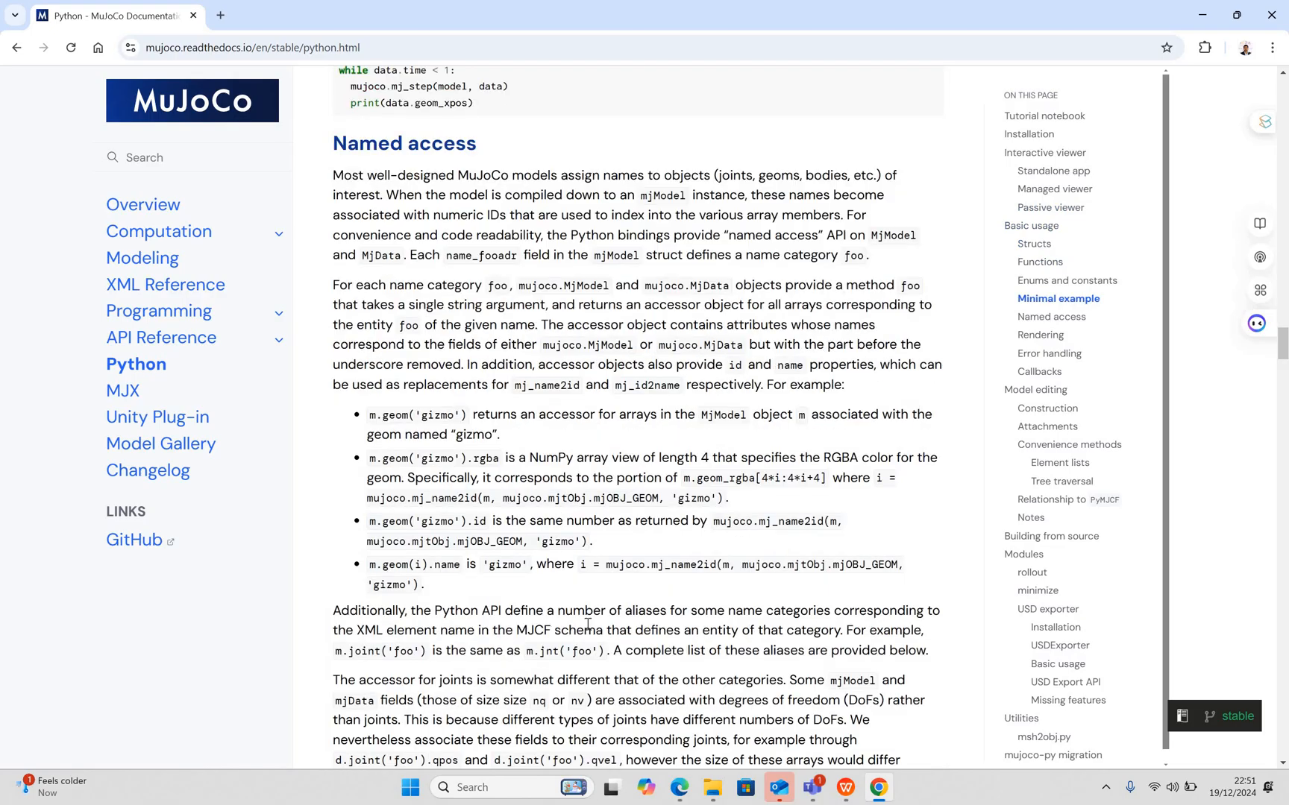
scroll(down, 3)
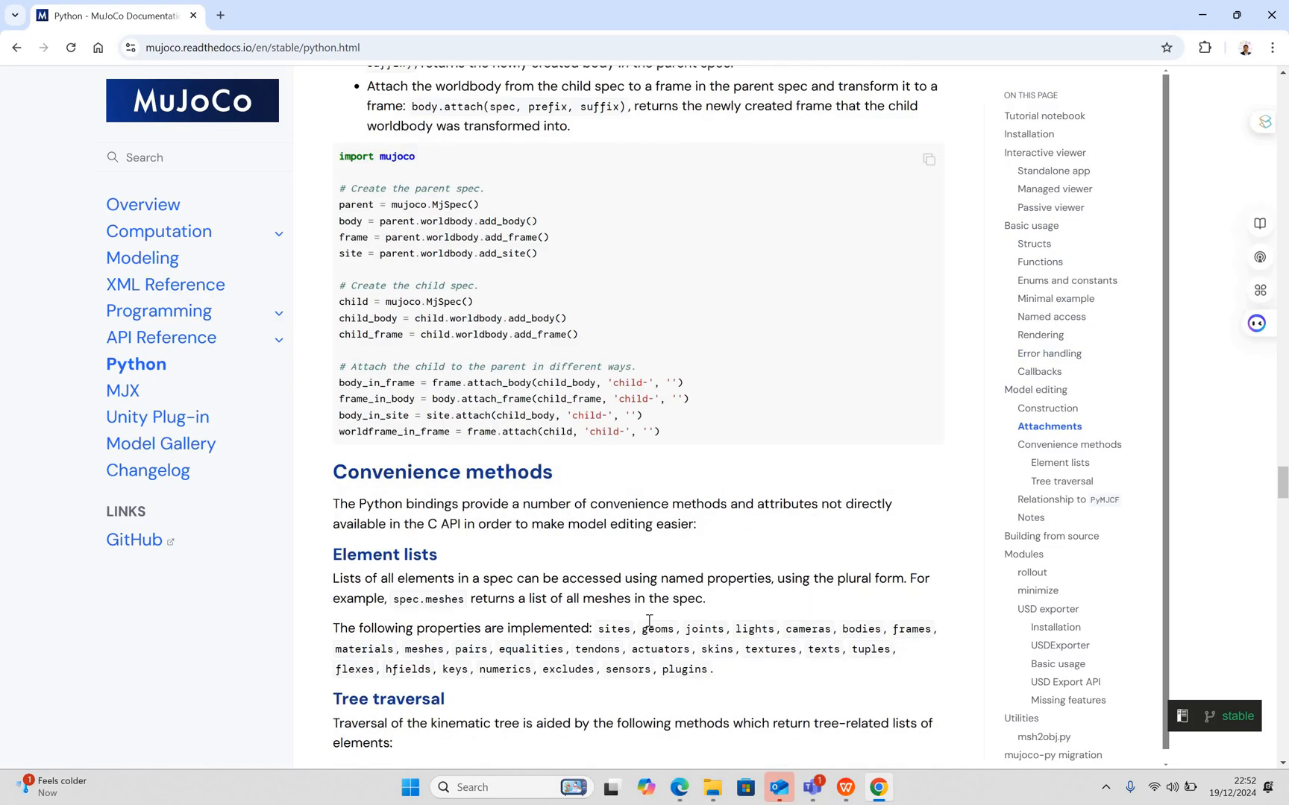
scroll(down, 3)
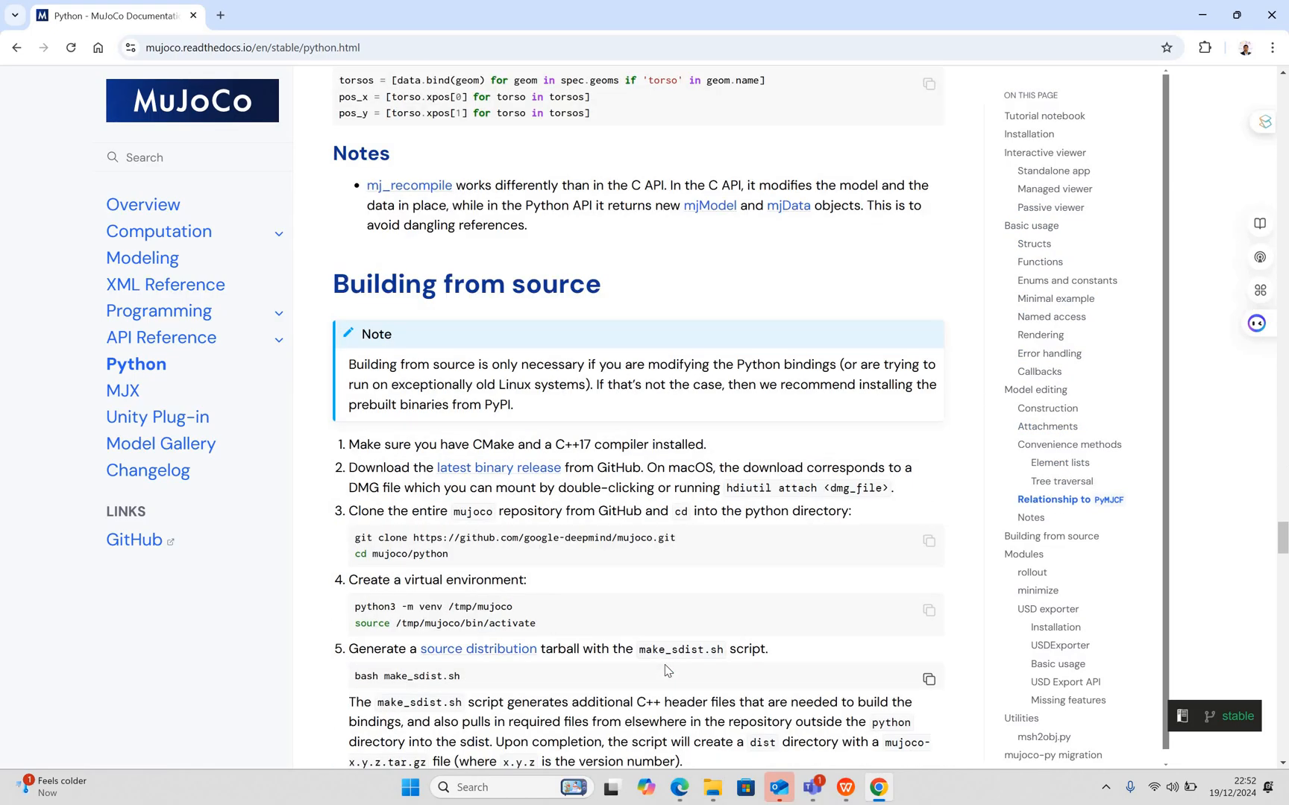
scroll(down, 3)
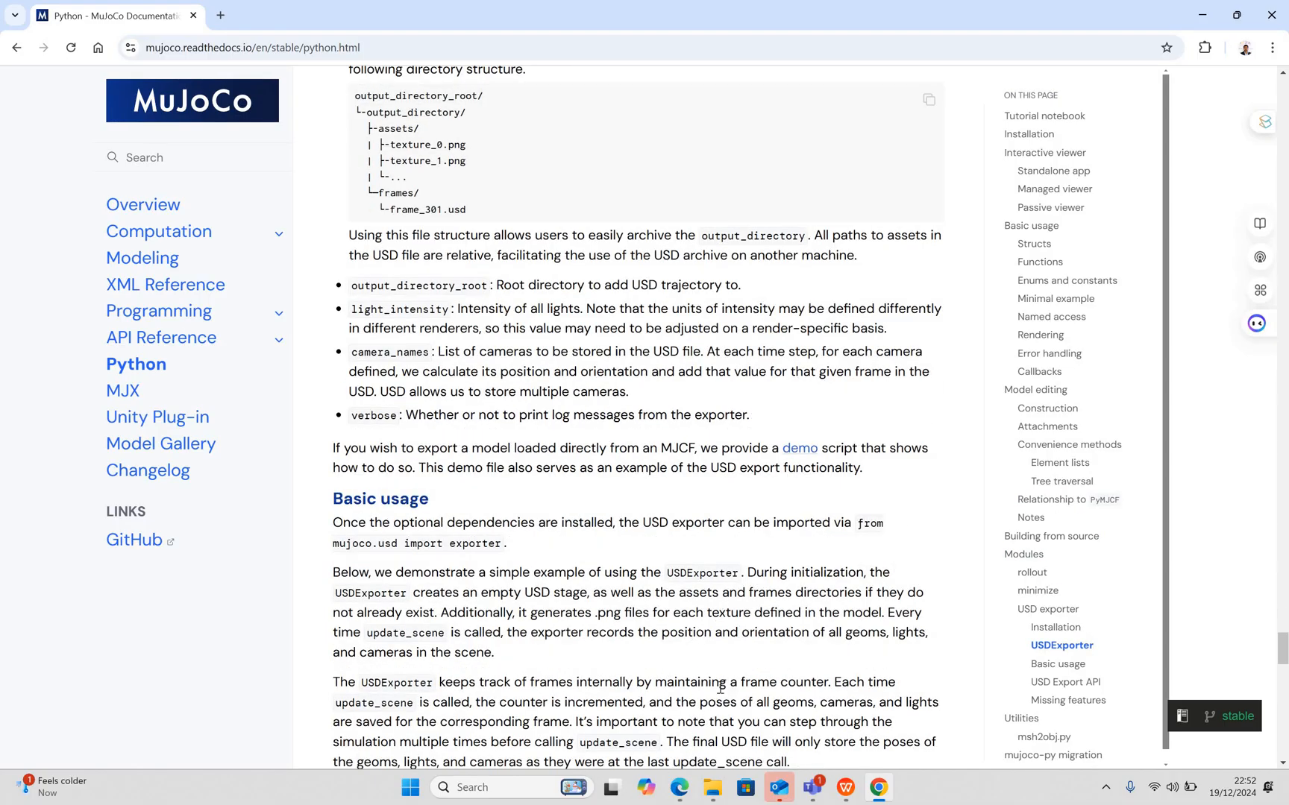
scroll(down, 3)
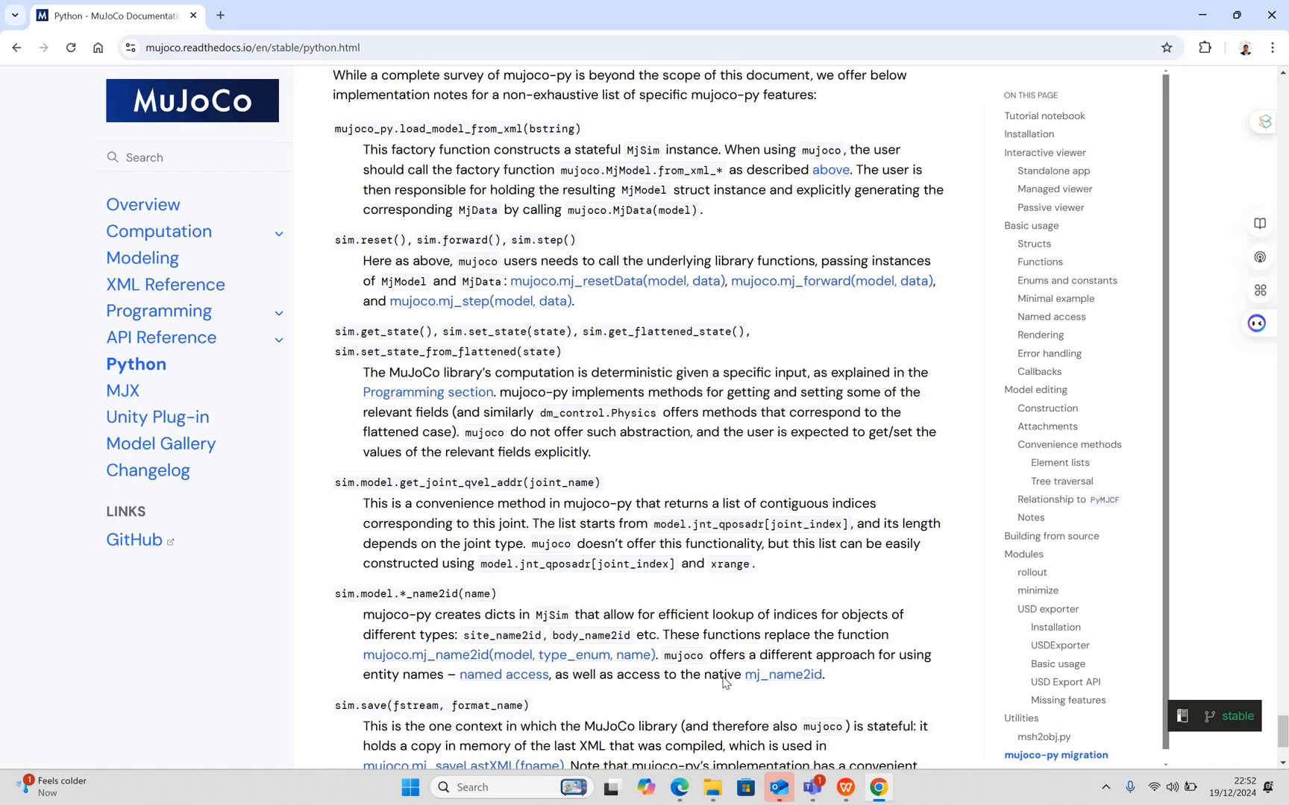
scroll(down, 3)
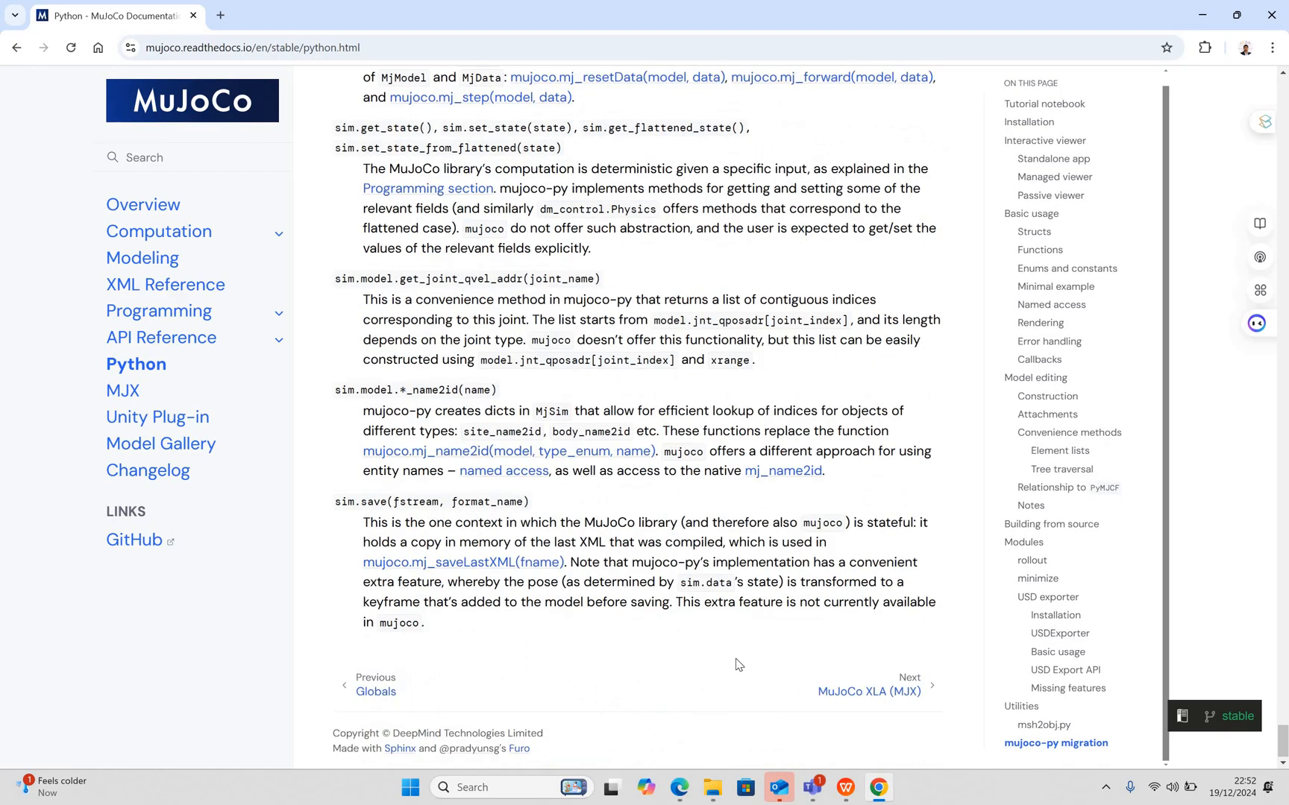
mouse_move(836, 473)
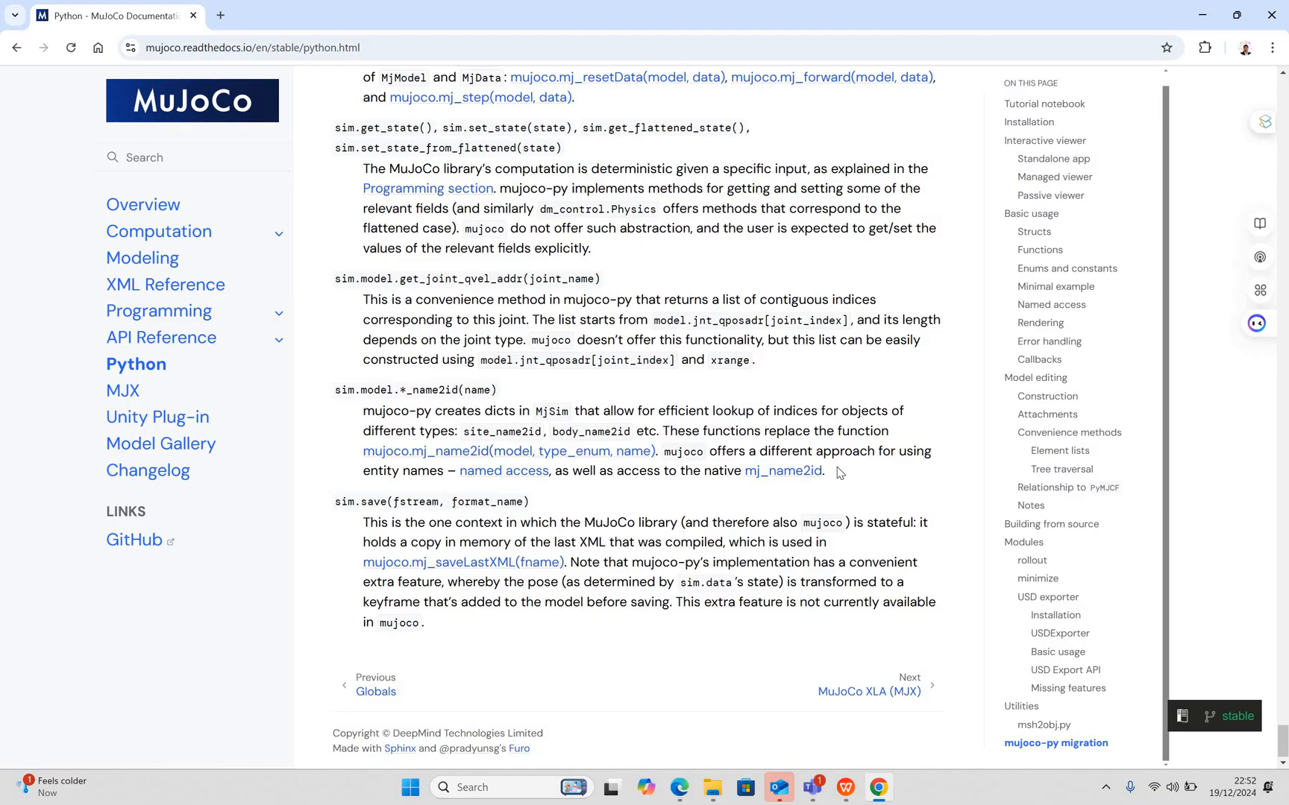
mouse_move(859, 509)
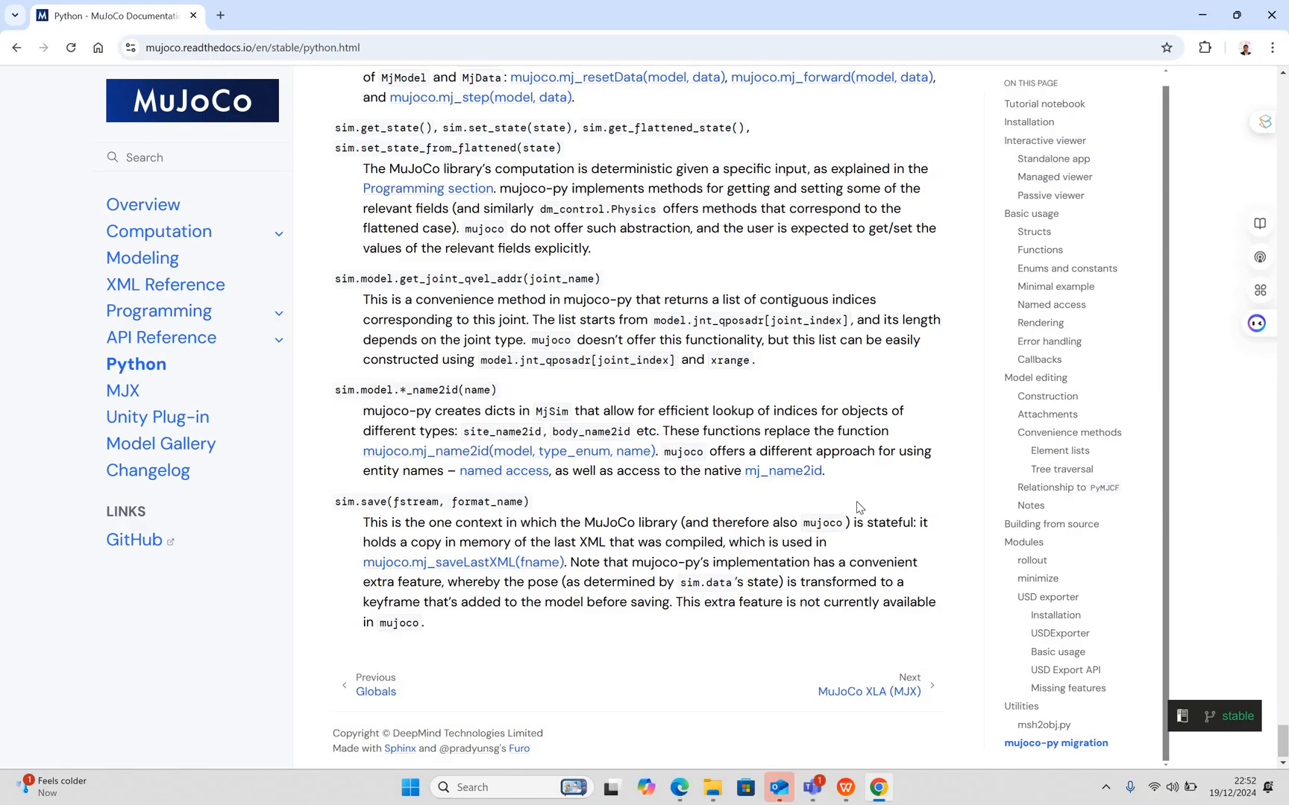
mouse_move(909, 617)
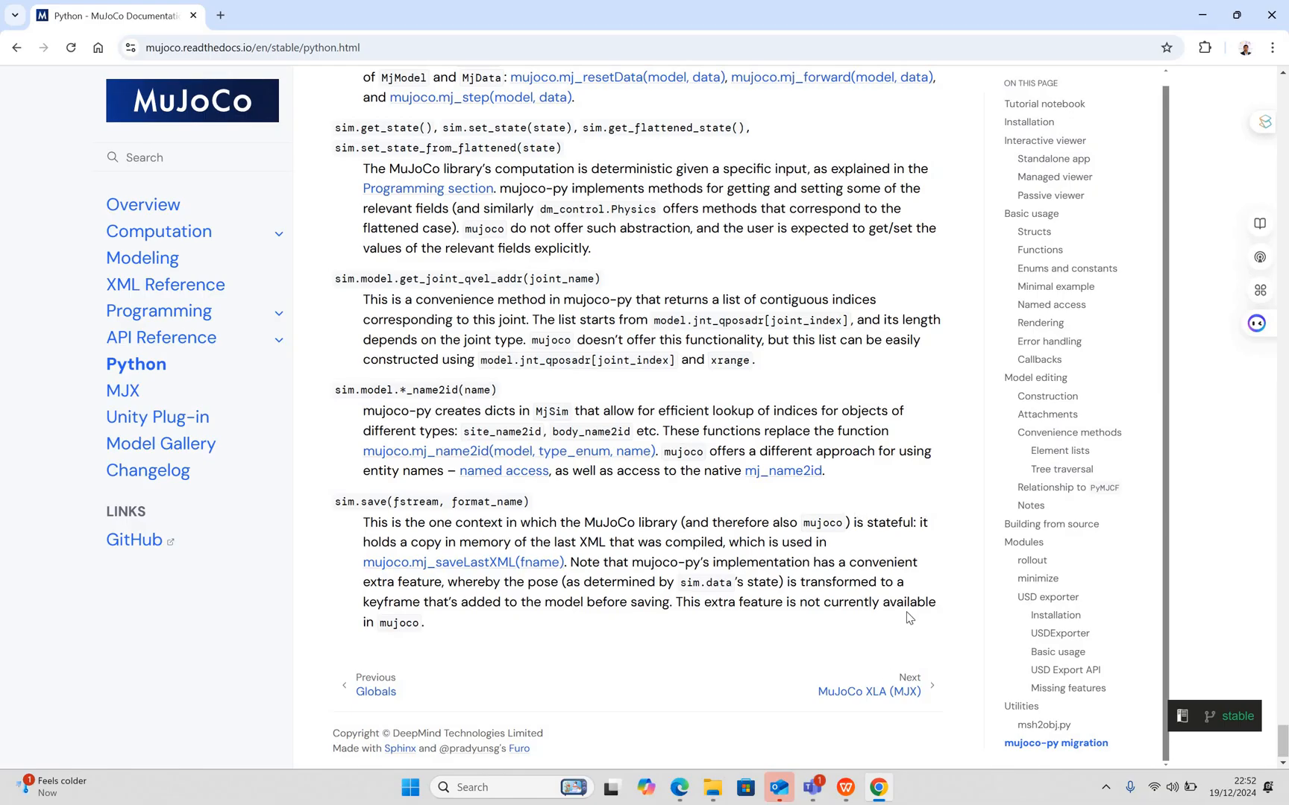